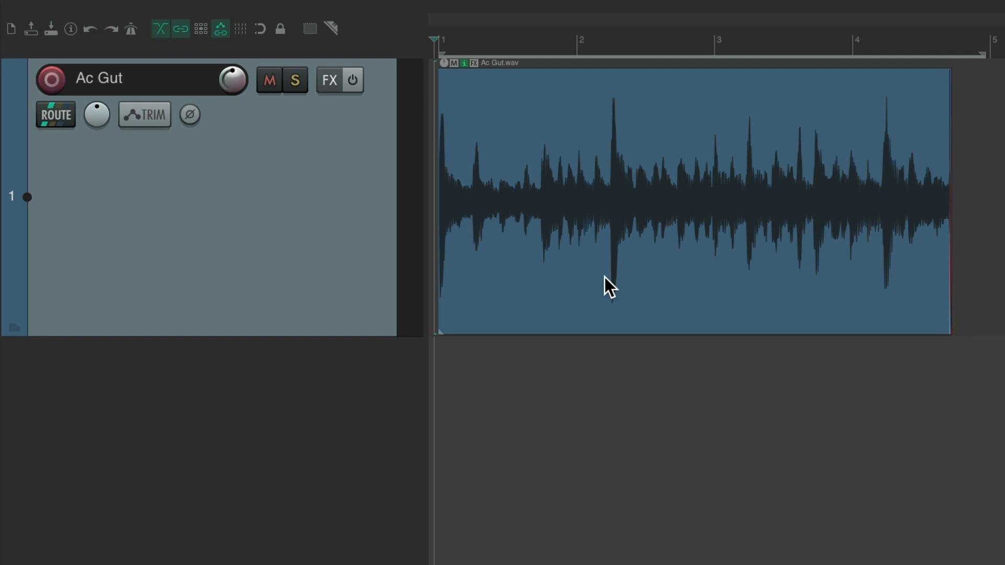
{"action": "mouse_move", "coordinate": [616, 222]}
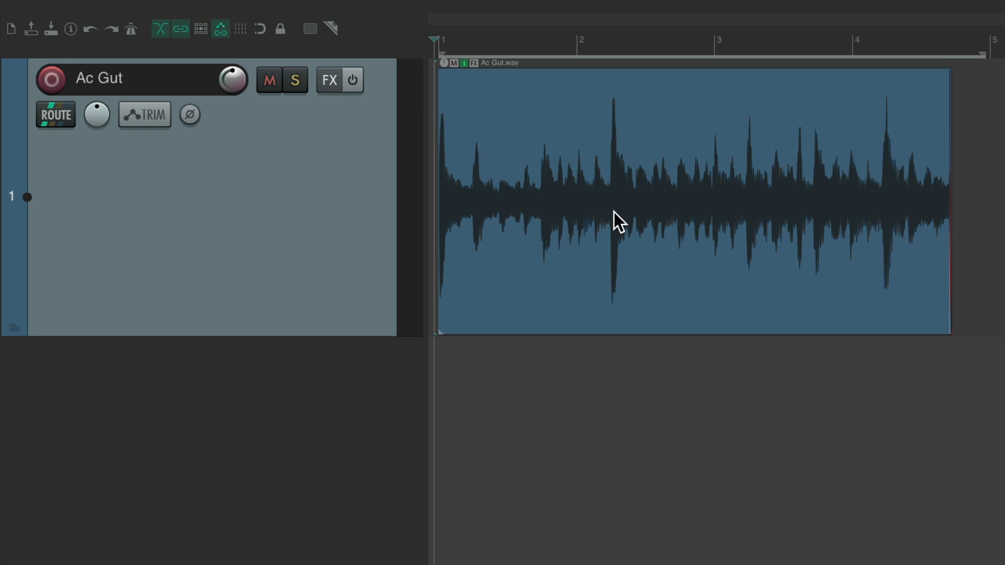
{"action": "mouse_move", "coordinate": [569, 199]}
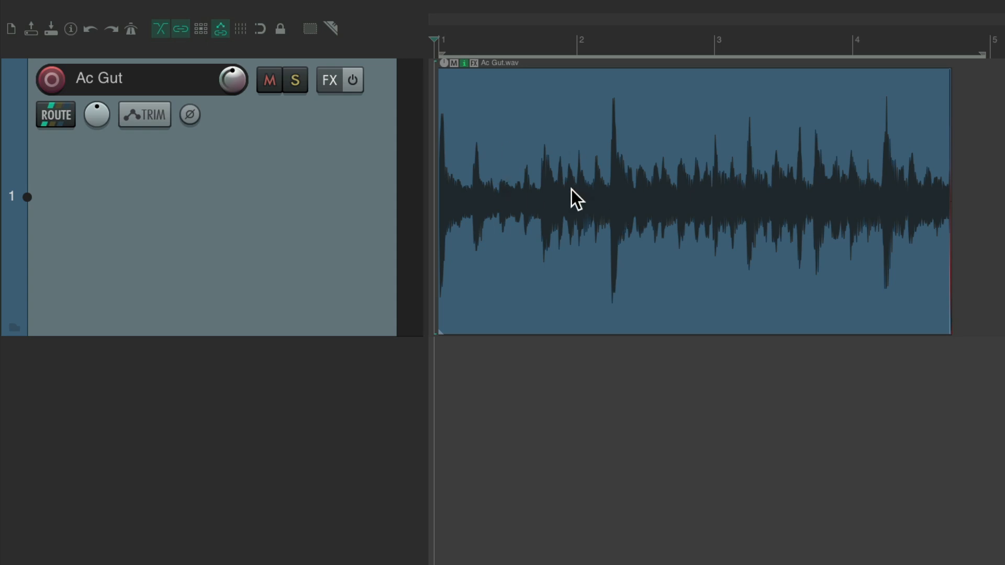
Add ReaEQ from the FX Favorites to the Ac Gut track.
{"action": "left_click", "coordinate": [332, 80]}
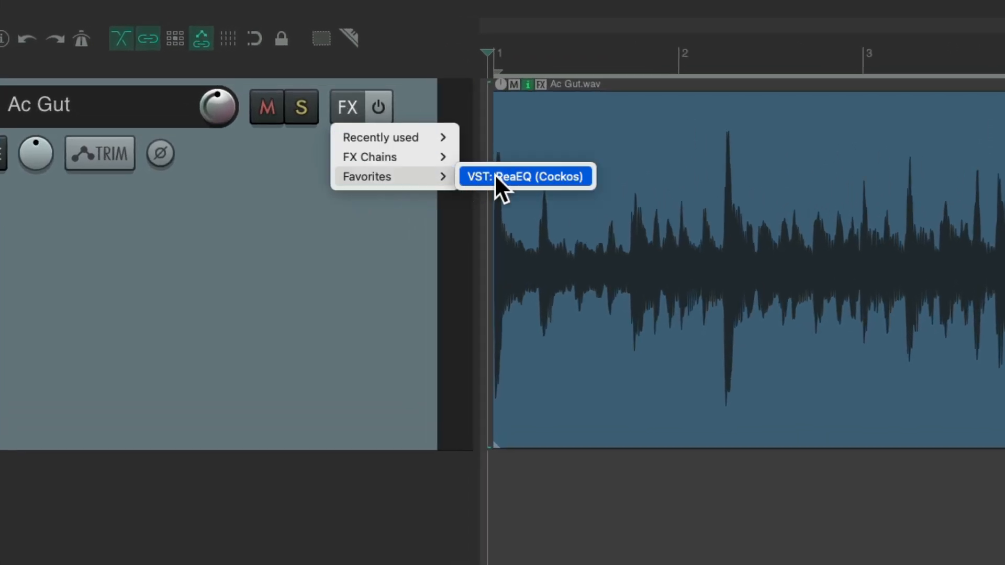
{"action": "left_click", "coordinate": [527, 176]}
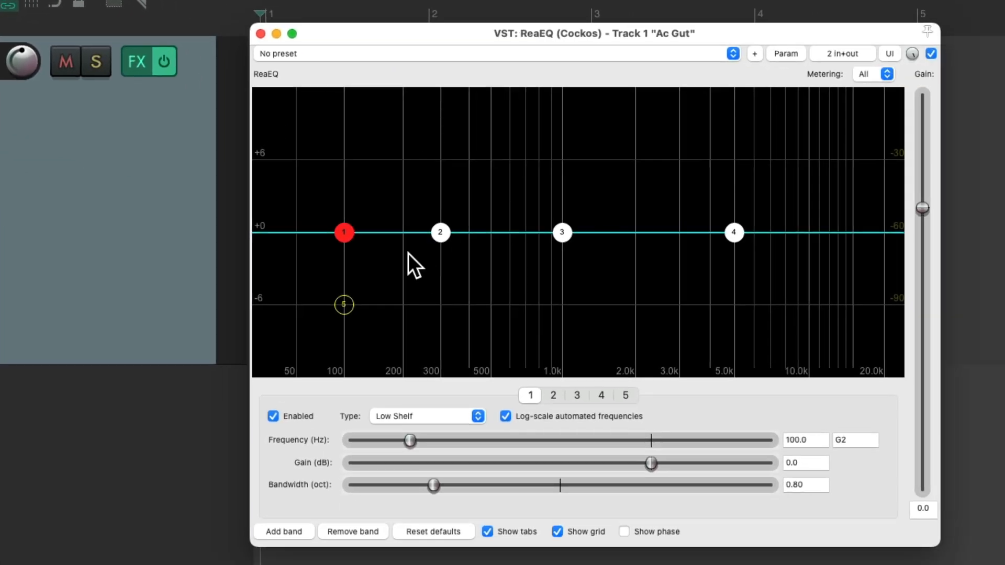
{"action": "mouse_move", "coordinate": [554, 302]}
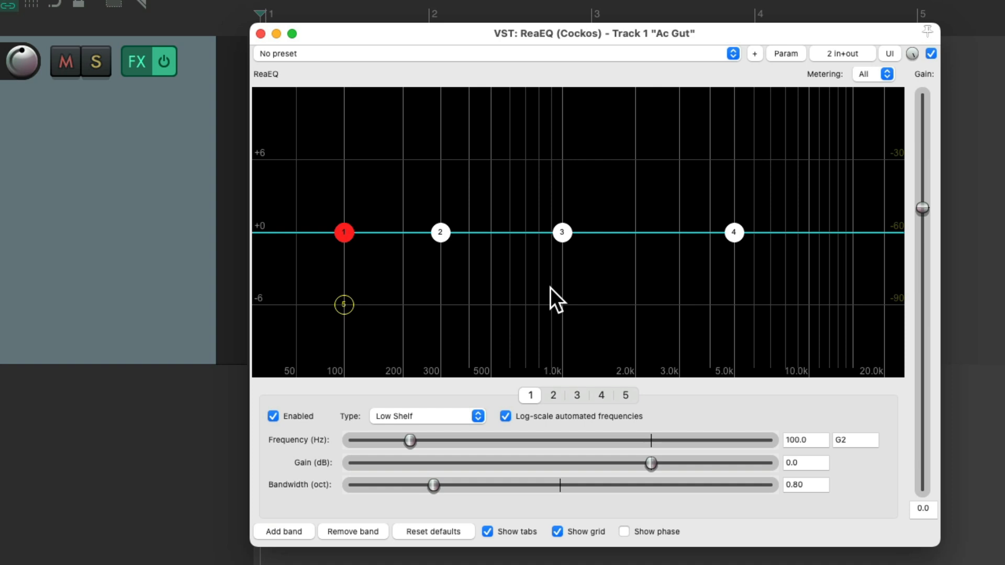
{"action": "mouse_move", "coordinate": [756, 302]}
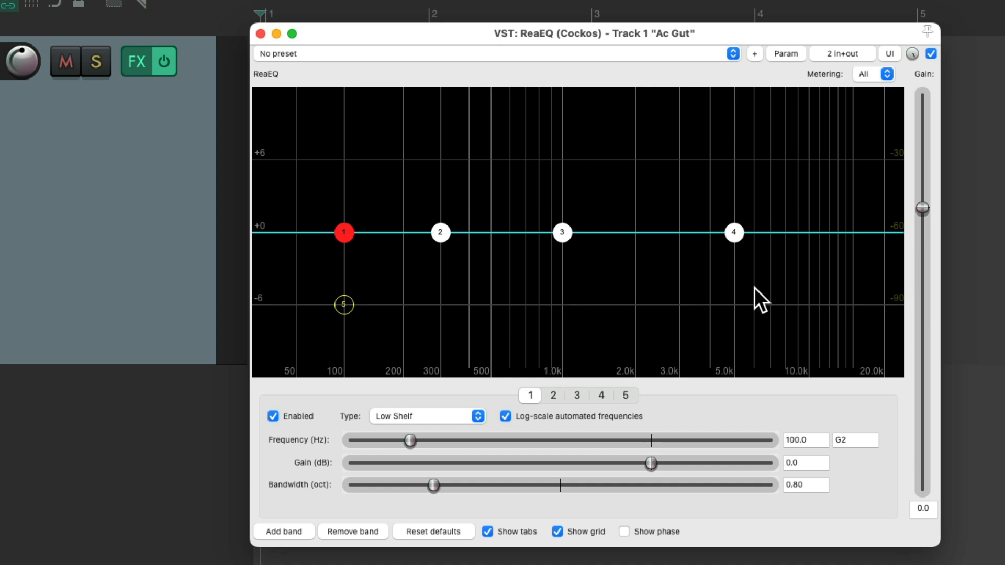
{"action": "mouse_move", "coordinate": [732, 232]}
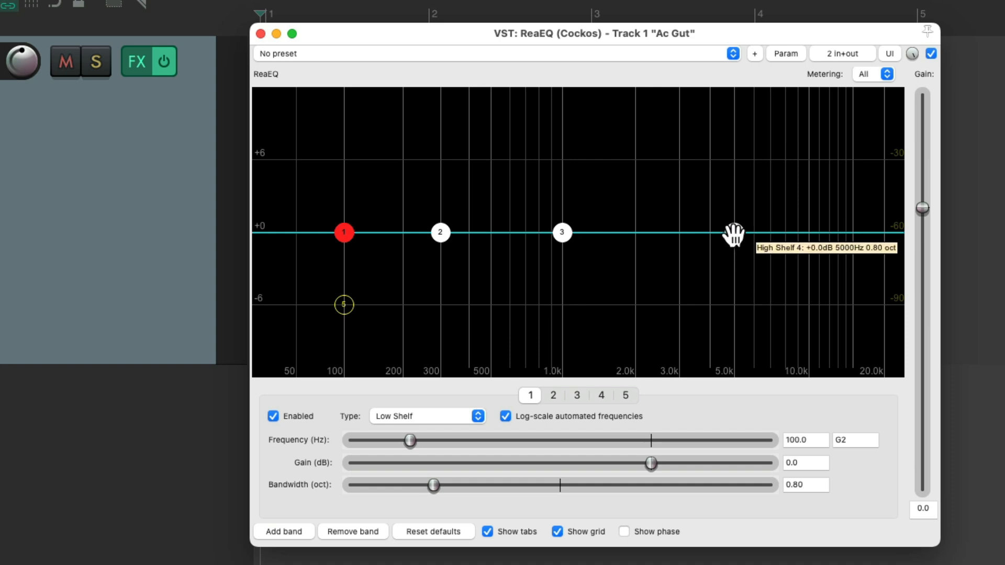
During playback, boost the high shelf about +5 dB and settle its corner near 4.7 kHz.
{"action": "left_click", "coordinate": [735, 235]}
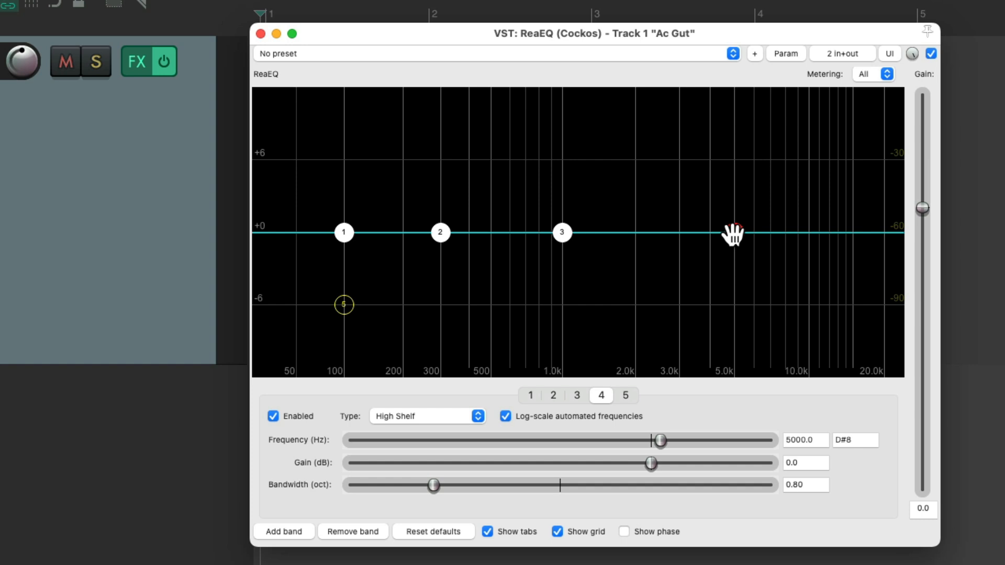
{"action": "left_click", "coordinate": [732, 233]}
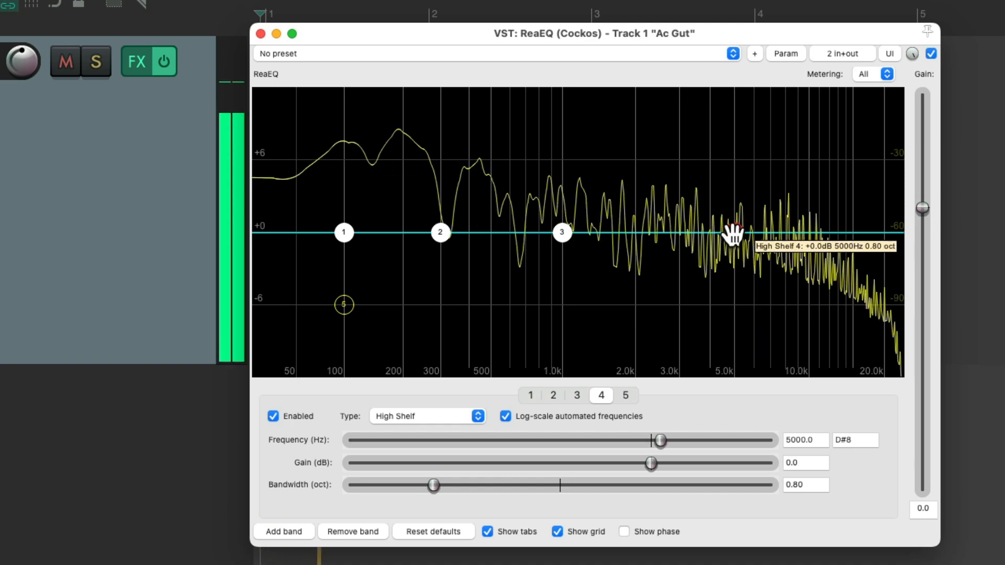
{"action": "left_click_drag", "start_coordinate": [733, 230], "coordinate": [728, 172]}
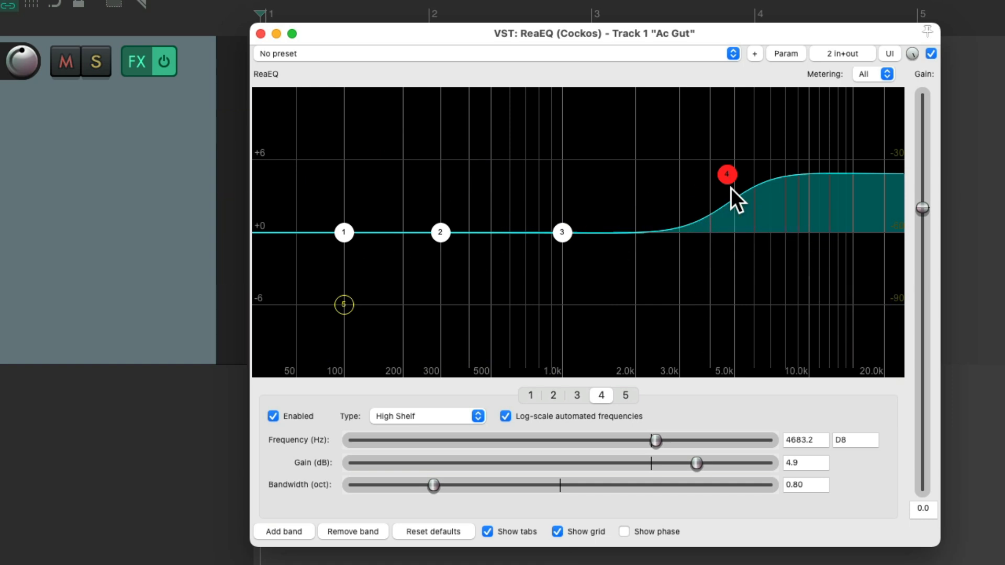
{"action": "mouse_move", "coordinate": [674, 229]}
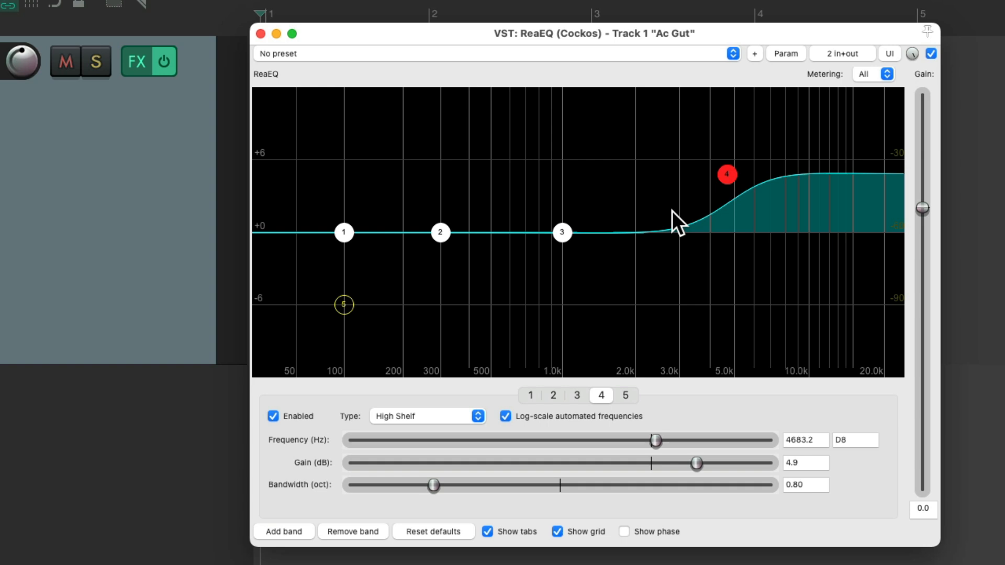
{"action": "mouse_move", "coordinate": [717, 207]}
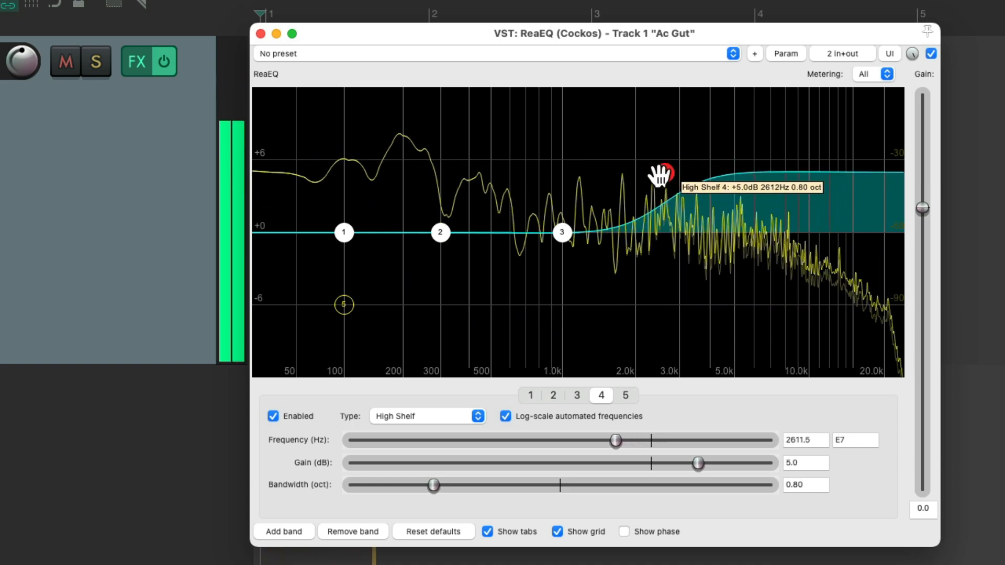
{"action": "left_click_drag", "start_coordinate": [662, 173], "coordinate": [649, 175]}
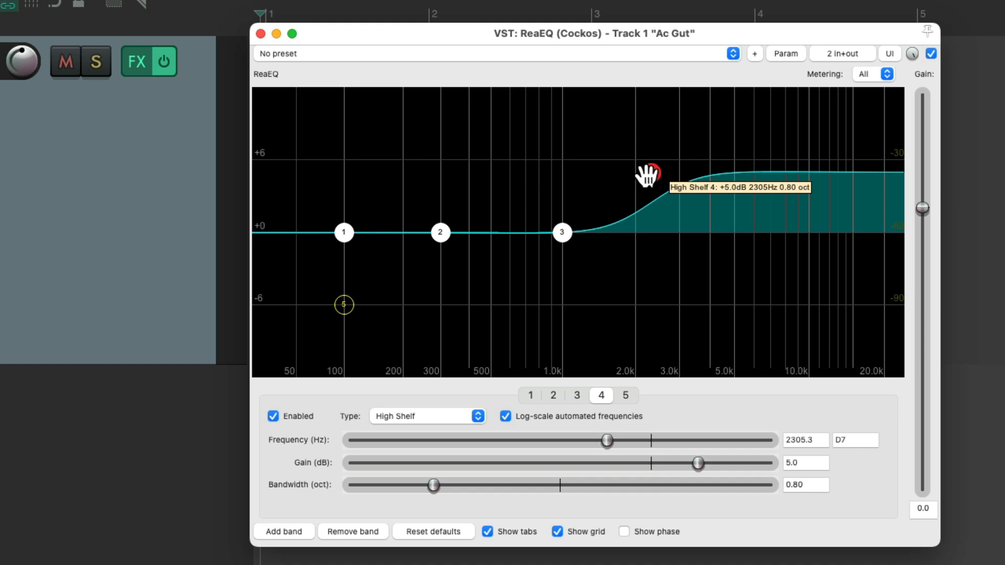
{"action": "left_click_drag", "start_coordinate": [649, 173], "coordinate": [703, 173]}
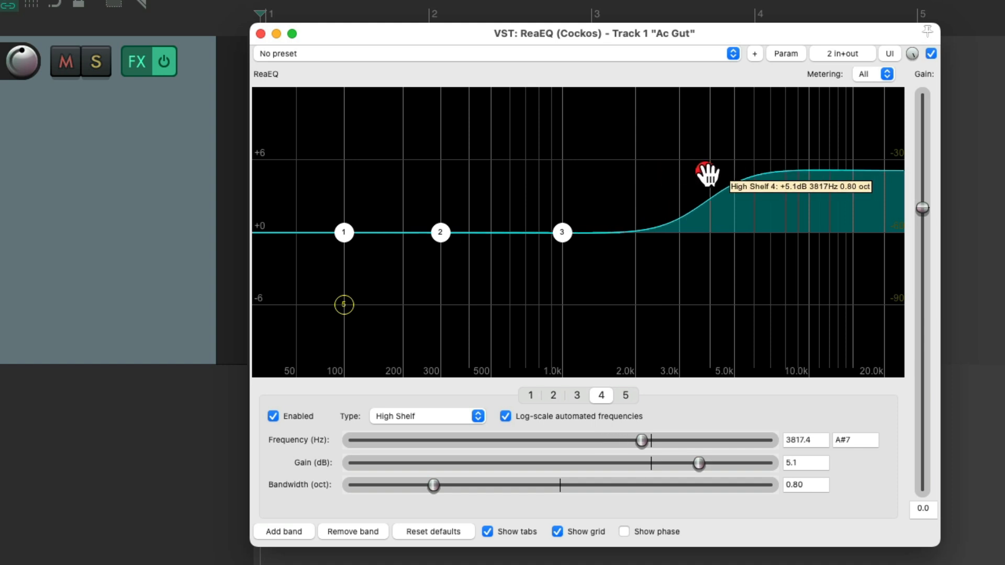
{"action": "left_click_drag", "start_coordinate": [703, 175], "coordinate": [725, 179]}
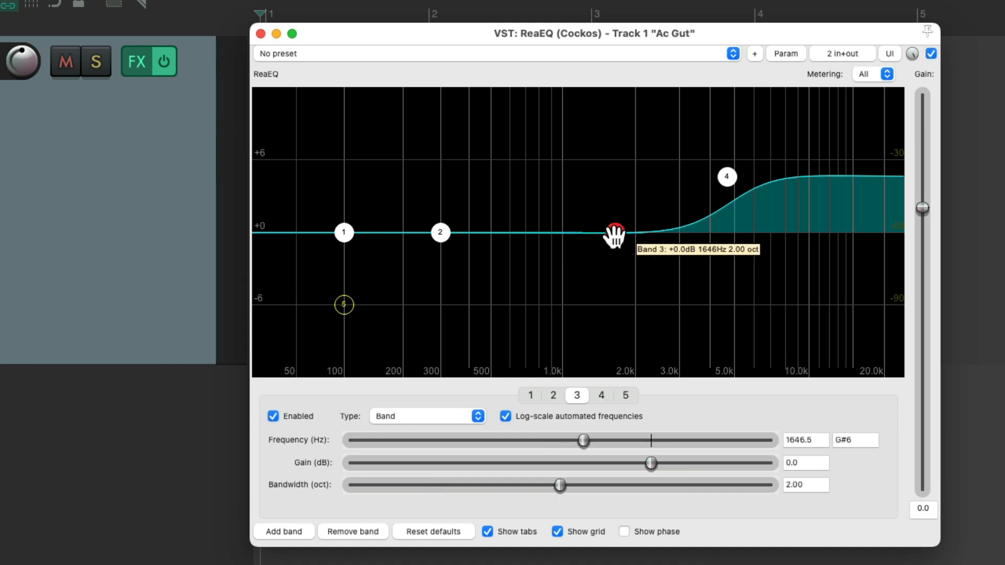
Boost band 3 to about +2.4 dB near 2 kHz.
{"action": "left_click_drag", "start_coordinate": [613, 232], "coordinate": [626, 207]}
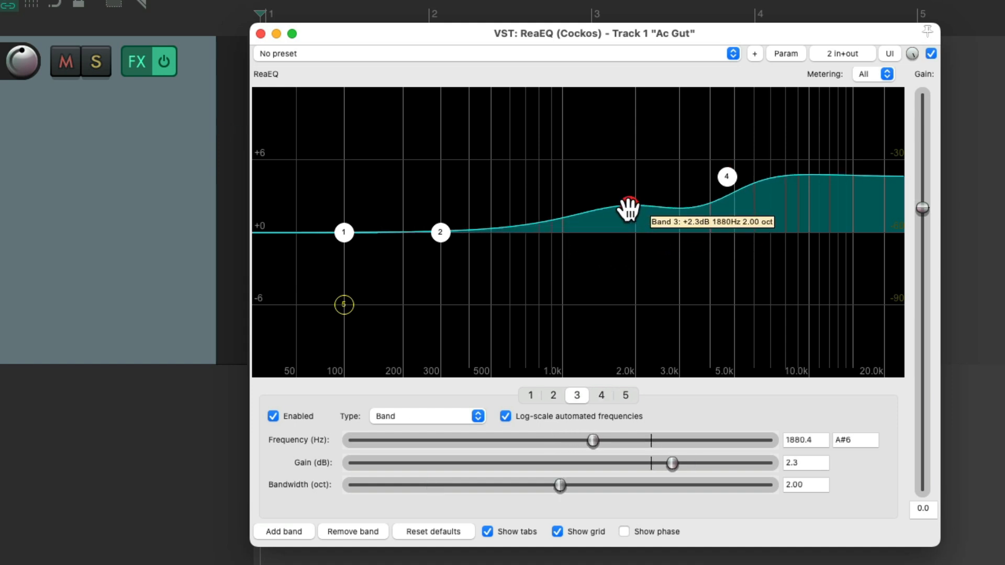
{"action": "left_click_drag", "start_coordinate": [627, 207], "coordinate": [632, 232]}
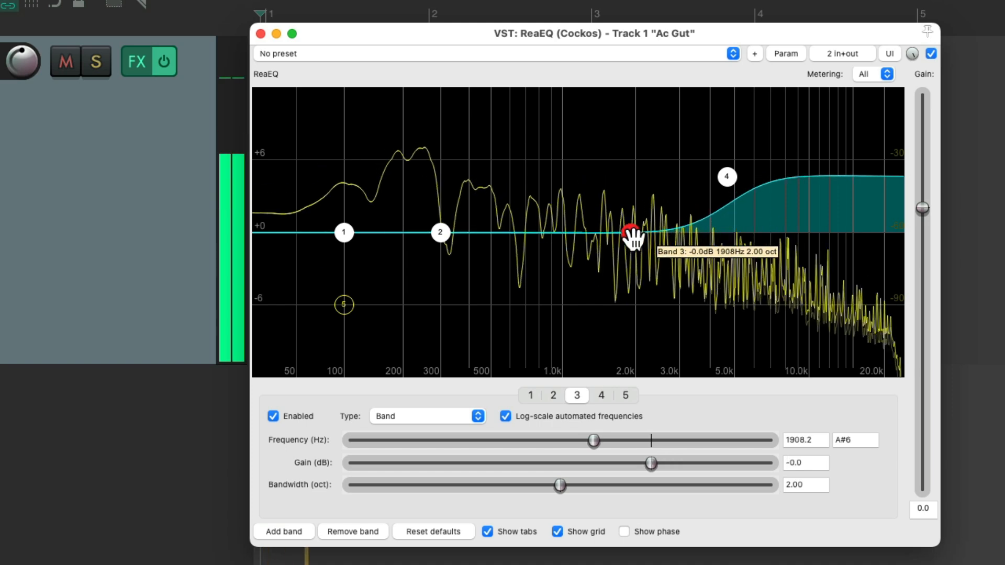
{"action": "left_click_drag", "start_coordinate": [631, 232], "coordinate": [637, 206]}
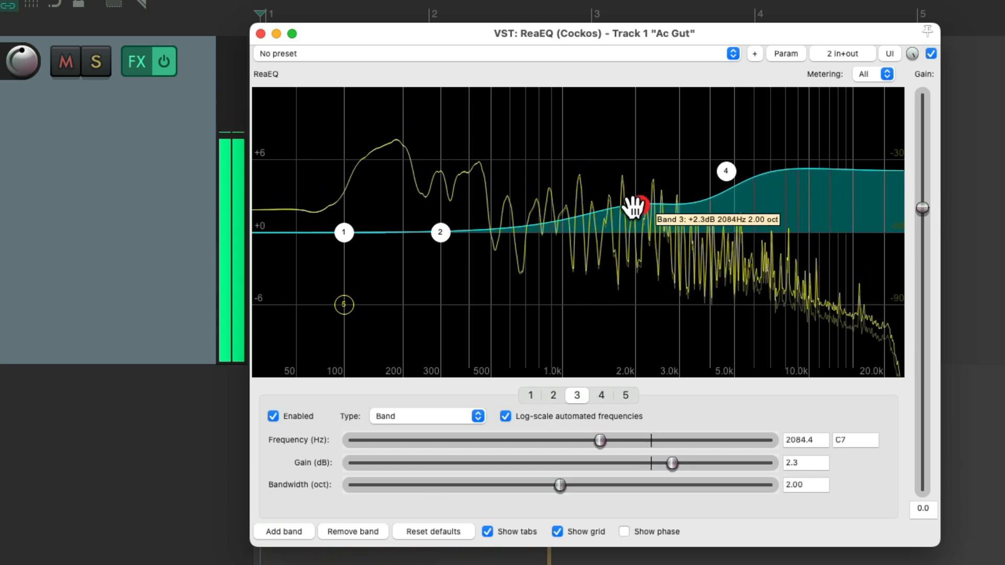
{"action": "left_click_drag", "start_coordinate": [634, 205], "coordinate": [634, 205]}
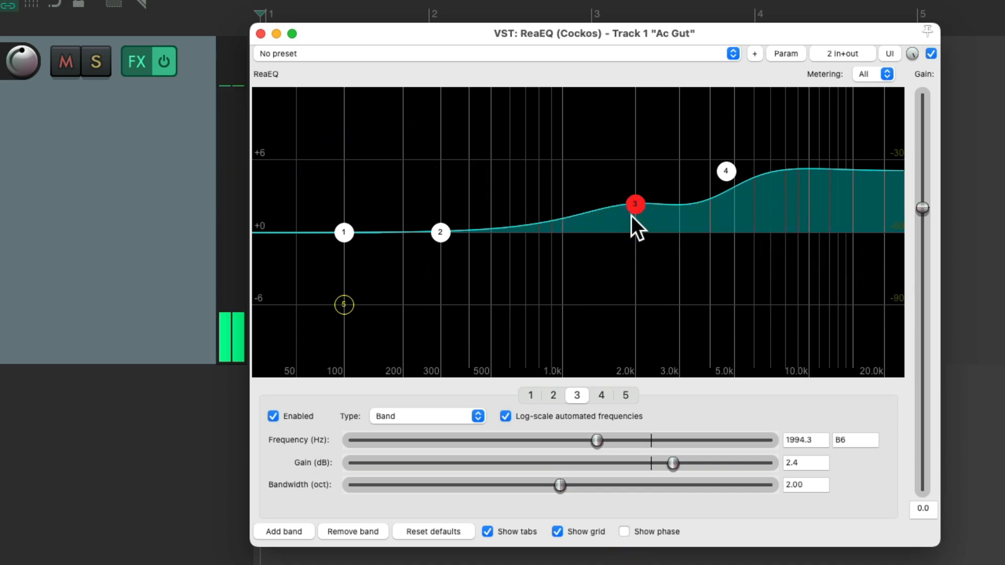
Bypass the EQ briefly to compare with the dry sound, leaving it active.
{"action": "left_click", "coordinate": [931, 53]}
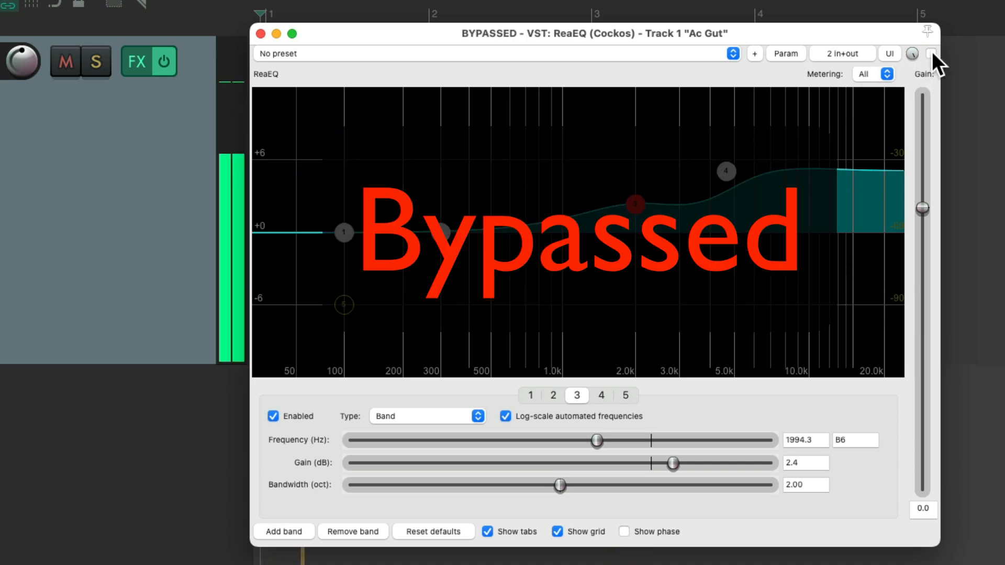
{"action": "left_click", "coordinate": [932, 53]}
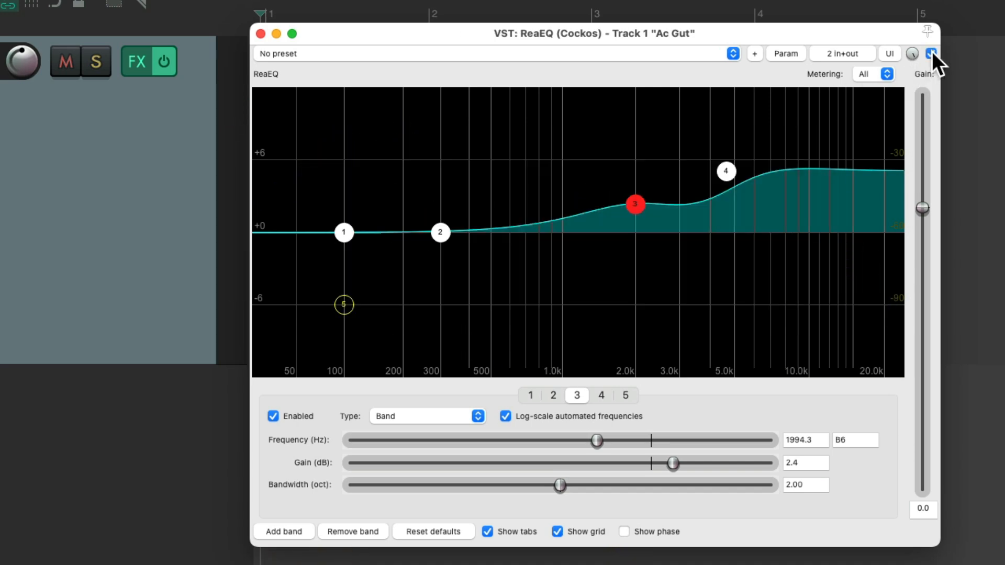
{"action": "left_click", "coordinate": [932, 53]}
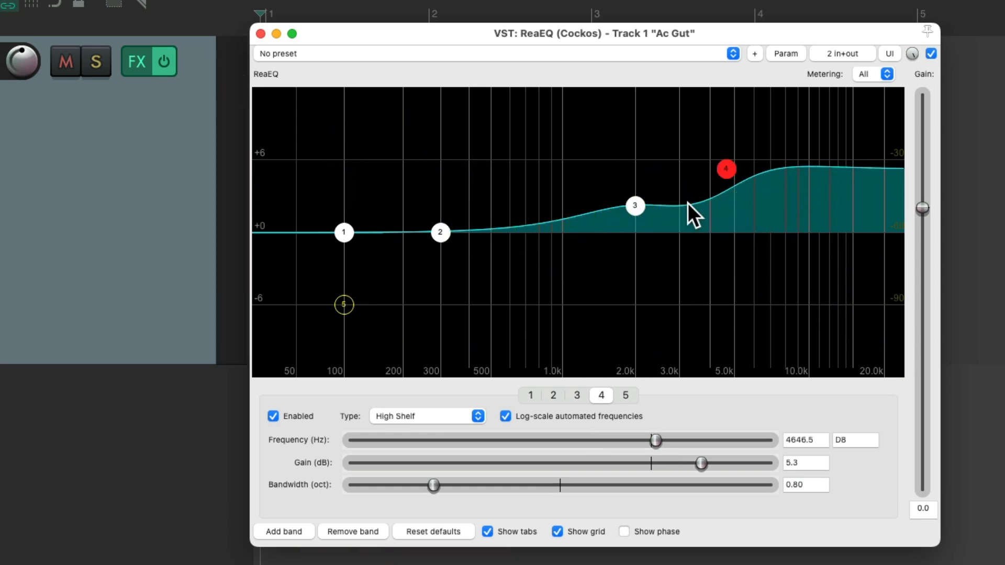
{"action": "mouse_move", "coordinate": [712, 213]}
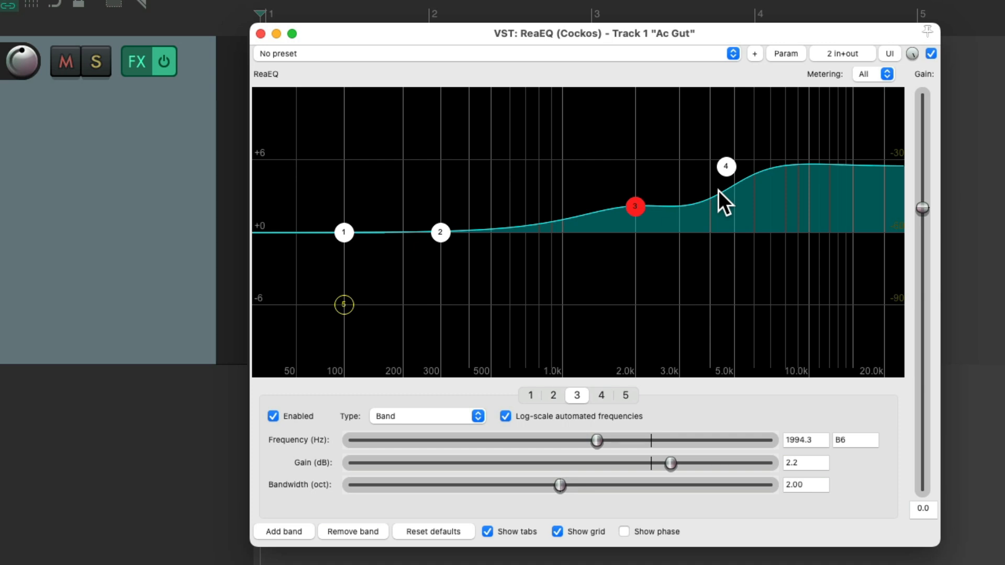
{"action": "mouse_move", "coordinate": [427, 289]}
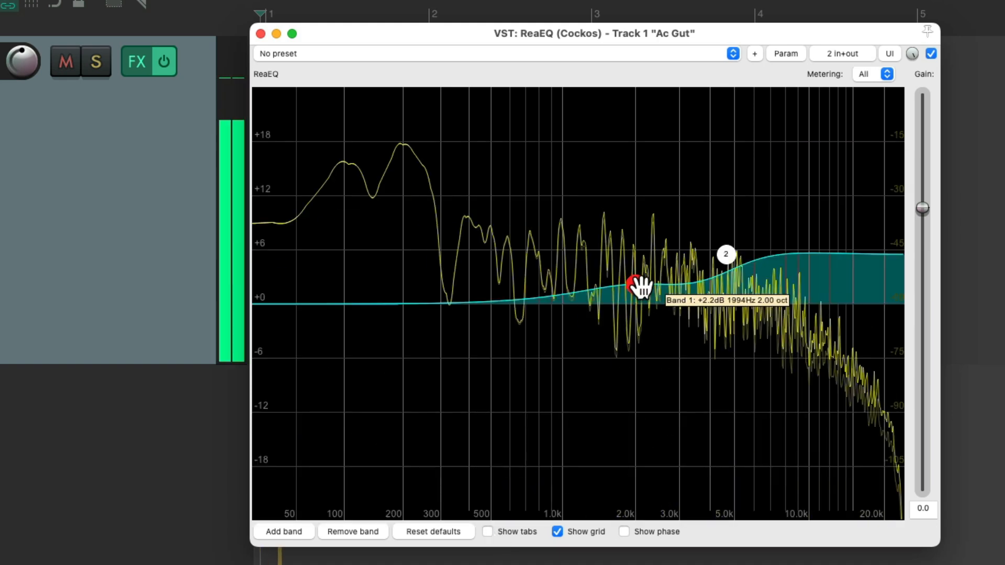
Set the 2 kHz band to about +2.6 dB and the high shelf to about +6.6 dB.
{"action": "left_click_drag", "start_coordinate": [641, 285], "coordinate": [723, 245]}
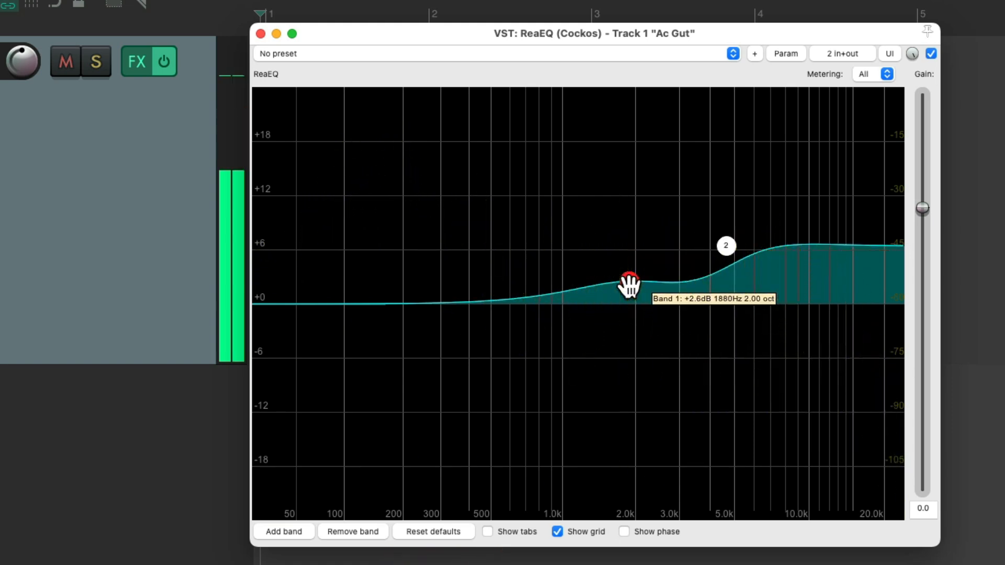
{"action": "mouse_move", "coordinate": [710, 307]}
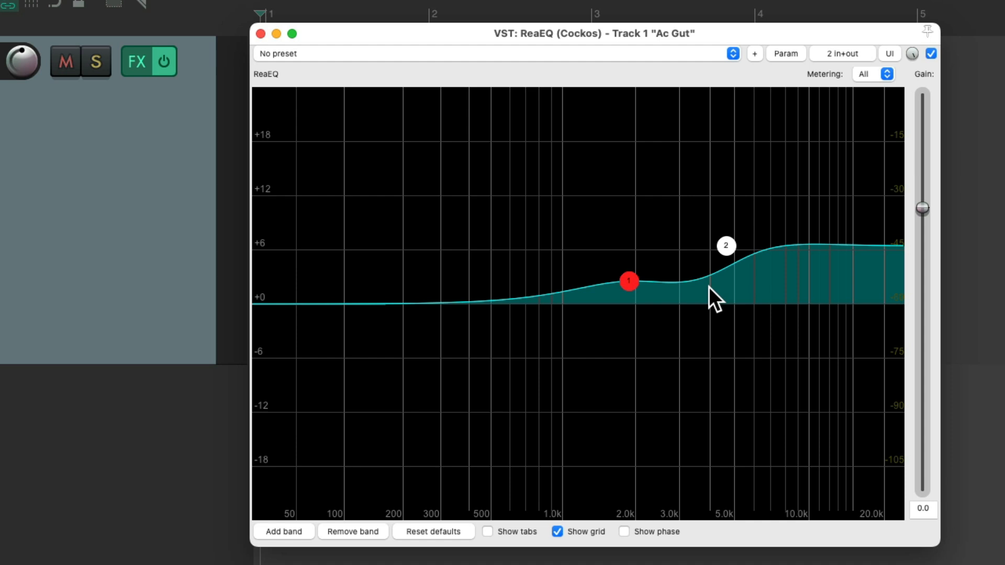
{"action": "mouse_move", "coordinate": [729, 249]}
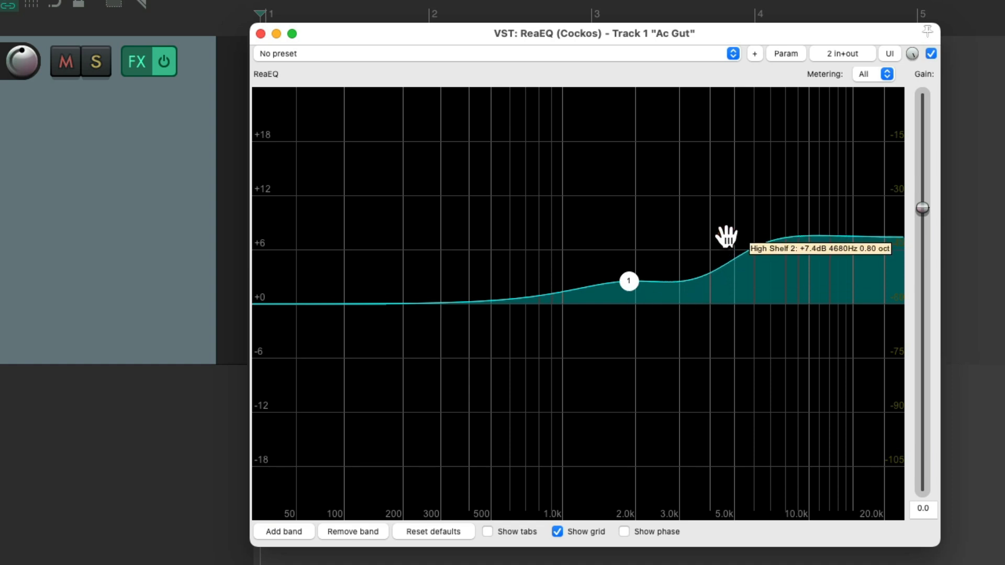
{"action": "left_click_drag", "start_coordinate": [726, 238], "coordinate": [727, 250]}
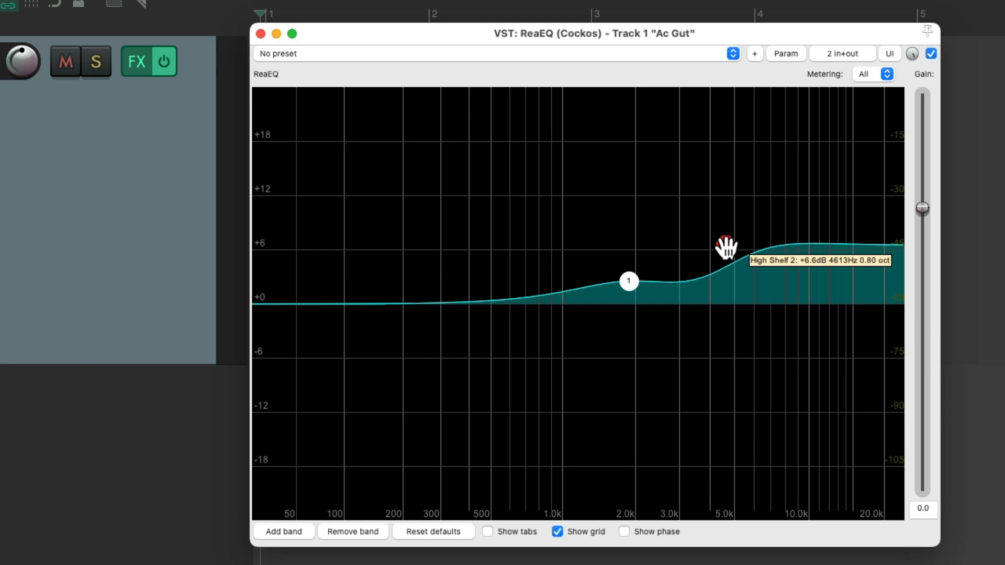
{"action": "left_click", "coordinate": [785, 54]}
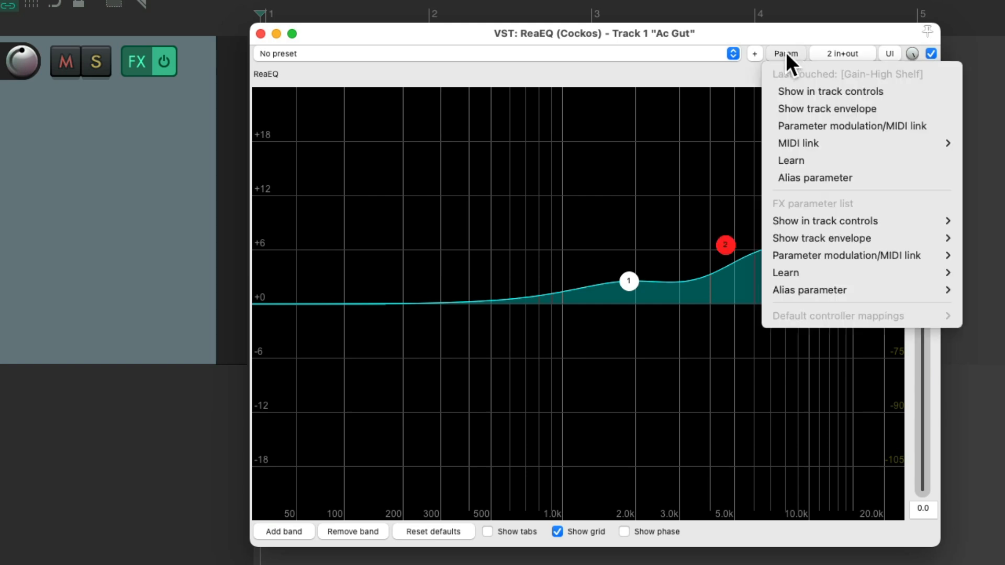
{"action": "mouse_move", "coordinate": [817, 86]}
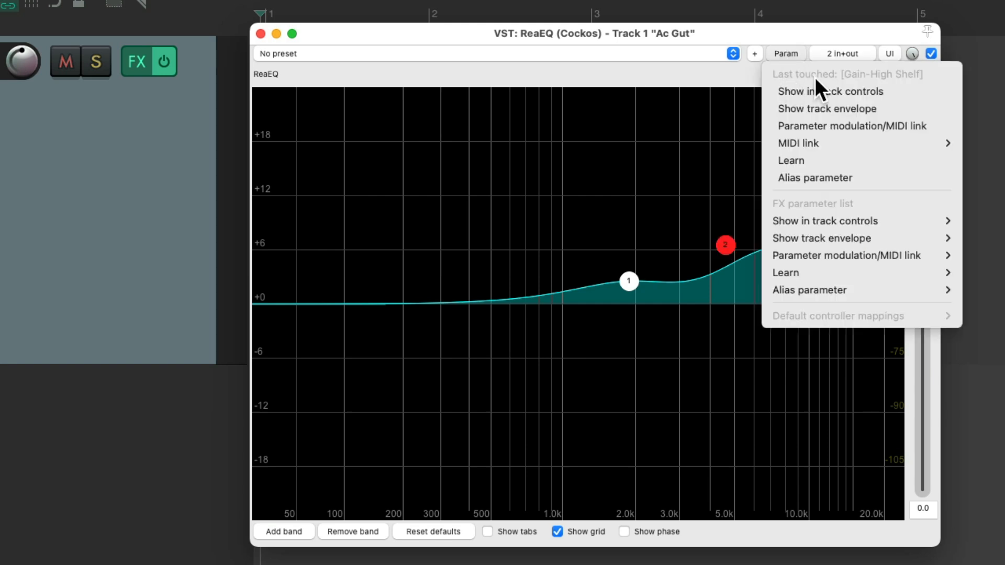
{"action": "mouse_move", "coordinate": [906, 94]}
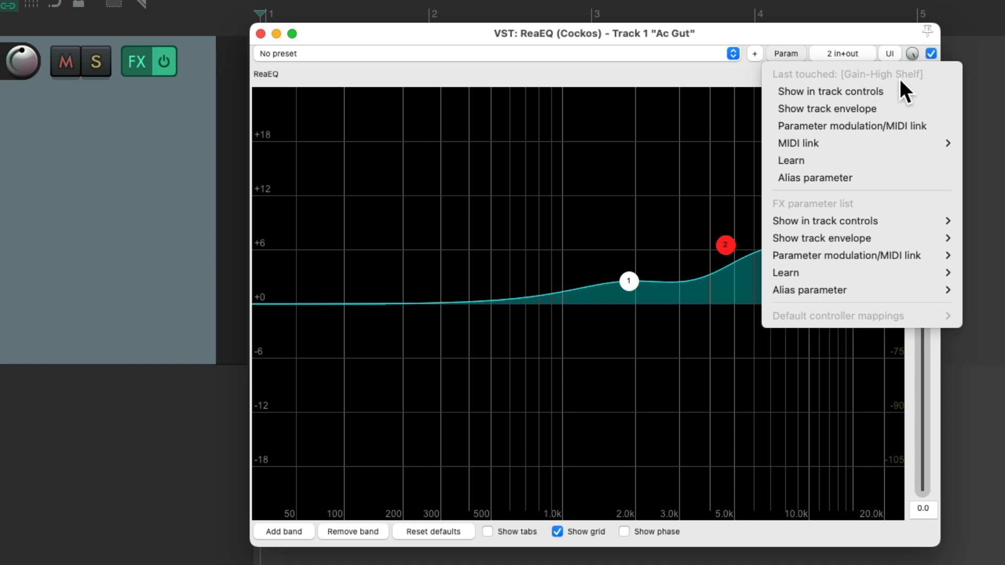
{"action": "mouse_move", "coordinate": [833, 138]}
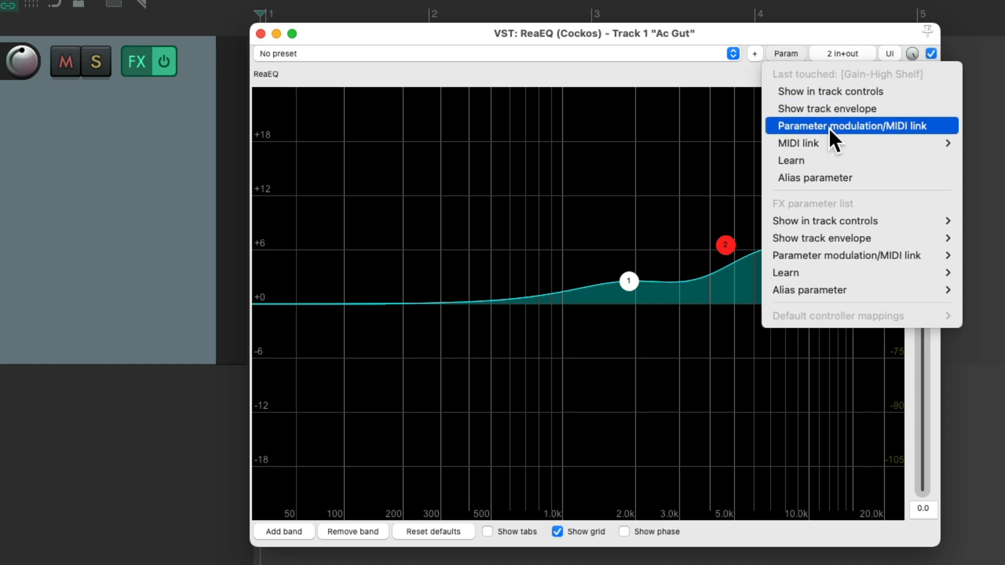
{"action": "mouse_move", "coordinate": [867, 145]}
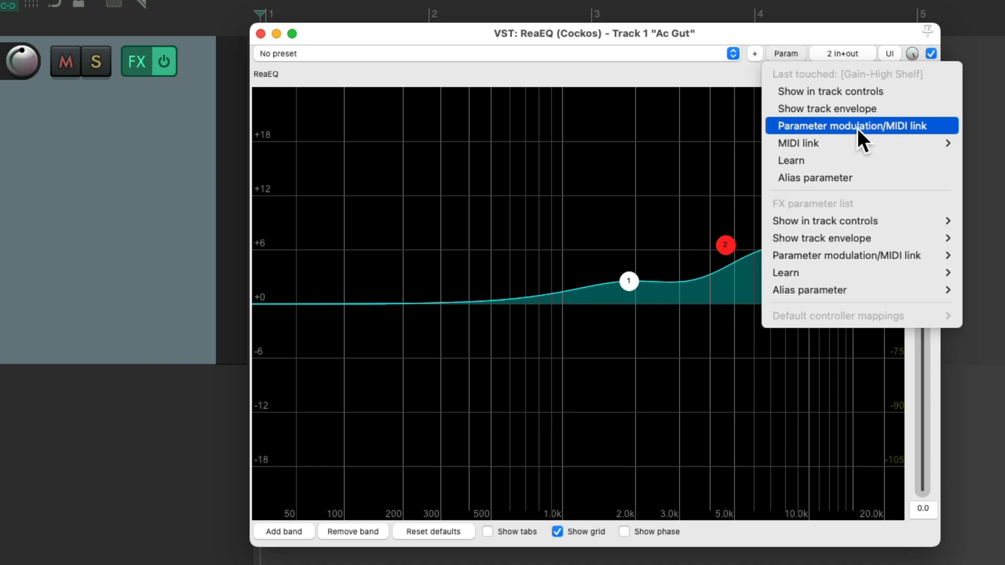
Enable FX parameter linking for high shelf gain with 1 (self): ReaEQ > Gain-Band 1 as source.
{"action": "left_click", "coordinate": [861, 126]}
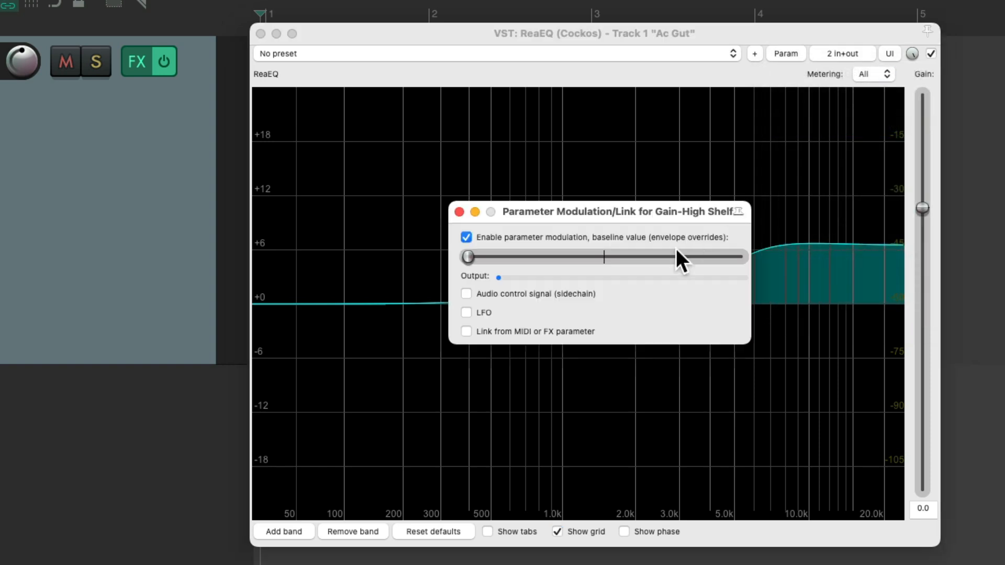
{"action": "mouse_move", "coordinate": [561, 315]}
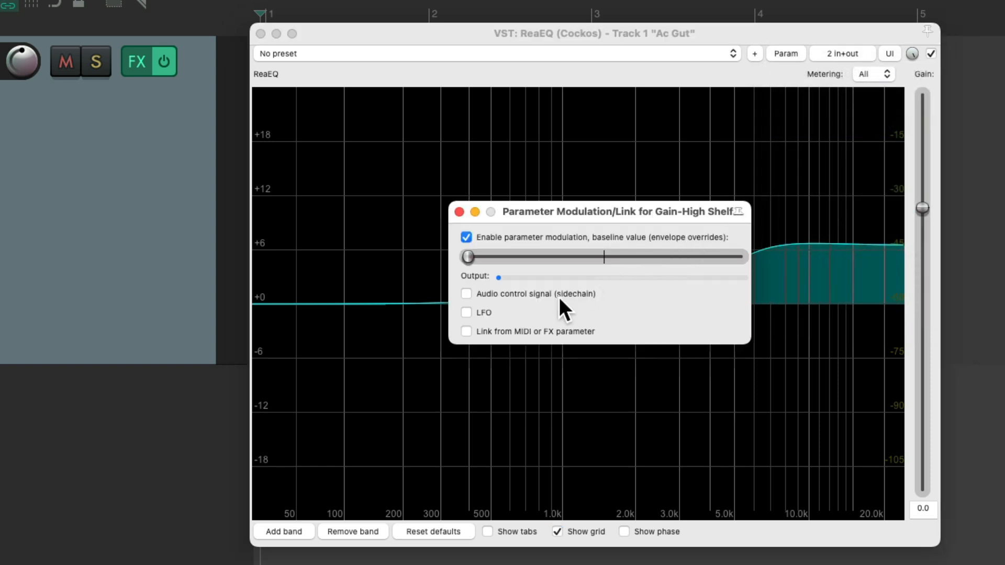
{"action": "left_click", "coordinate": [467, 331]}
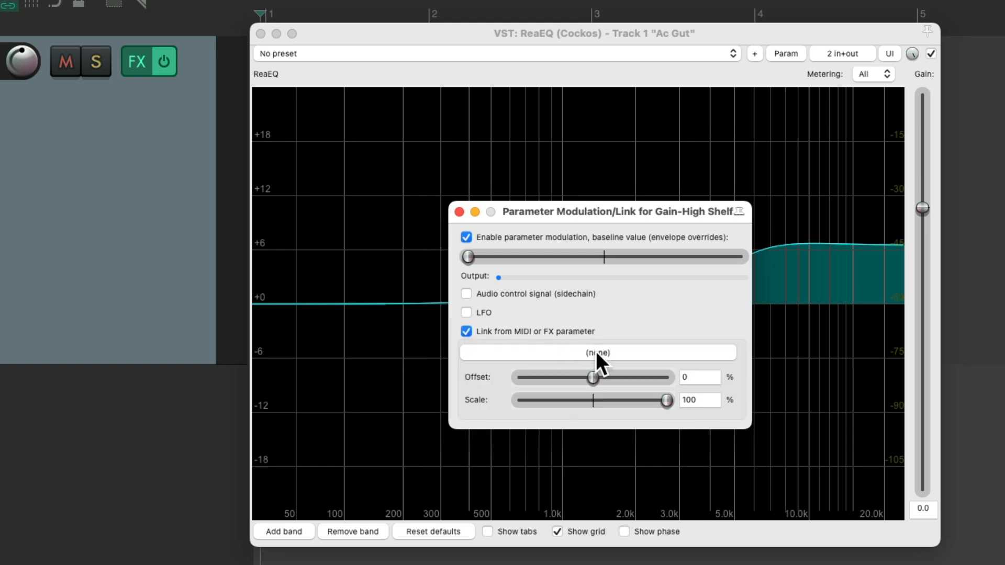
{"action": "left_click", "coordinate": [598, 353]}
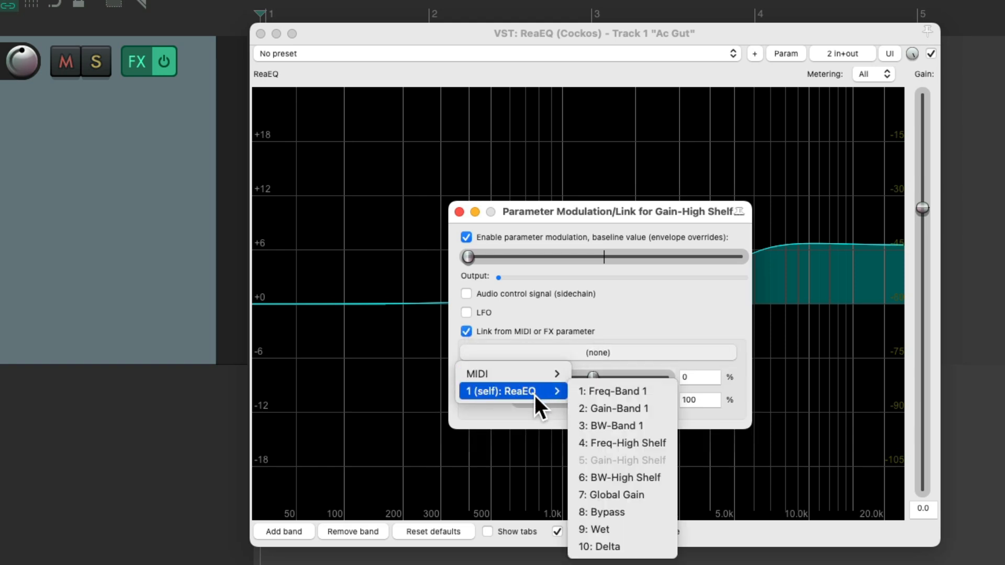
{"action": "mouse_move", "coordinate": [615, 408]}
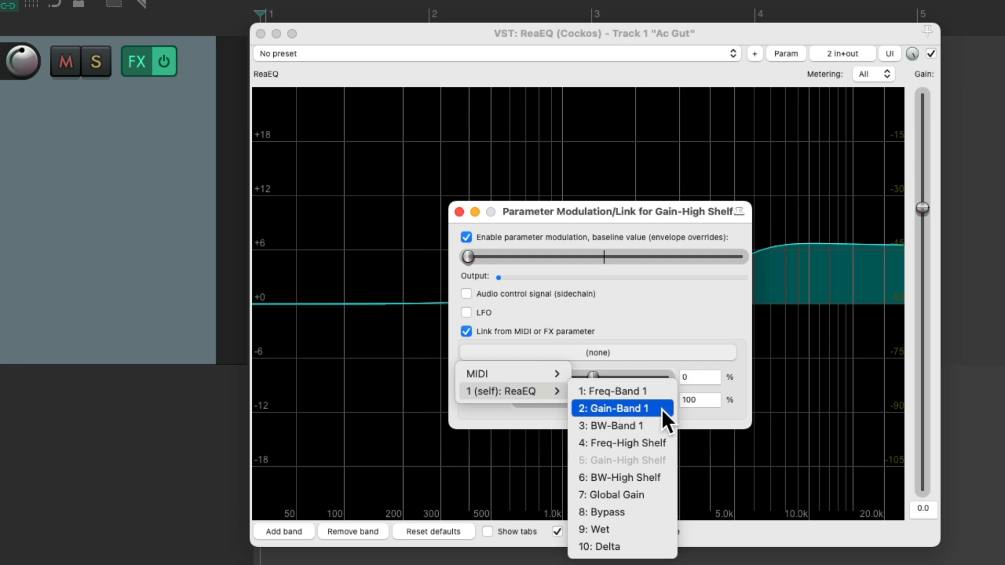
{"action": "mouse_move", "coordinate": [672, 477]}
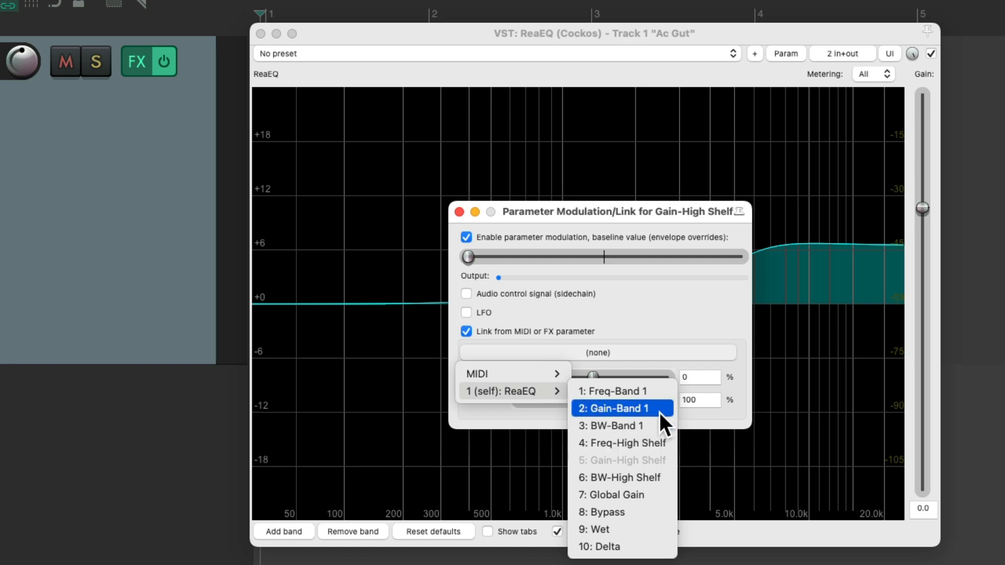
{"action": "left_click", "coordinate": [622, 407]}
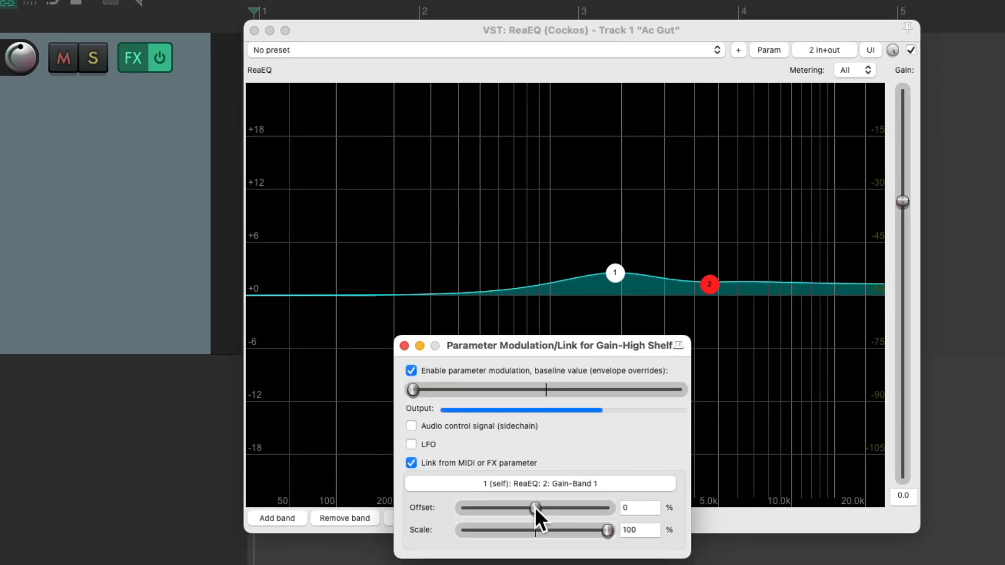
Raise the link's Offset slider until it reads 10%.
{"action": "left_click_drag", "start_coordinate": [535, 508], "coordinate": [550, 508]}
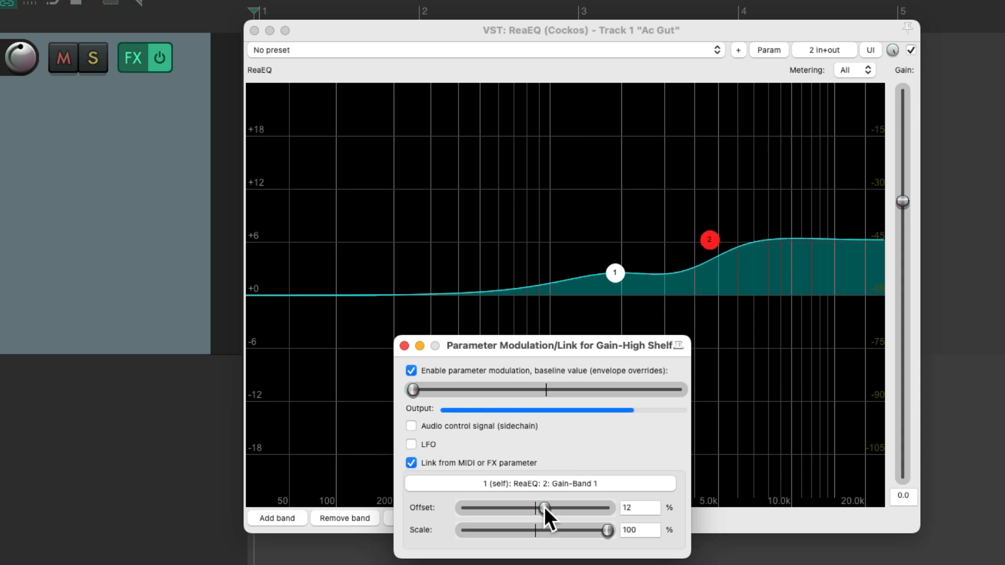
{"action": "left_click_drag", "start_coordinate": [543, 508], "coordinate": [550, 507]}
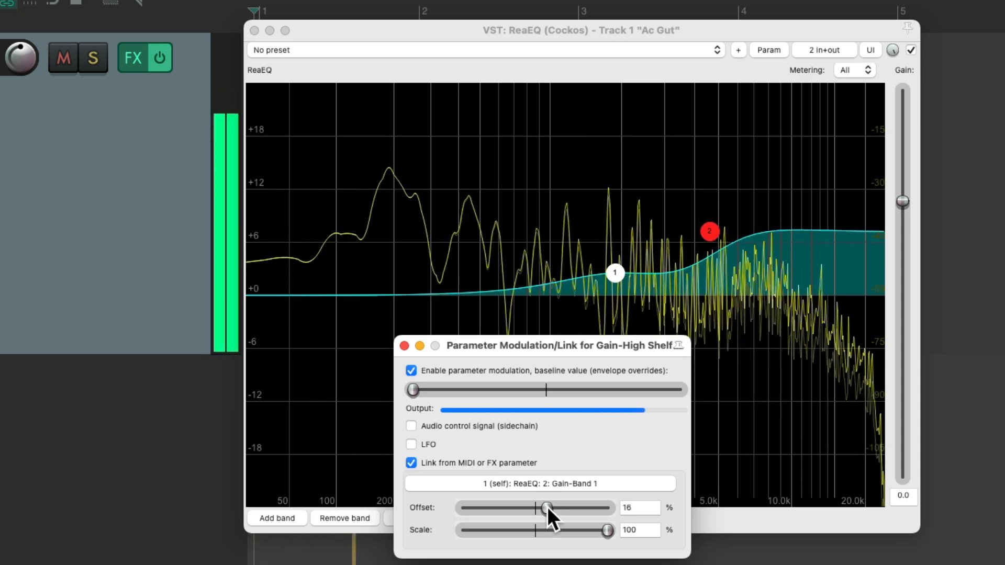
{"action": "left_click_drag", "start_coordinate": [548, 508], "coordinate": [540, 508]}
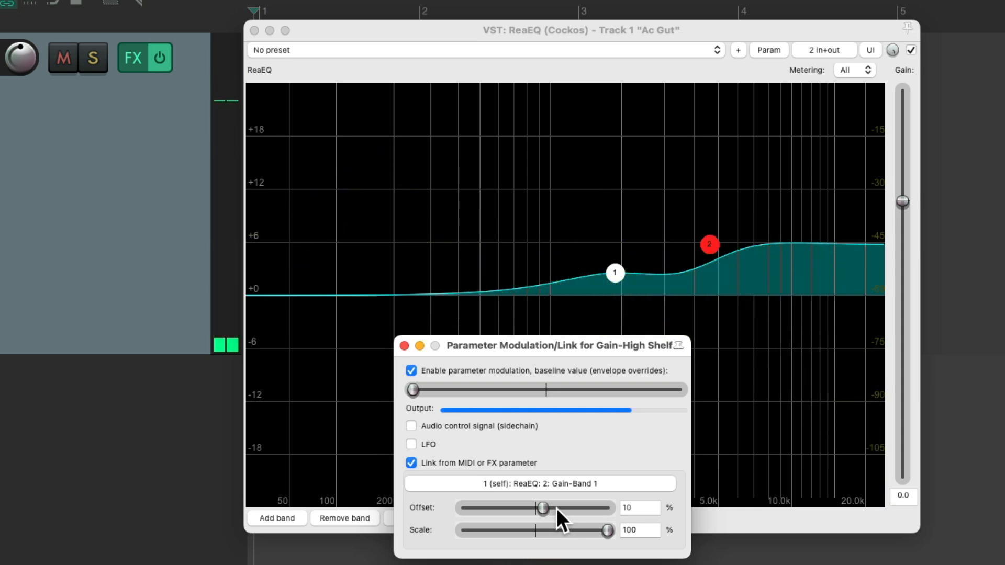
{"action": "mouse_move", "coordinate": [706, 289]}
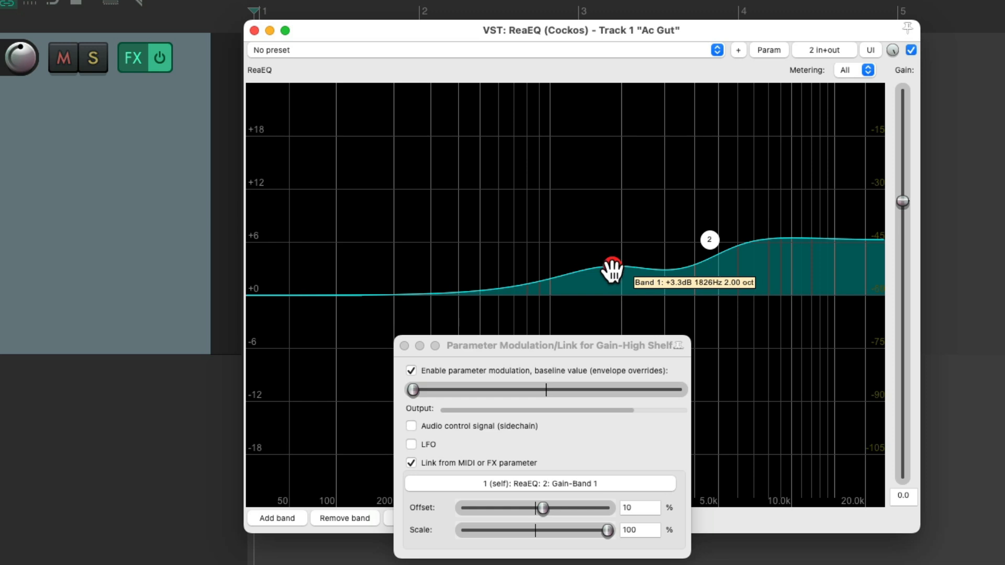
{"action": "mouse_move", "coordinate": [707, 246]}
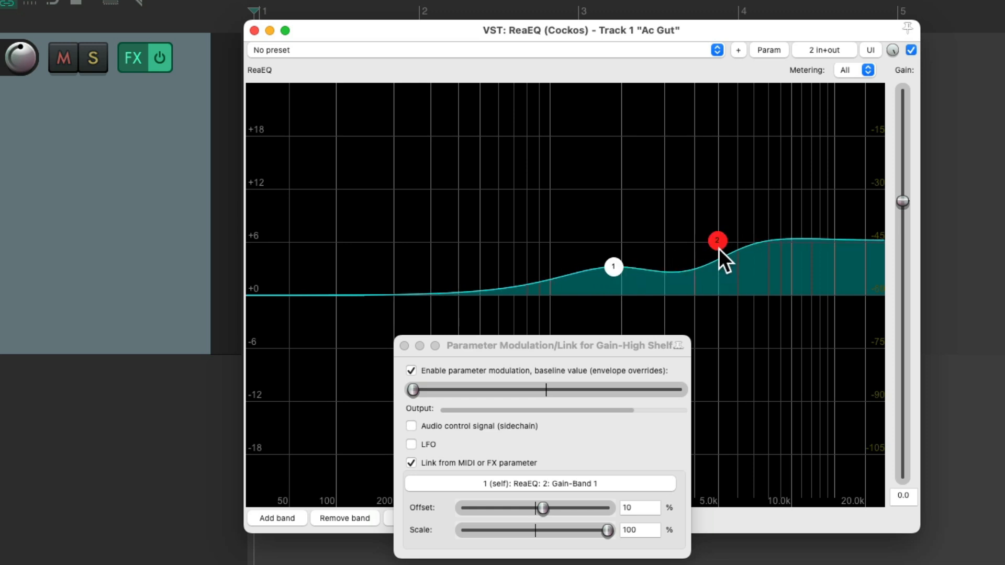
{"action": "left_click_drag", "start_coordinate": [717, 241], "coordinate": [704, 281]}
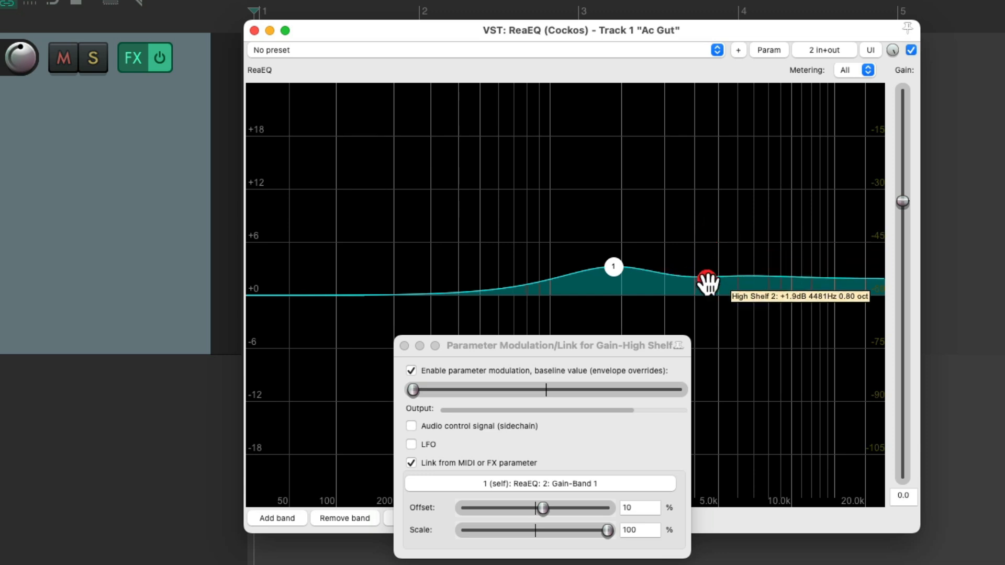
{"action": "left_click_drag", "start_coordinate": [706, 284], "coordinate": [707, 248]}
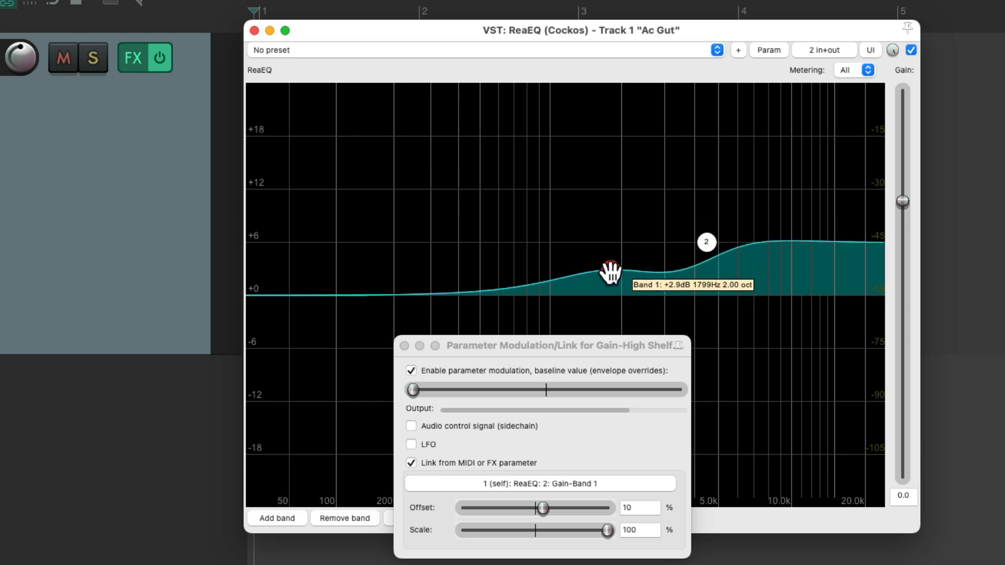
{"action": "left_click_drag", "start_coordinate": [607, 273], "coordinate": [608, 296]}
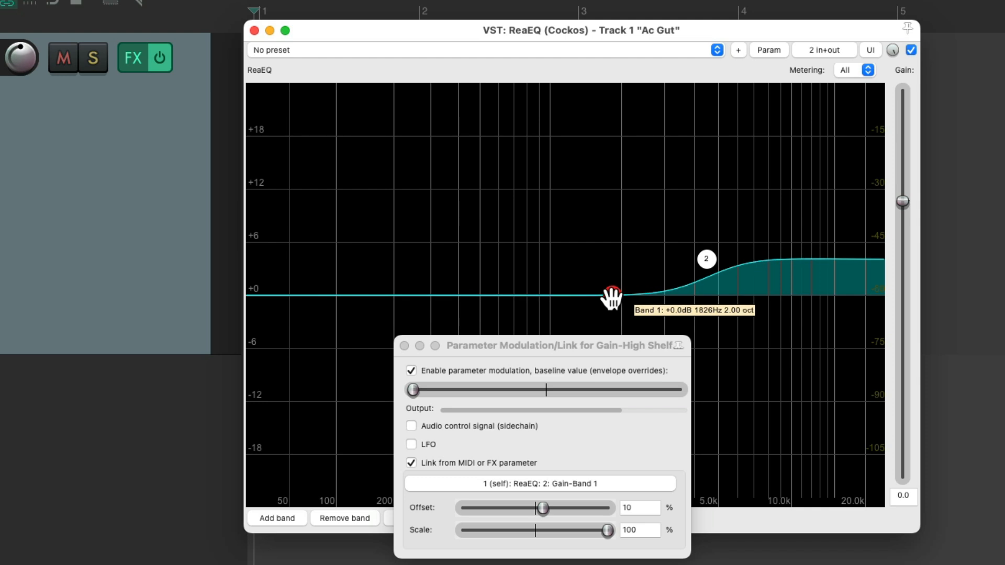
{"action": "mouse_move", "coordinate": [708, 277]}
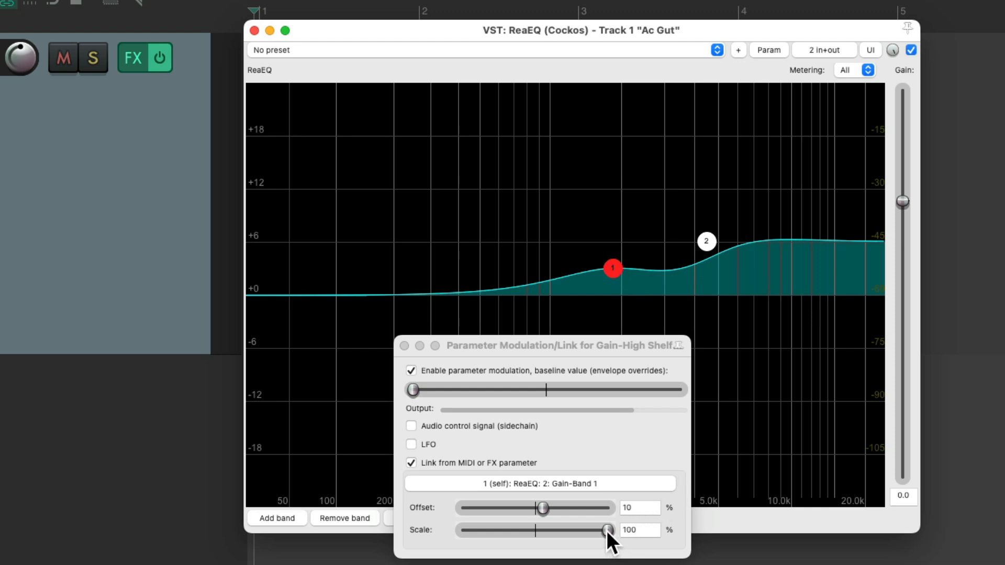
Try a negative link scale to test inversion, then restore it.
{"action": "left_click_drag", "start_coordinate": [607, 530], "coordinate": [493, 530]}
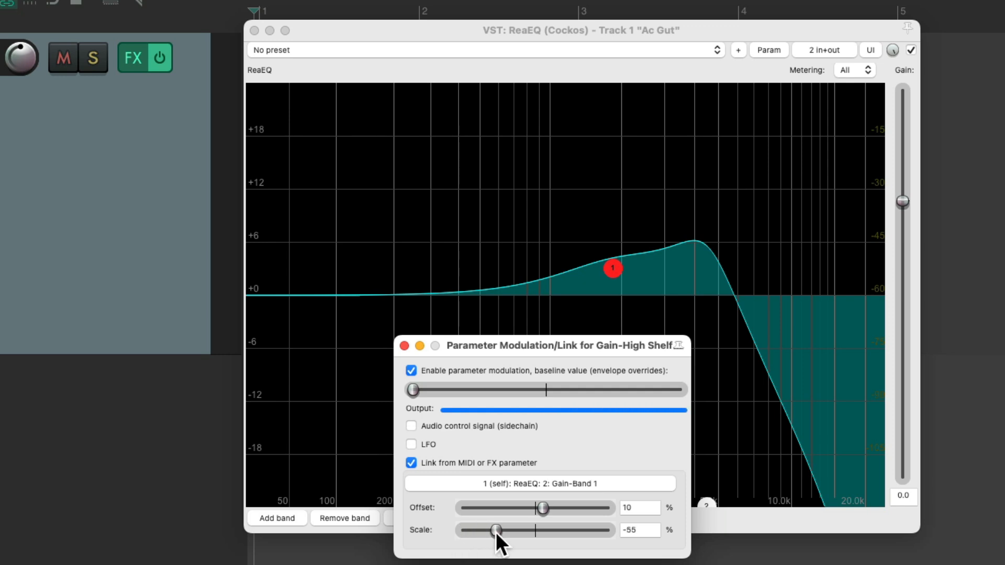
{"action": "left_click_drag", "start_coordinate": [493, 531], "coordinate": [608, 530]}
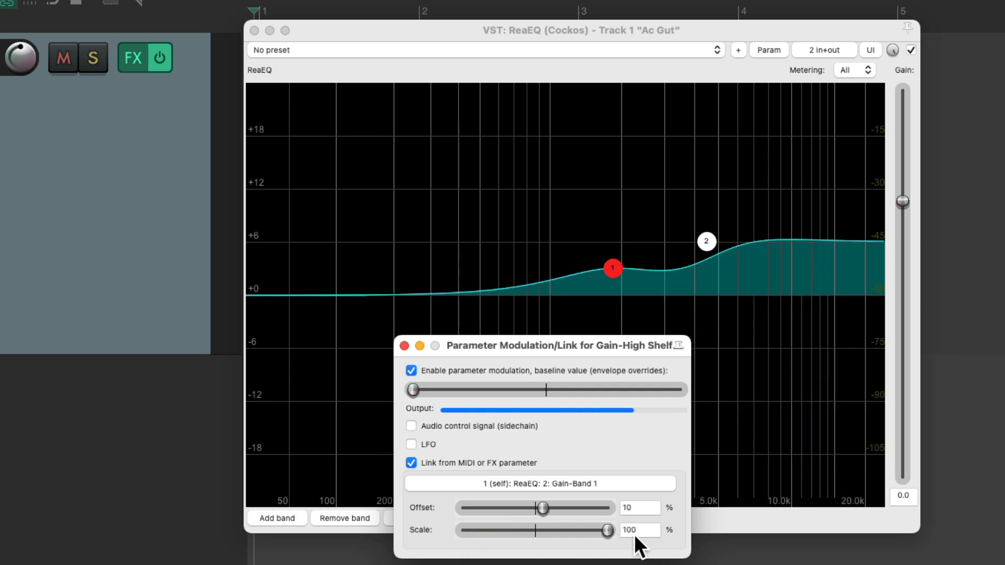
{"action": "mouse_move", "coordinate": [654, 548]}
{"action": "type", "text": "200"}
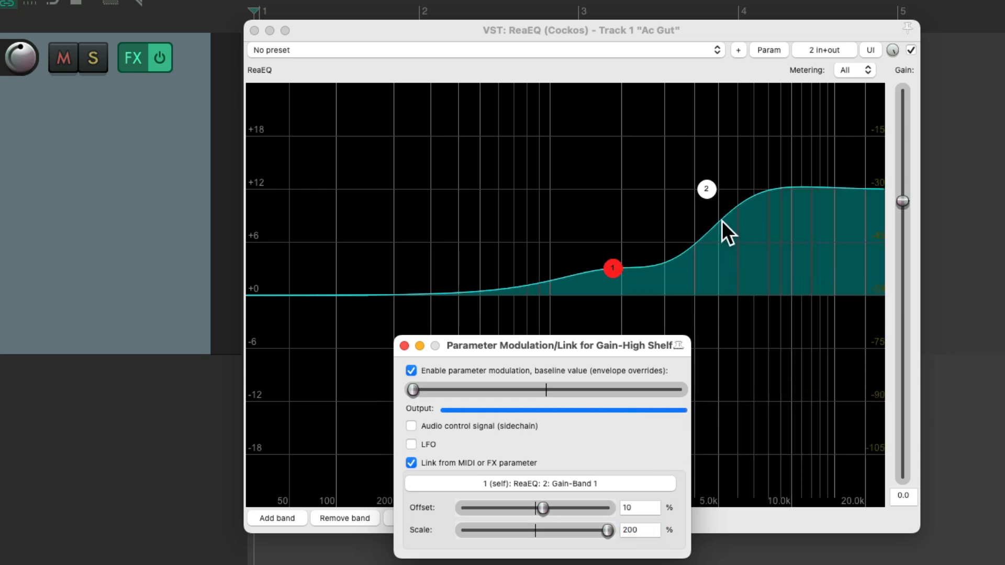
{"action": "mouse_move", "coordinate": [547, 523]}
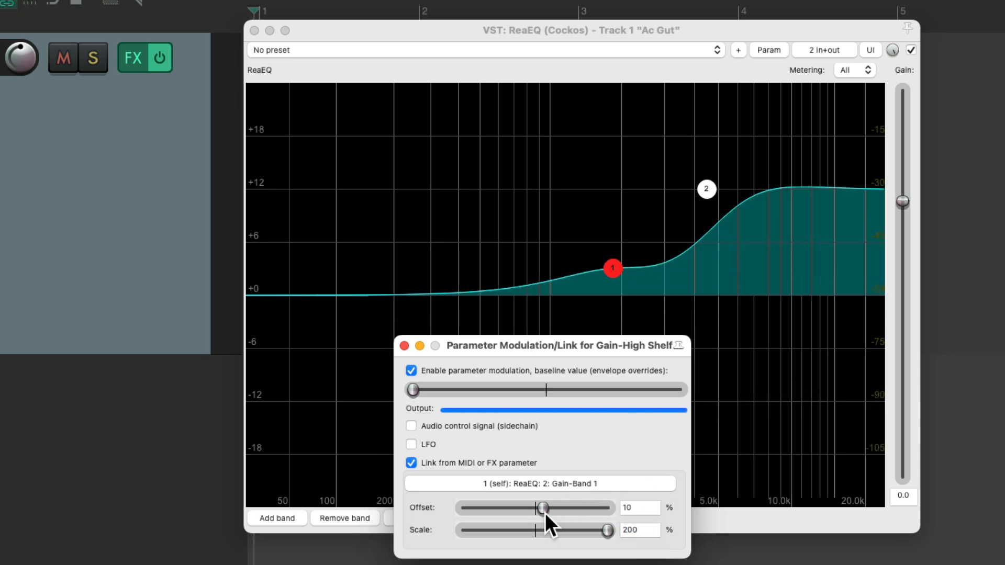
Drag the link offset down to roughly -22%.
{"action": "left_click_drag", "start_coordinate": [543, 508], "coordinate": [518, 509]}
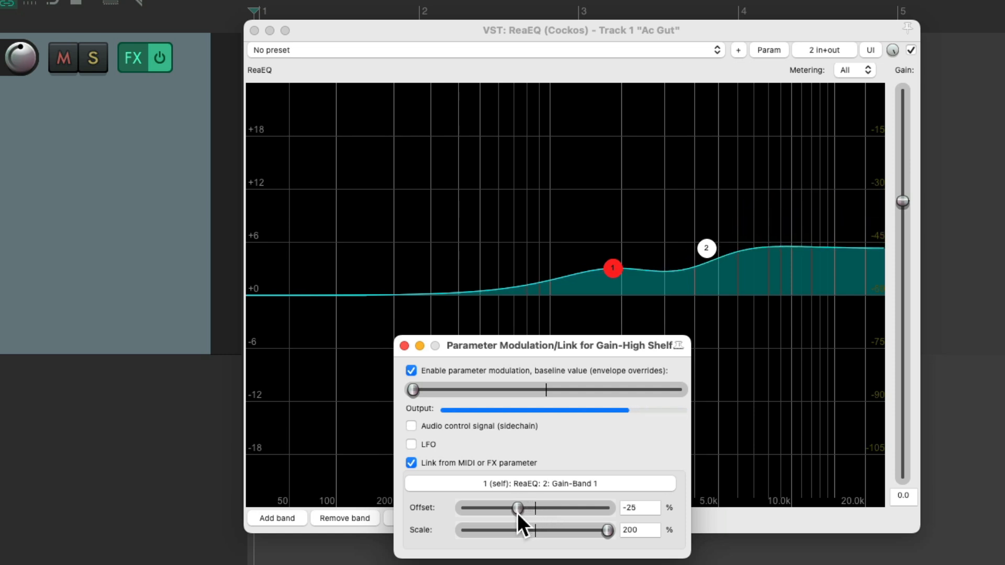
{"action": "left_click_drag", "start_coordinate": [517, 508], "coordinate": [522, 508]}
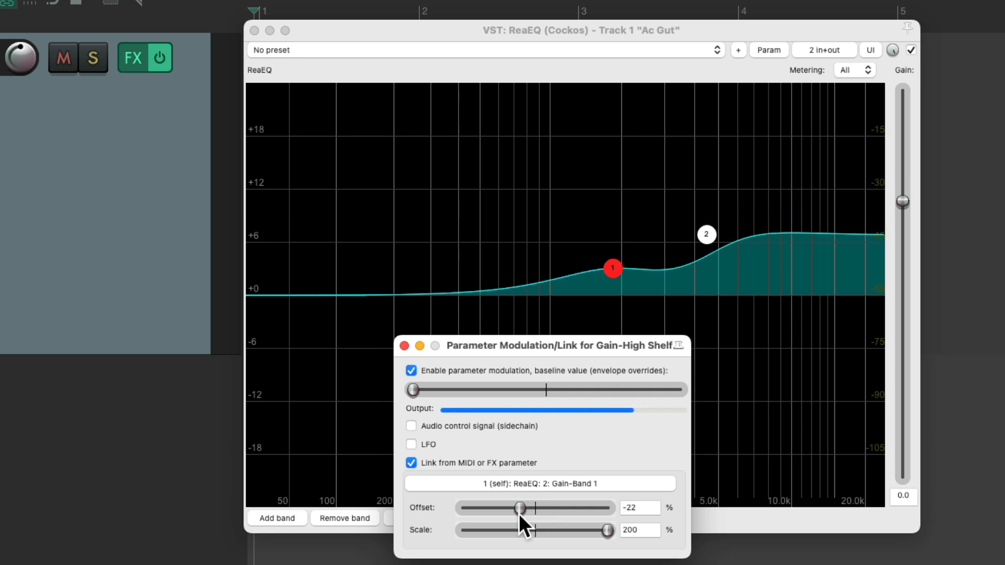
{"action": "left_click_drag", "start_coordinate": [519, 508], "coordinate": [518, 508]}
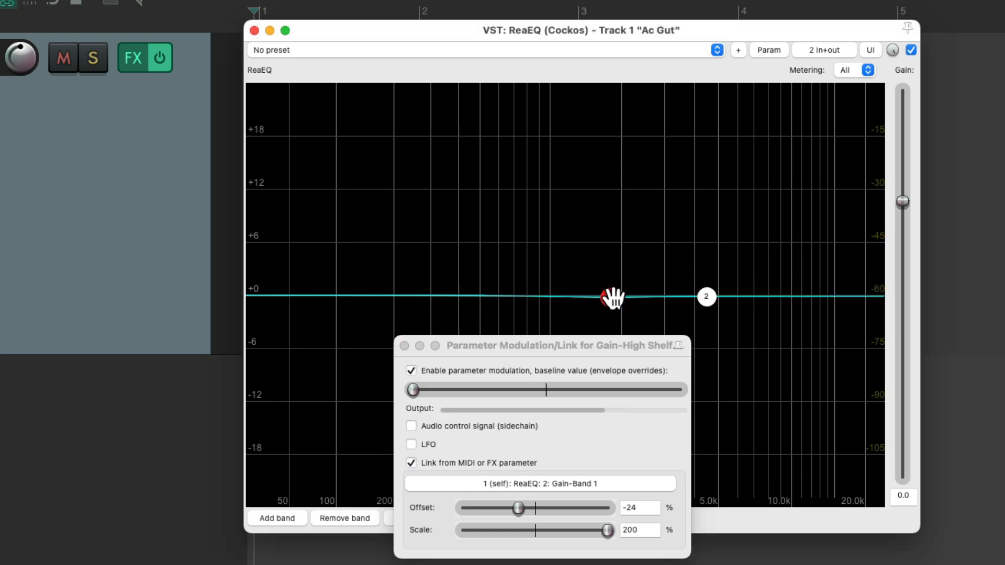
{"action": "mouse_move", "coordinate": [607, 298]}
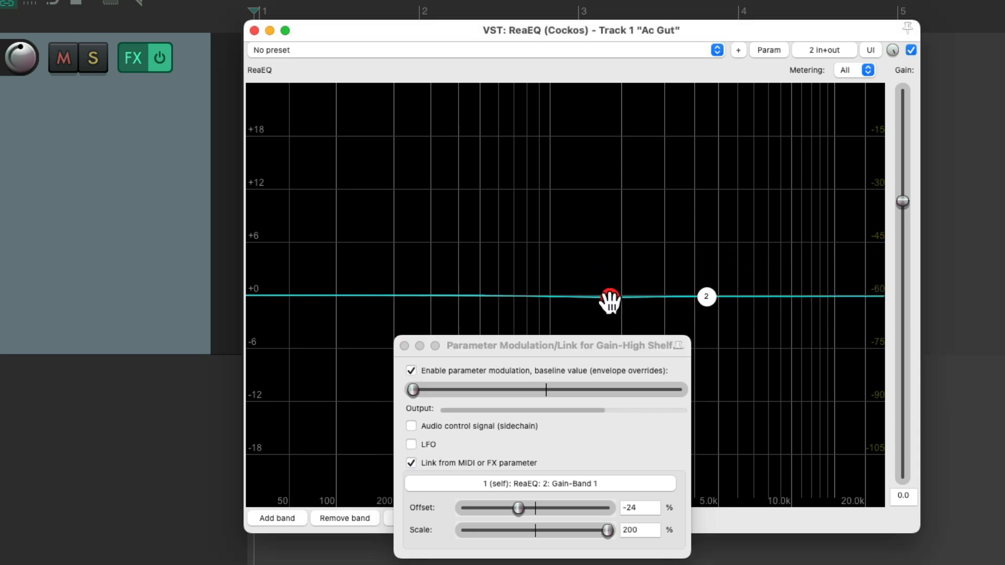
{"action": "mouse_move", "coordinate": [609, 298]}
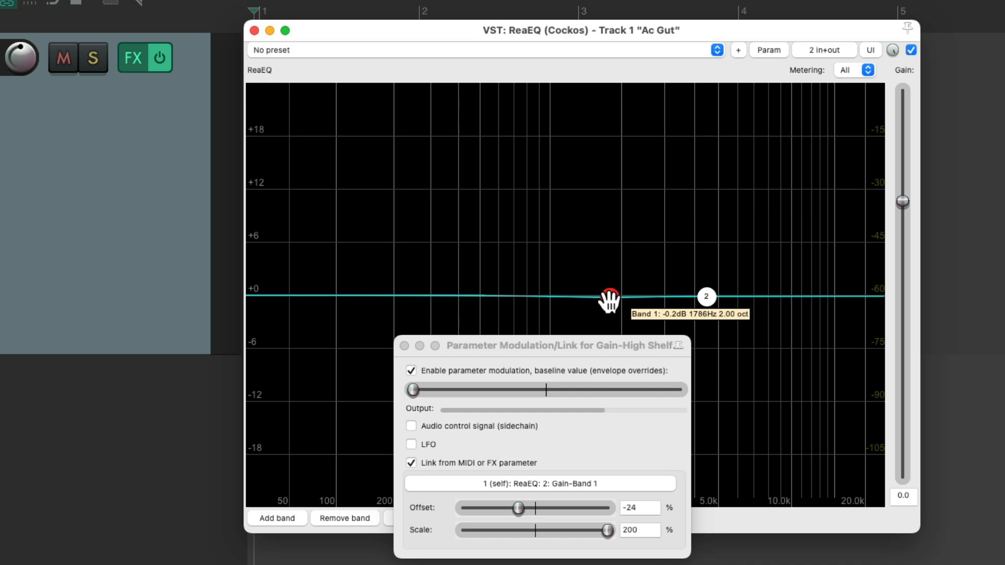
Sweep band 1 between flat and about +5 dB, settling near 4.9 dB at 1.6 kHz as the shelf follows.
{"action": "left_click_drag", "start_coordinate": [607, 301], "coordinate": [612, 275]}
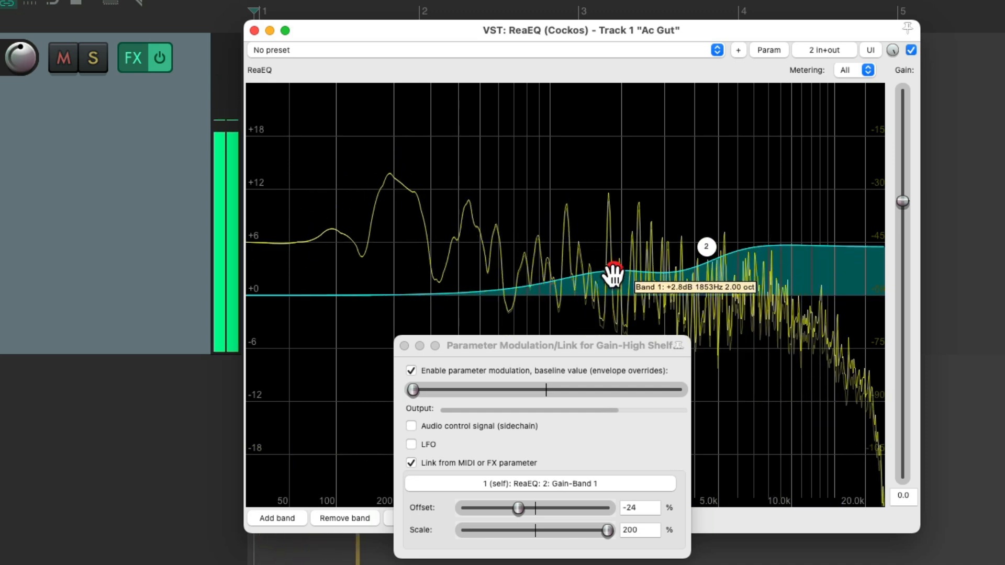
{"action": "left_click_drag", "start_coordinate": [613, 275], "coordinate": [712, 226]}
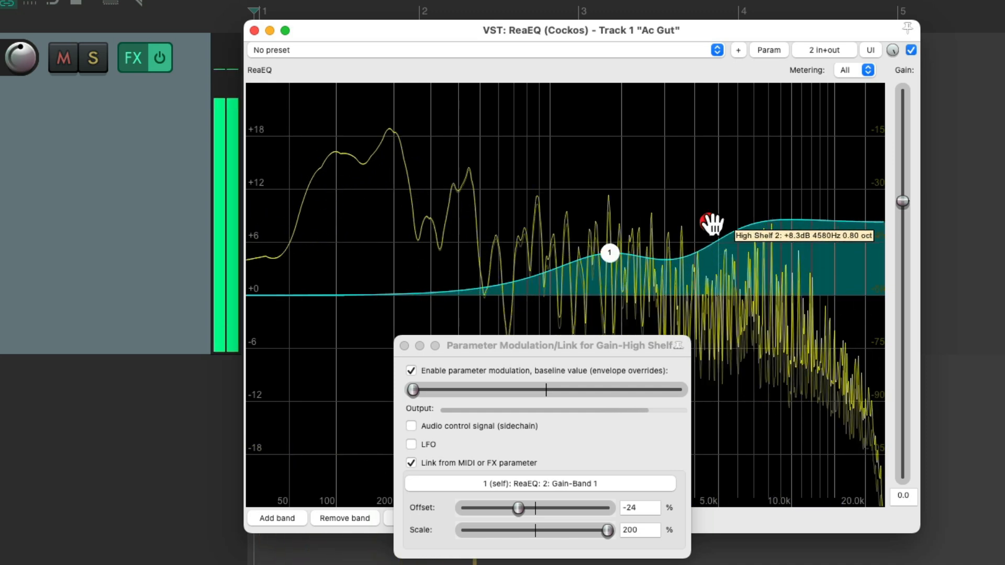
{"action": "left_click_drag", "start_coordinate": [712, 223], "coordinate": [609, 254]}
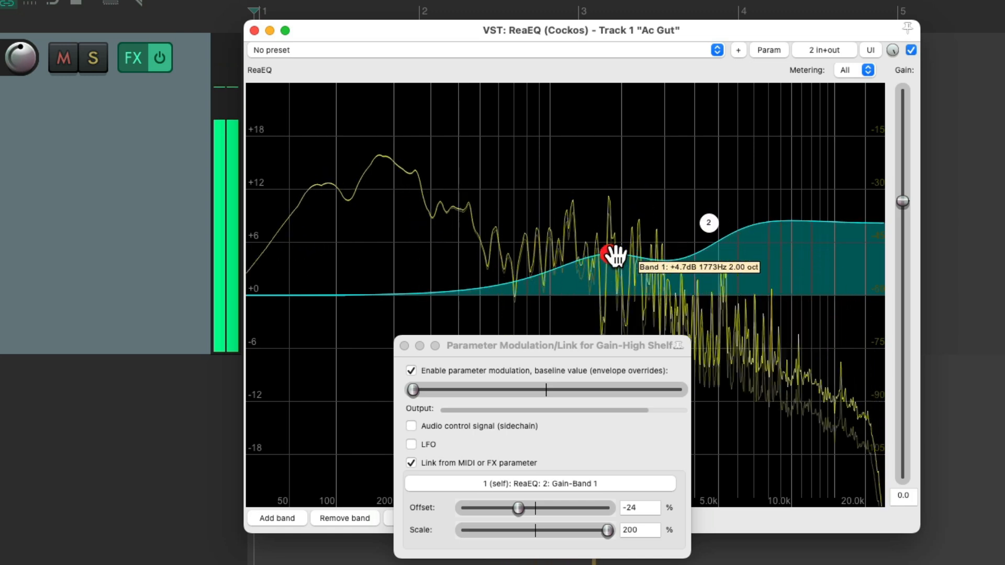
{"action": "left_click_drag", "start_coordinate": [612, 255], "coordinate": [606, 264]}
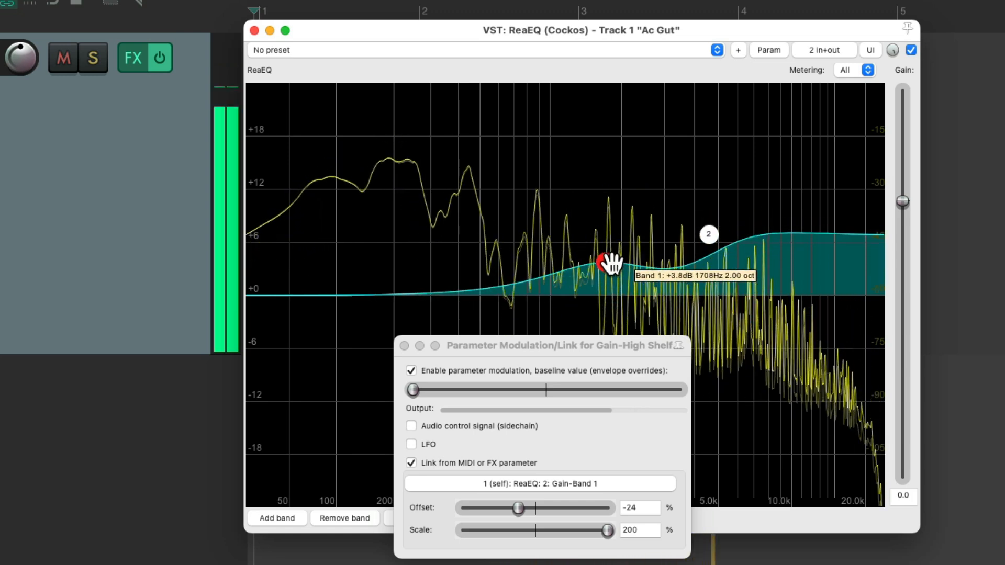
{"action": "left_click_drag", "start_coordinate": [603, 262], "coordinate": [603, 254]}
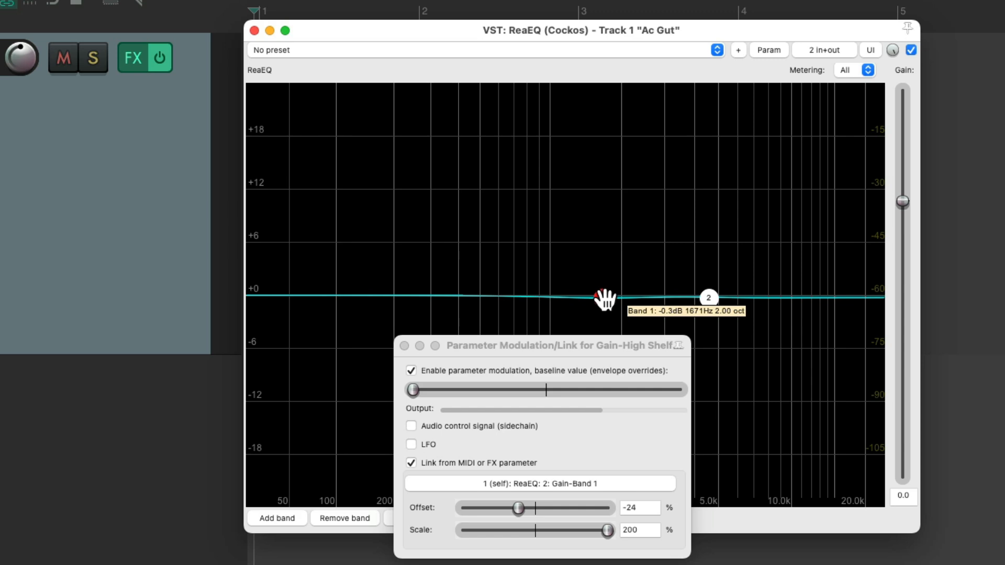
{"action": "left_click_drag", "start_coordinate": [603, 299], "coordinate": [606, 250]}
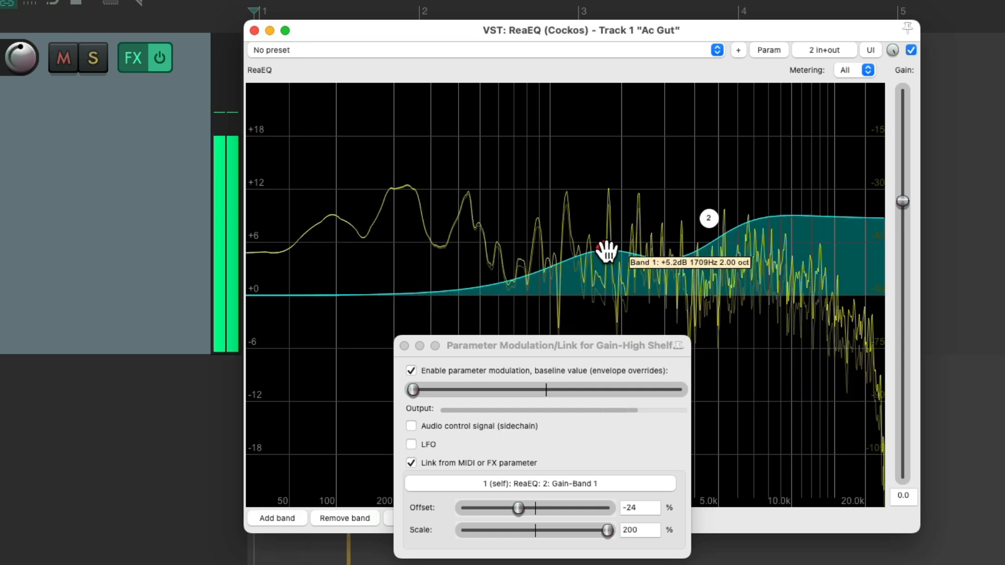
{"action": "left_click_drag", "start_coordinate": [604, 250], "coordinate": [601, 260]}
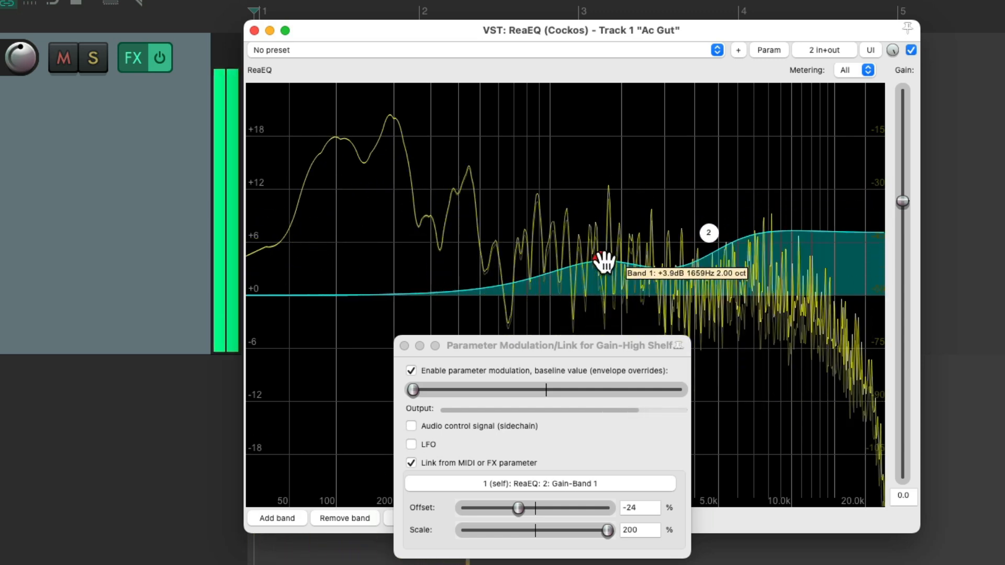
{"action": "left_click_drag", "start_coordinate": [603, 262], "coordinate": [601, 252]}
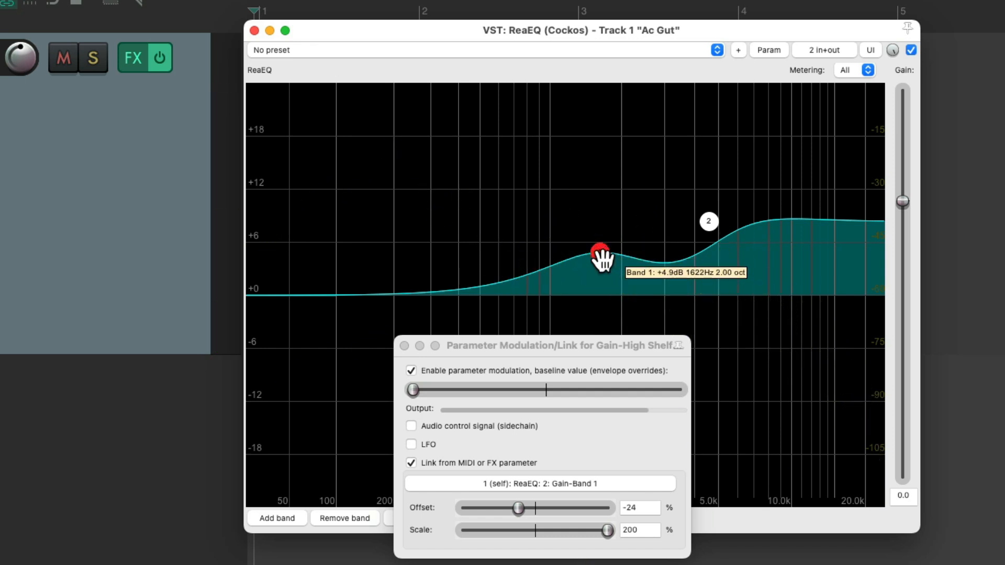
{"action": "mouse_move", "coordinate": [635, 264]}
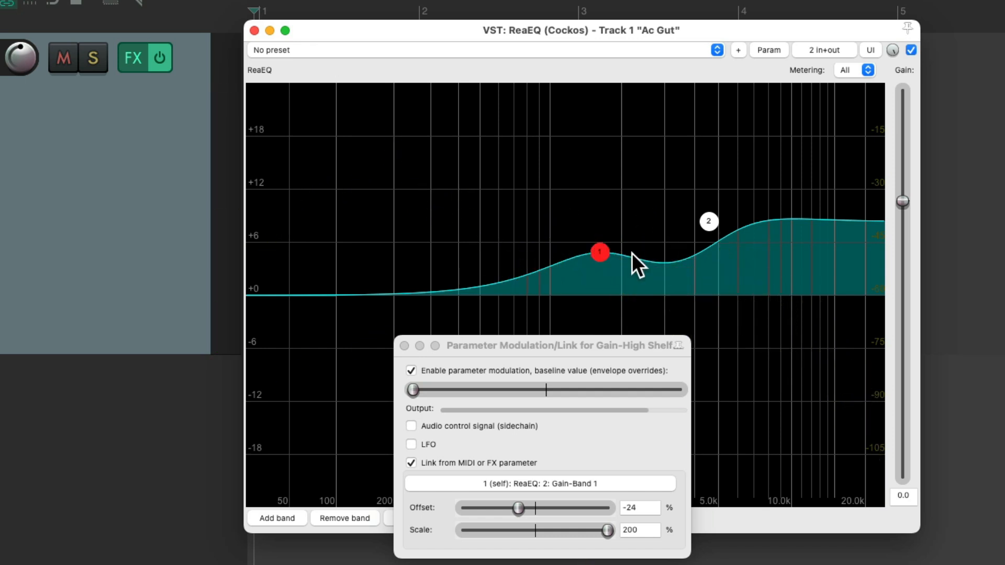
{"action": "mouse_move", "coordinate": [659, 267]}
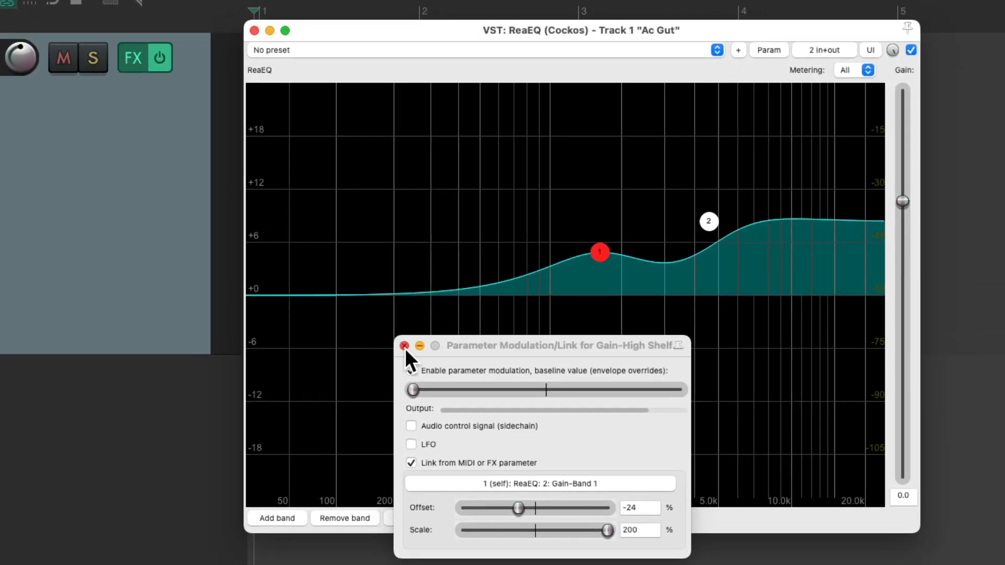
Close the link window and show Gain-Band 1 in the Ac Gut track controls.
{"action": "left_click", "coordinate": [404, 345]}
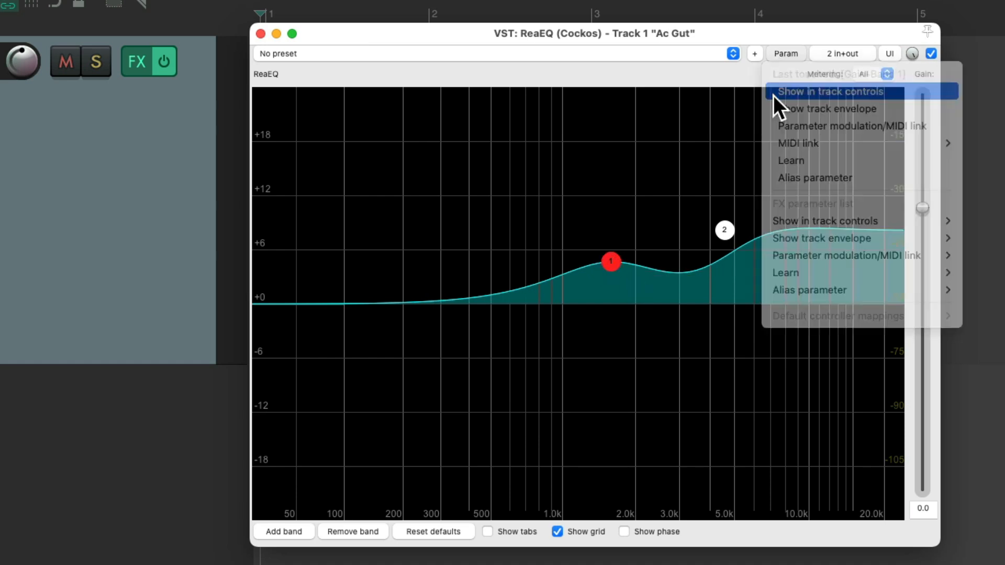
{"action": "left_click", "coordinate": [831, 92]}
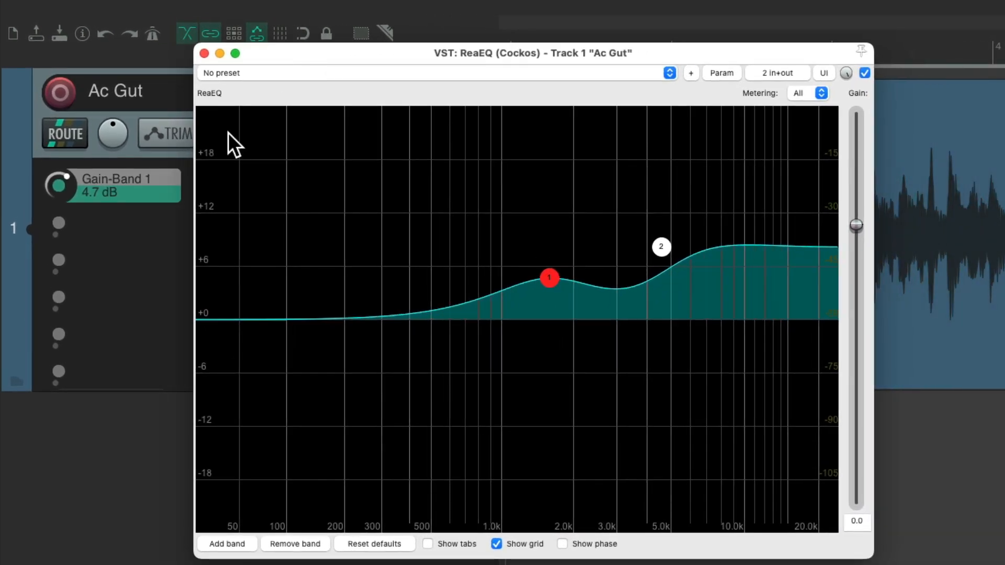
Ride Band 1 gain from the track knob up to about 4.7 dB, then close ReaEQ.
{"action": "left_click_drag", "start_coordinate": [550, 277], "coordinate": [549, 318]}
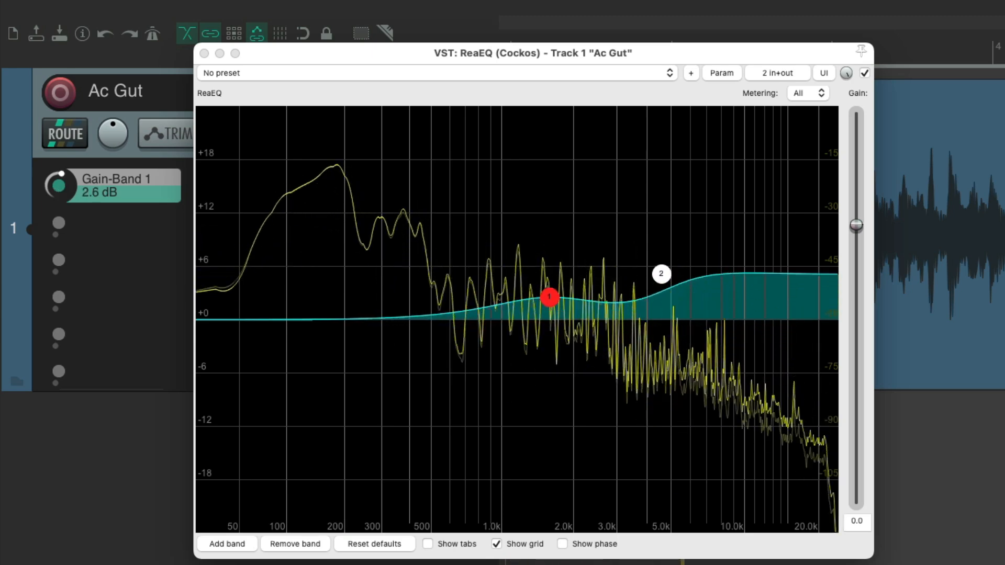
{"action": "left_click_drag", "start_coordinate": [661, 273], "coordinate": [660, 258]}
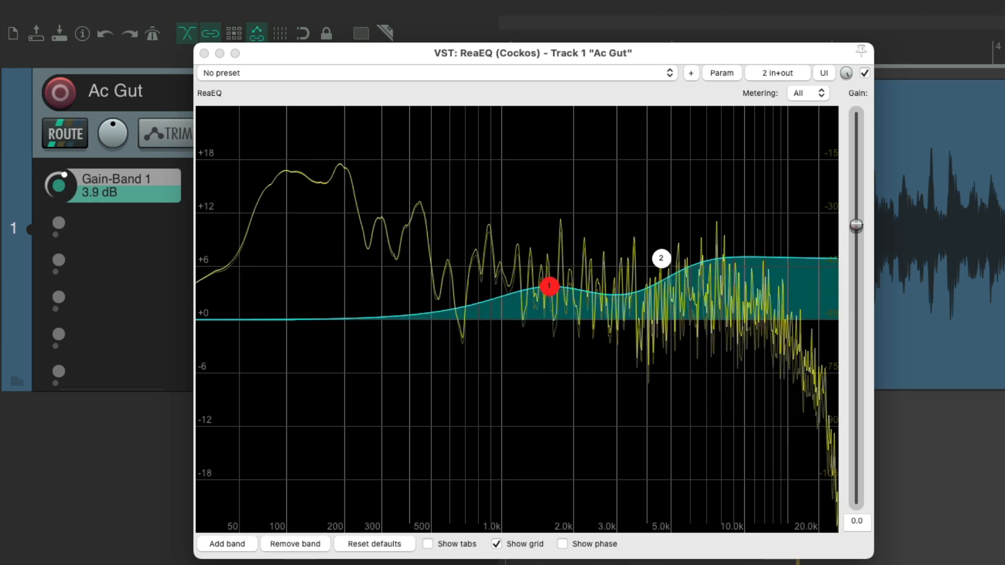
{"action": "left_click_drag", "start_coordinate": [550, 287], "coordinate": [549, 279]}
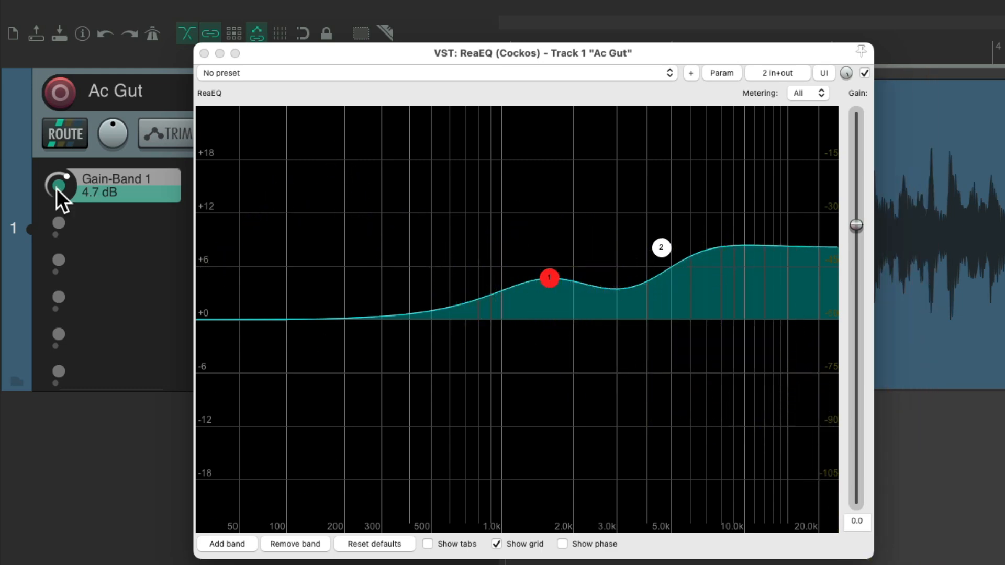
{"action": "left_click", "coordinate": [207, 54]}
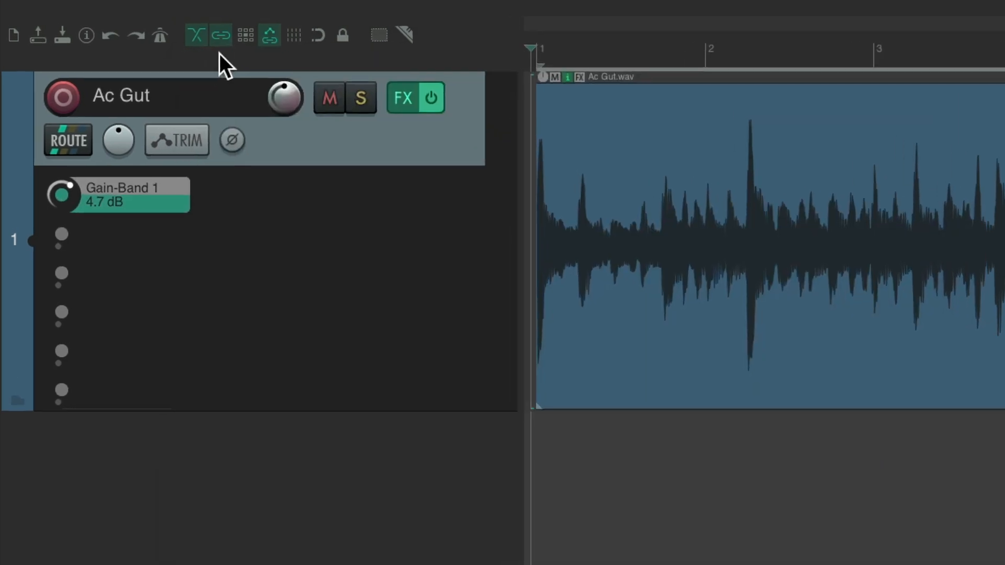
Keep riding Band 1 gain between about 0.5 and 3.6 dB from the TCP knob while listening.
{"action": "left_click_drag", "start_coordinate": [63, 193], "coordinate": [69, 230]}
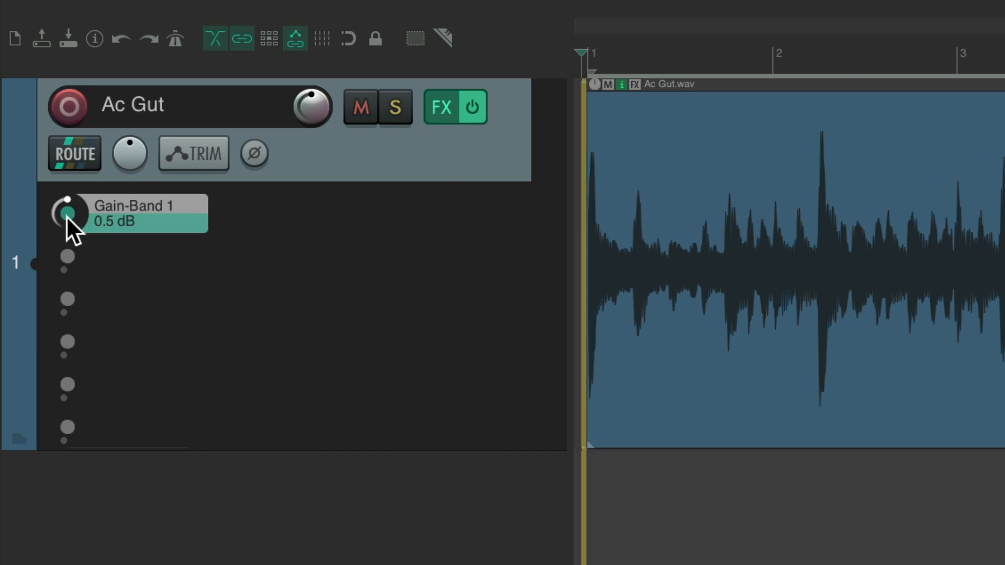
{"action": "left_click_drag", "start_coordinate": [69, 212], "coordinate": [69, 192]}
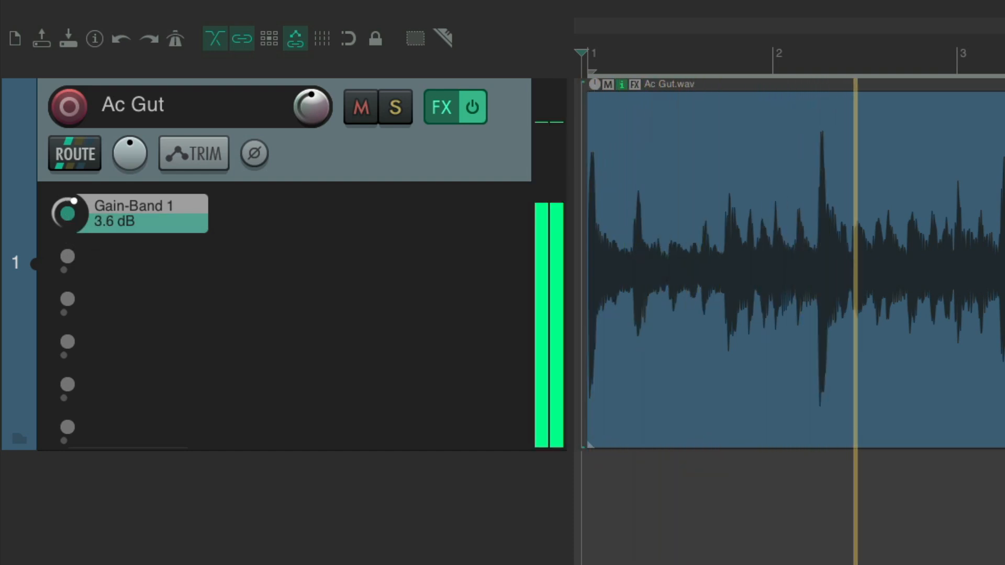
{"action": "left_click_drag", "start_coordinate": [69, 212], "coordinate": [69, 192]}
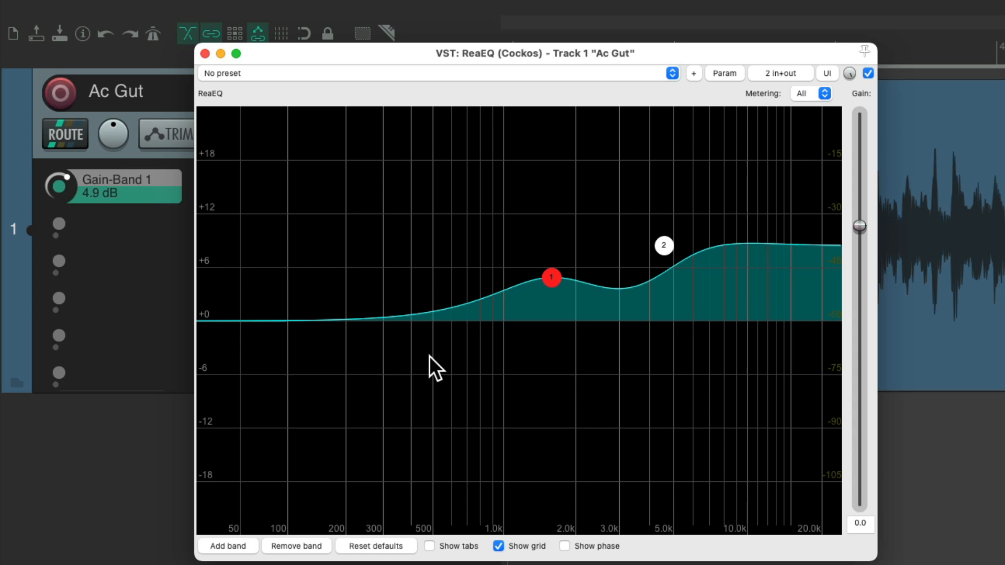
{"action": "mouse_move", "coordinate": [694, 304]}
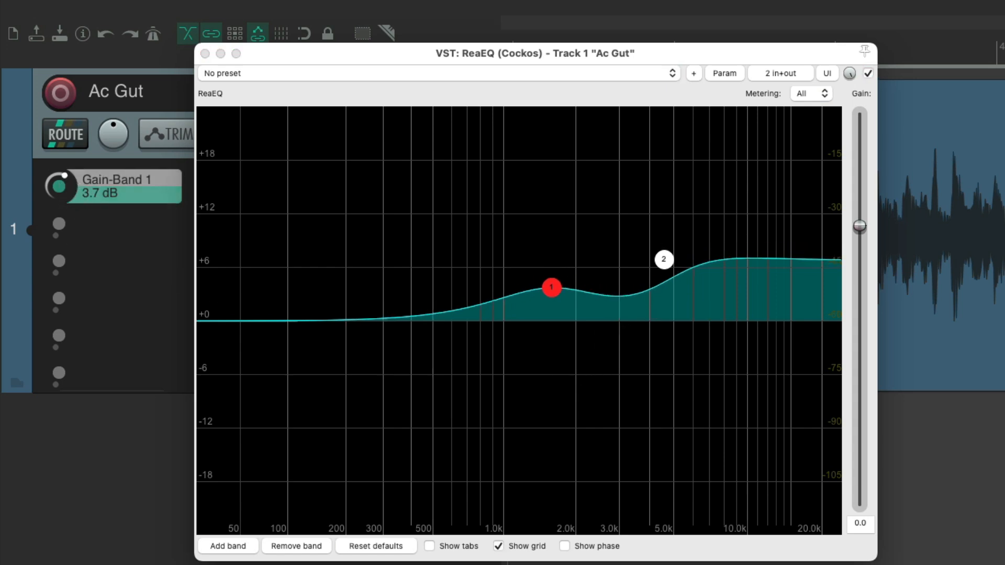
Raise Band 1 gain back to 5.0 dB from the Ac Gut TCP knob, the high shelf following.
{"action": "left_click_drag", "start_coordinate": [549, 288], "coordinate": [549, 276]}
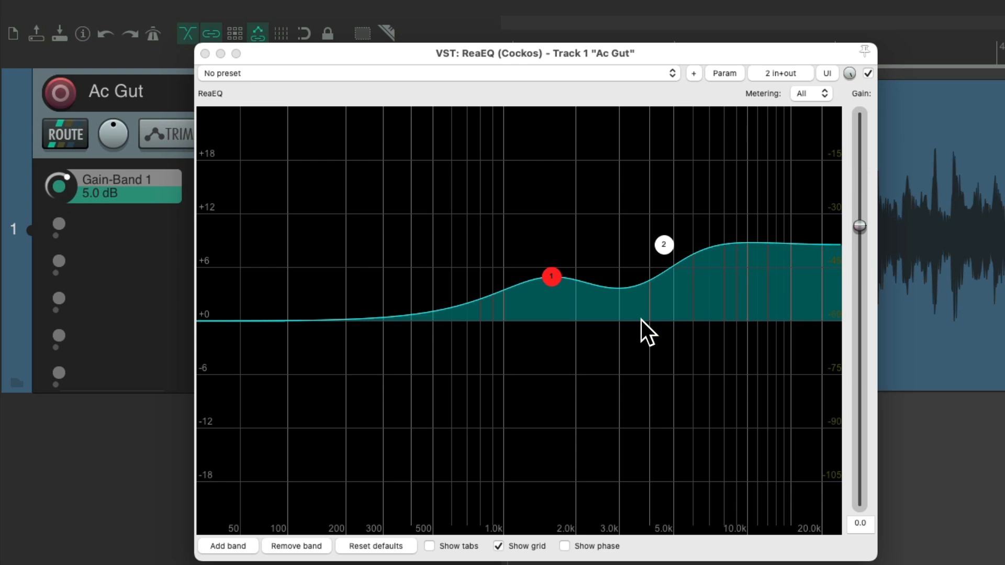
{"action": "mouse_move", "coordinate": [660, 304]}
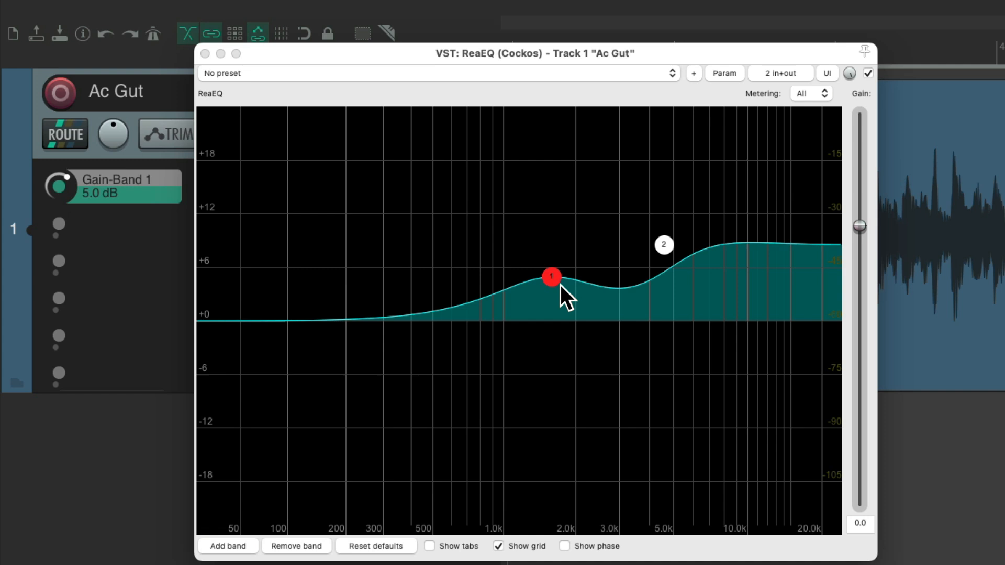
{"action": "mouse_move", "coordinate": [643, 339]}
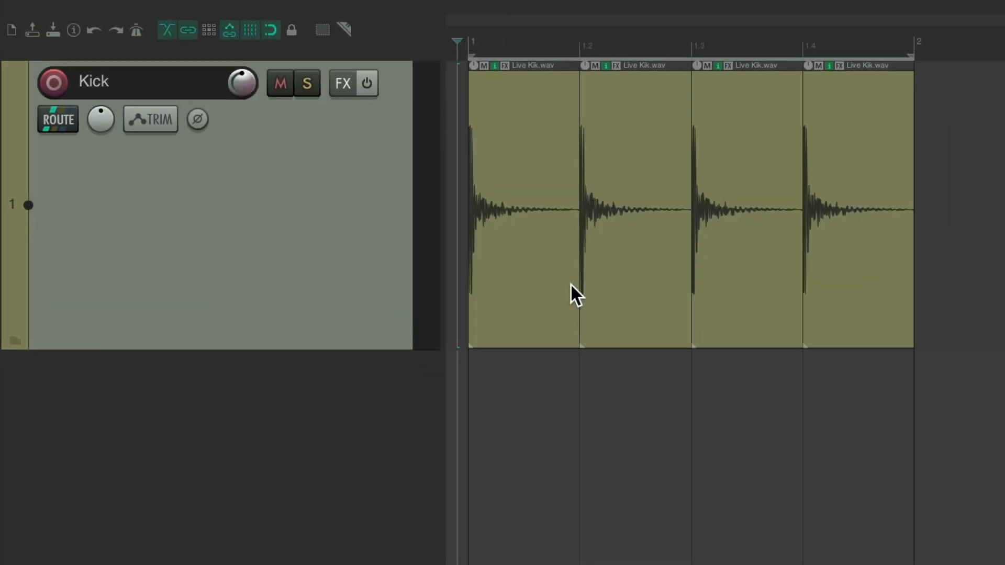
{"action": "mouse_move", "coordinate": [624, 258]}
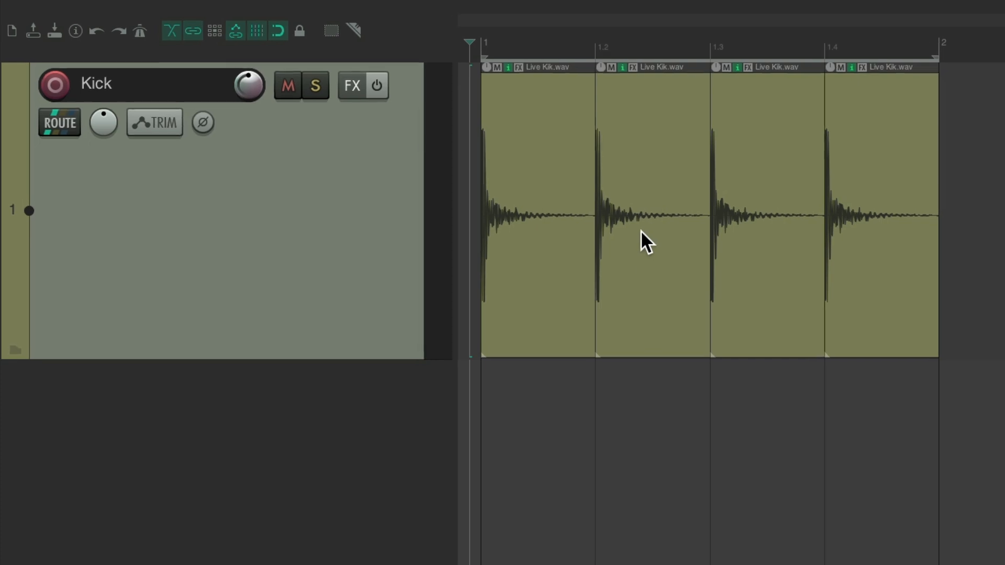
Bring up the Kick track's EQ plugin from its track panel.
{"action": "left_click", "coordinate": [353, 84]}
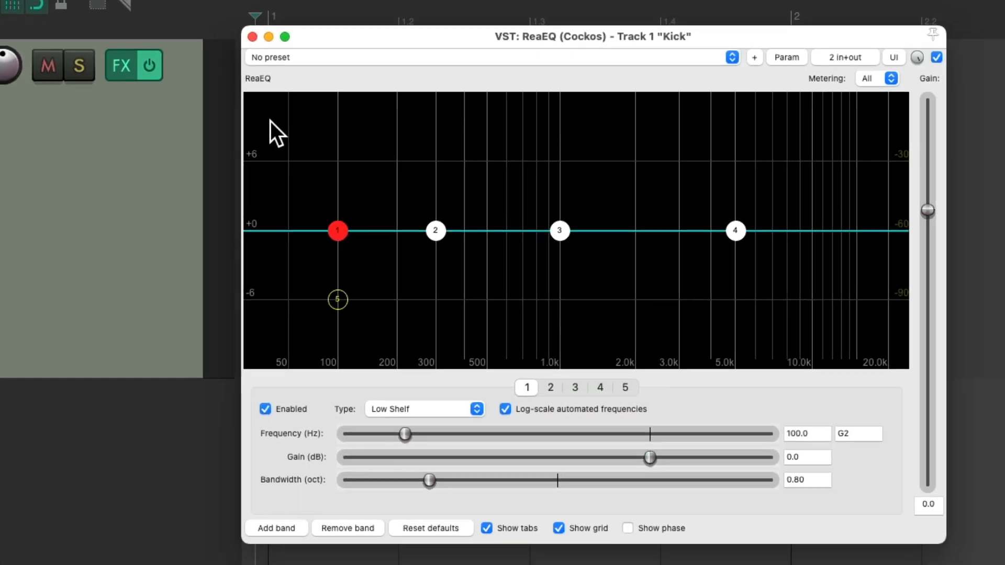
{"action": "mouse_move", "coordinate": [529, 511]}
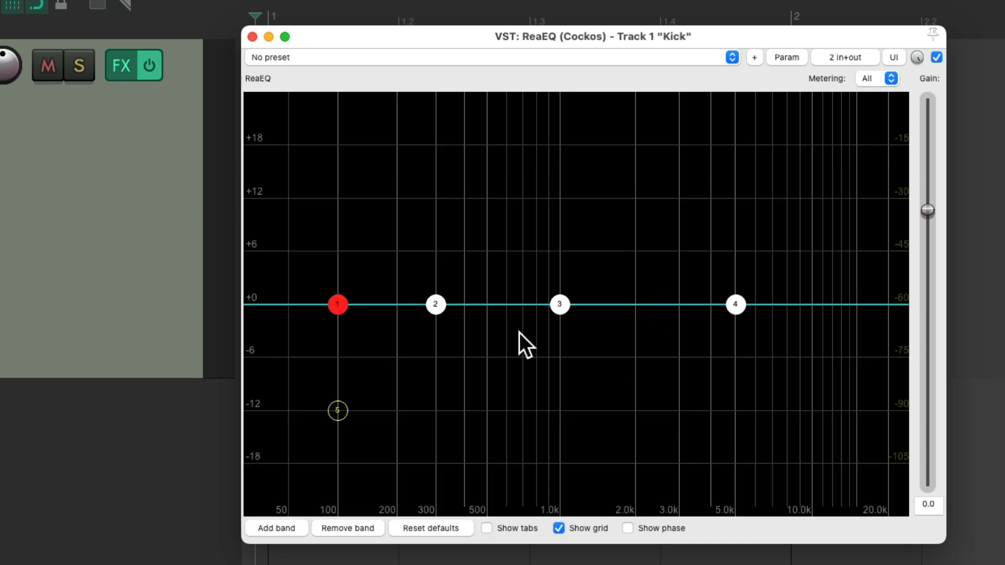
Pull band 2 of the Kick ReaEQ down to about a -9 dB cut near 300 Hz.
{"action": "left_click_drag", "start_coordinate": [435, 305], "coordinate": [435, 353]}
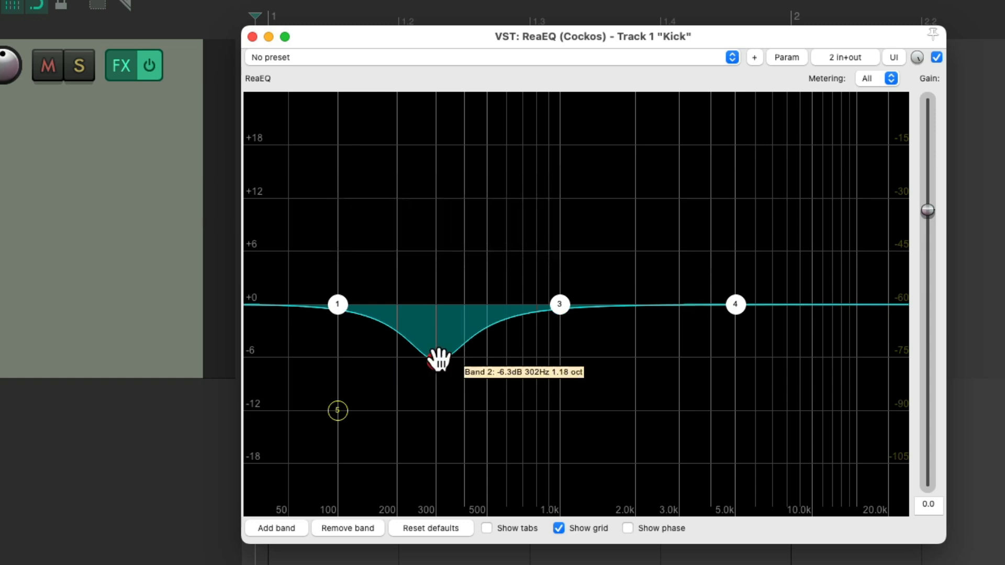
{"action": "left_click_drag", "start_coordinate": [438, 359], "coordinate": [436, 338]}
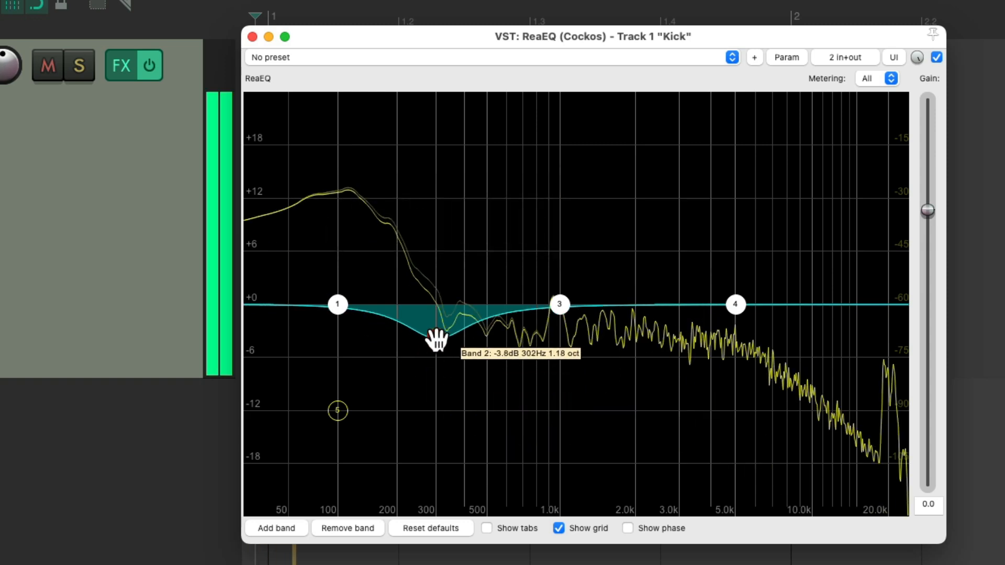
{"action": "left_click_drag", "start_coordinate": [434, 338], "coordinate": [429, 384]}
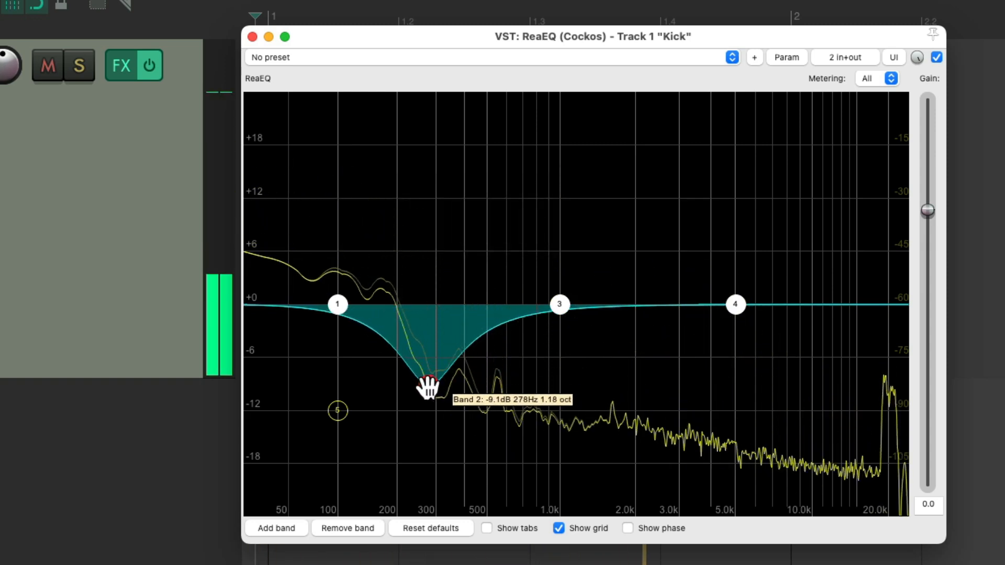
{"action": "left_click_drag", "start_coordinate": [429, 384], "coordinate": [377, 410]}
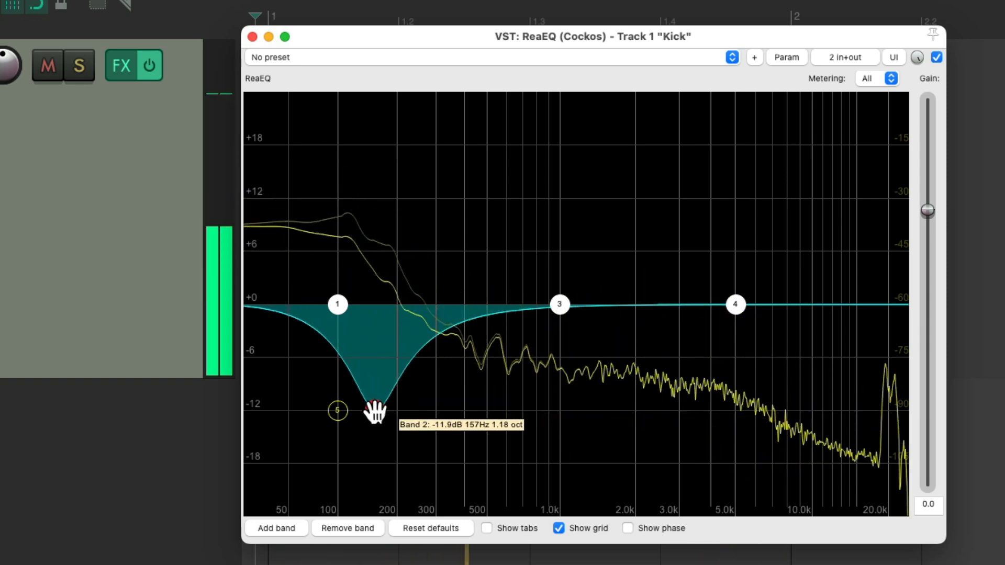
{"action": "left_click_drag", "start_coordinate": [375, 410], "coordinate": [422, 381]}
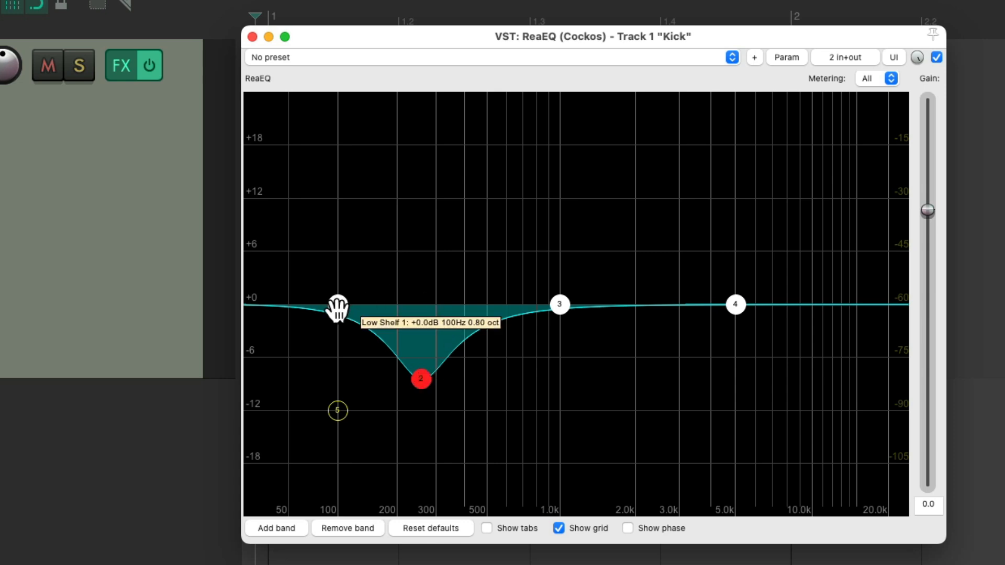
Boost the low shelf to around +9 dB near 140 Hz, bypassing the EQ briefly to compare.
{"action": "left_click_drag", "start_coordinate": [336, 305], "coordinate": [342, 295]}
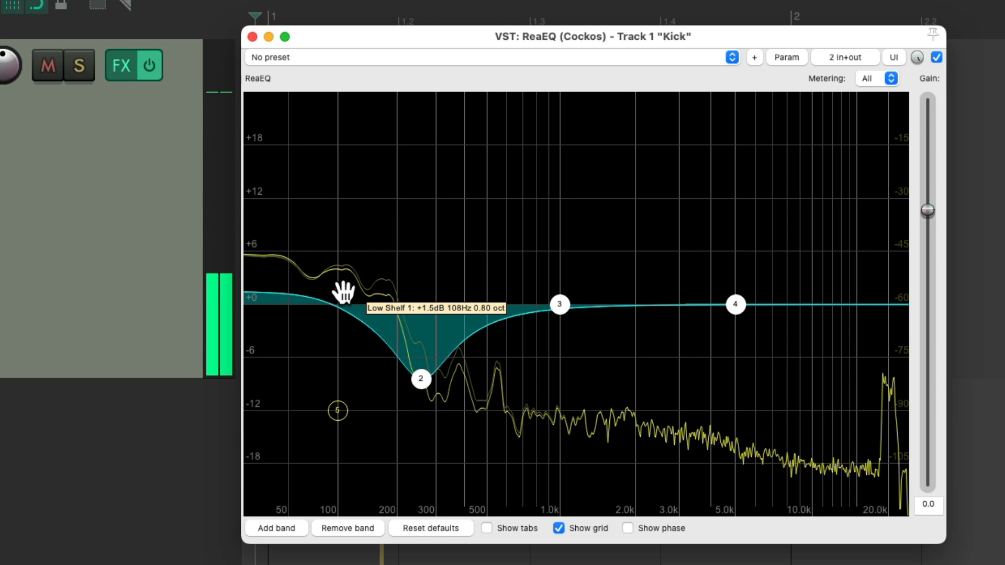
{"action": "left_click_drag", "start_coordinate": [343, 296], "coordinate": [363, 231]}
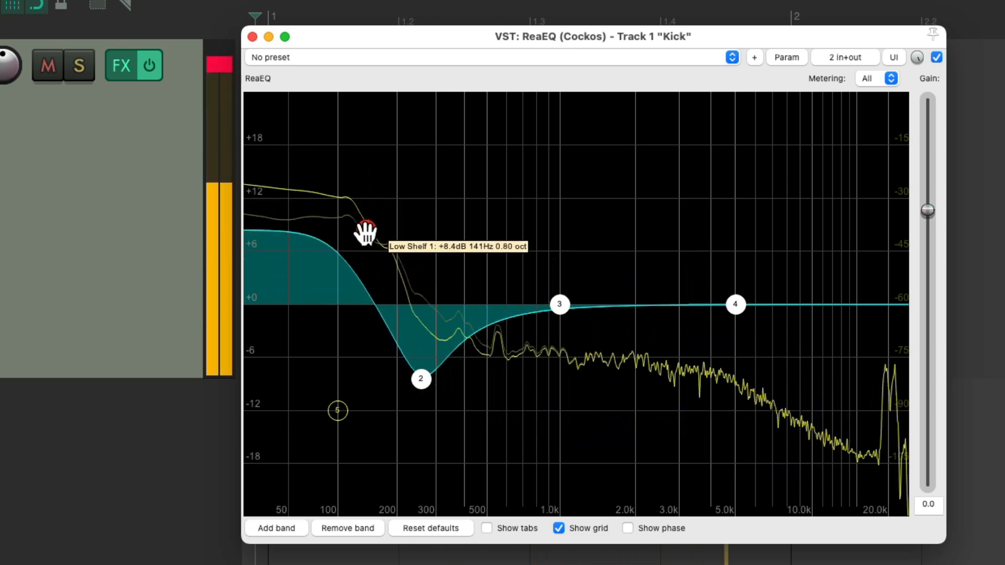
{"action": "left_click_drag", "start_coordinate": [364, 229], "coordinate": [351, 224]}
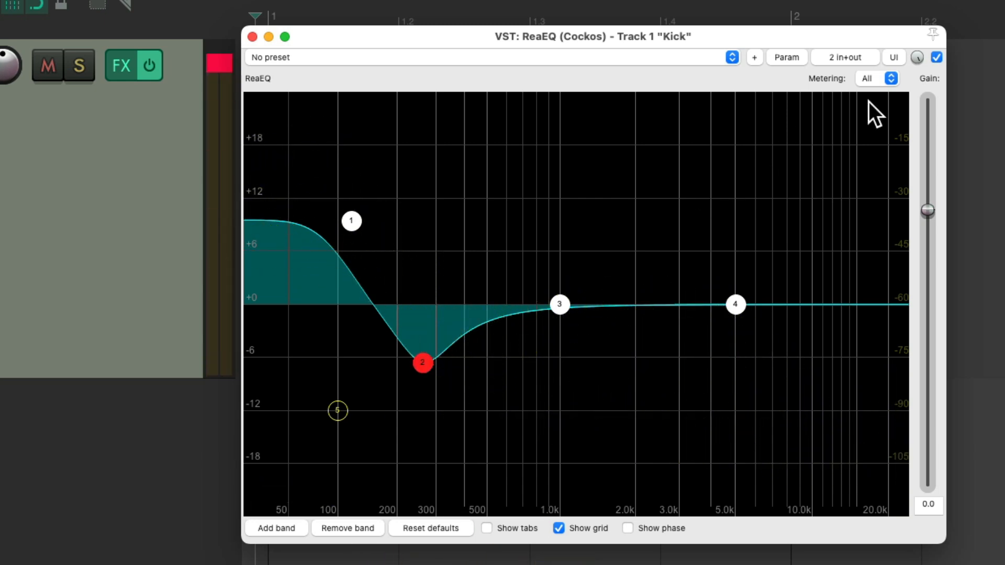
{"action": "left_click", "coordinate": [939, 57]}
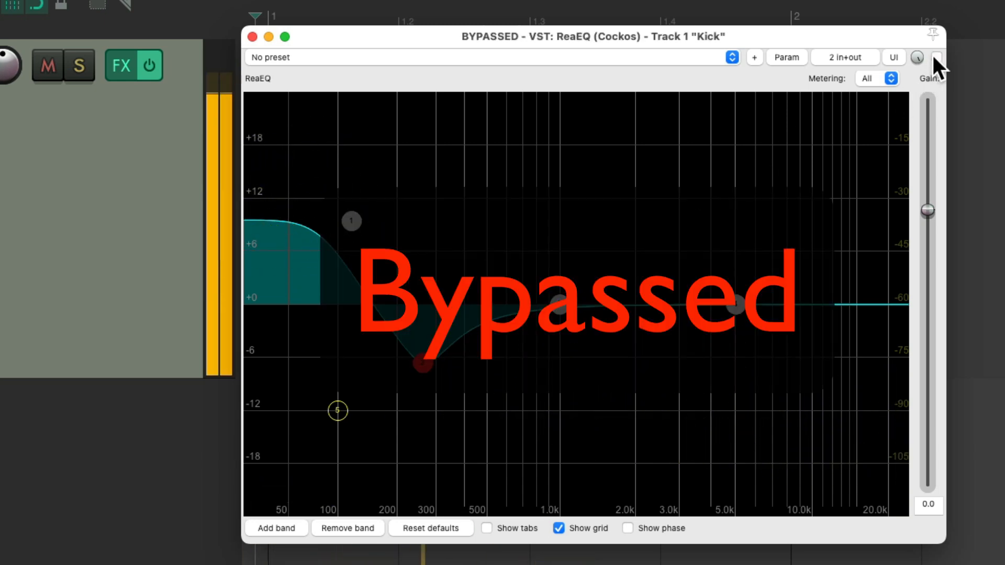
{"action": "left_click", "coordinate": [940, 58]}
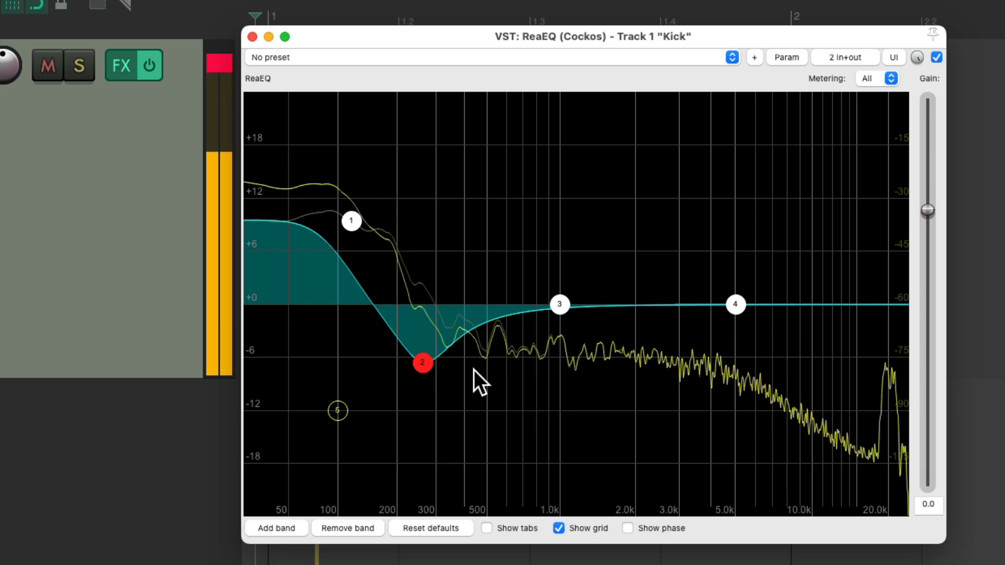
{"action": "left_click_drag", "start_coordinate": [351, 221], "coordinate": [350, 221]}
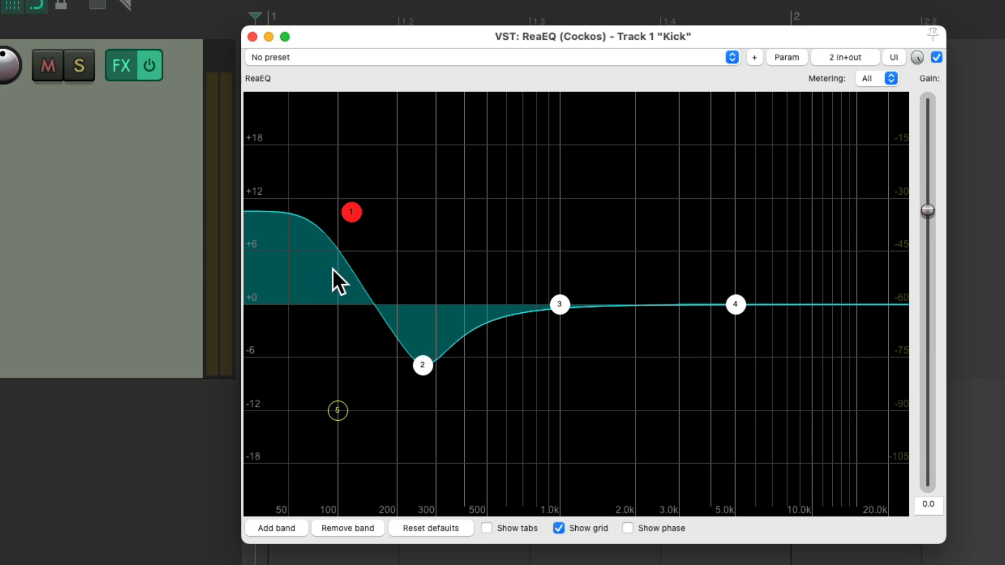
{"action": "mouse_move", "coordinate": [471, 349]}
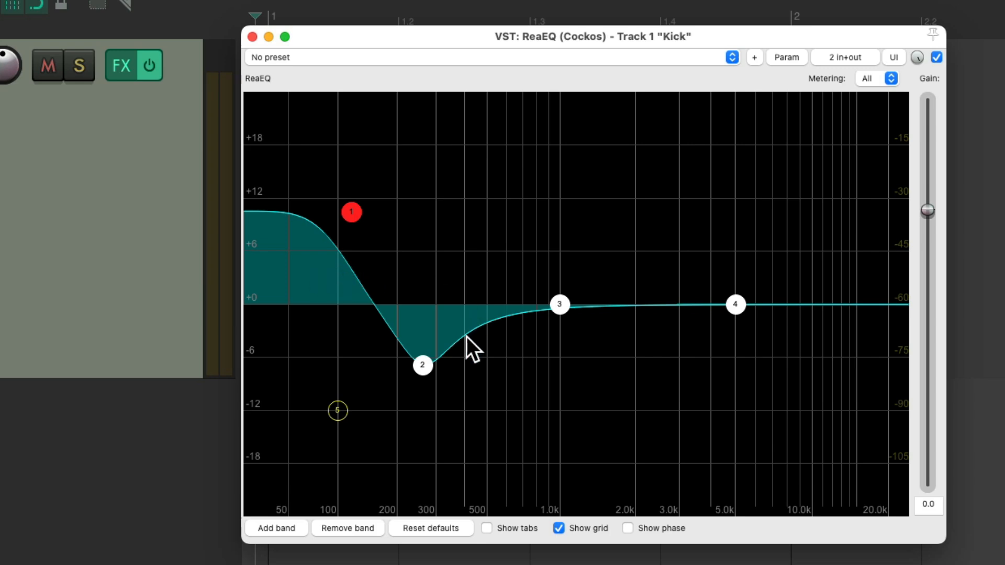
Deepen the band 2 mid cut to about -8 dB near 270 Hz.
{"action": "left_click_drag", "start_coordinate": [422, 364], "coordinate": [426, 372]}
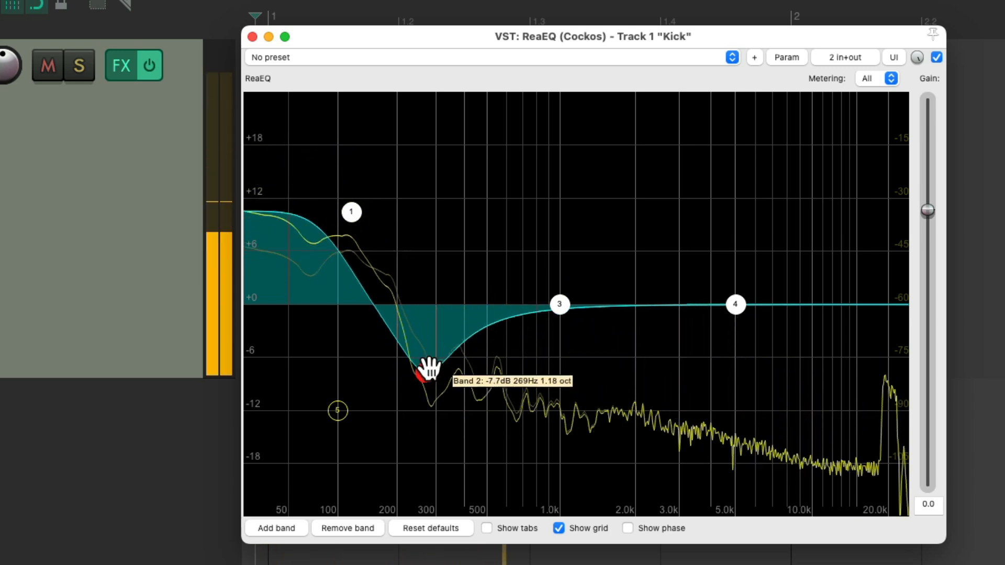
{"action": "left_click_drag", "start_coordinate": [422, 375], "coordinate": [417, 395]}
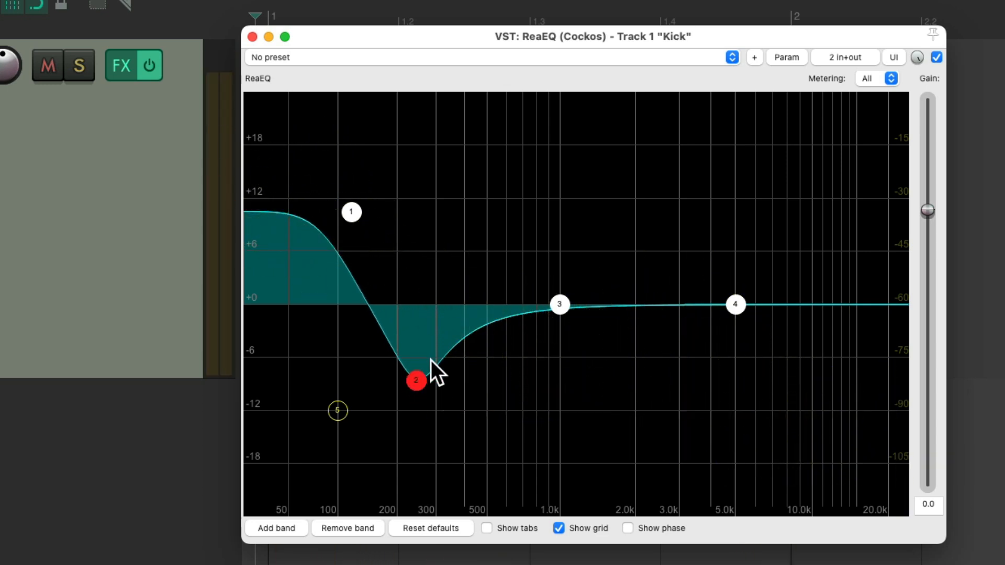
{"action": "mouse_move", "coordinate": [383, 249]}
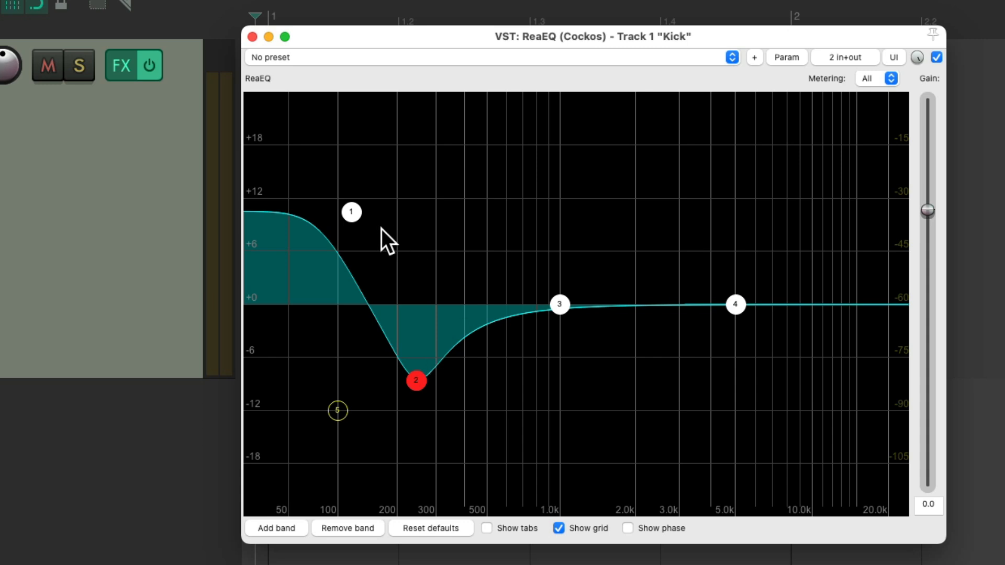
{"action": "mouse_move", "coordinate": [434, 381]}
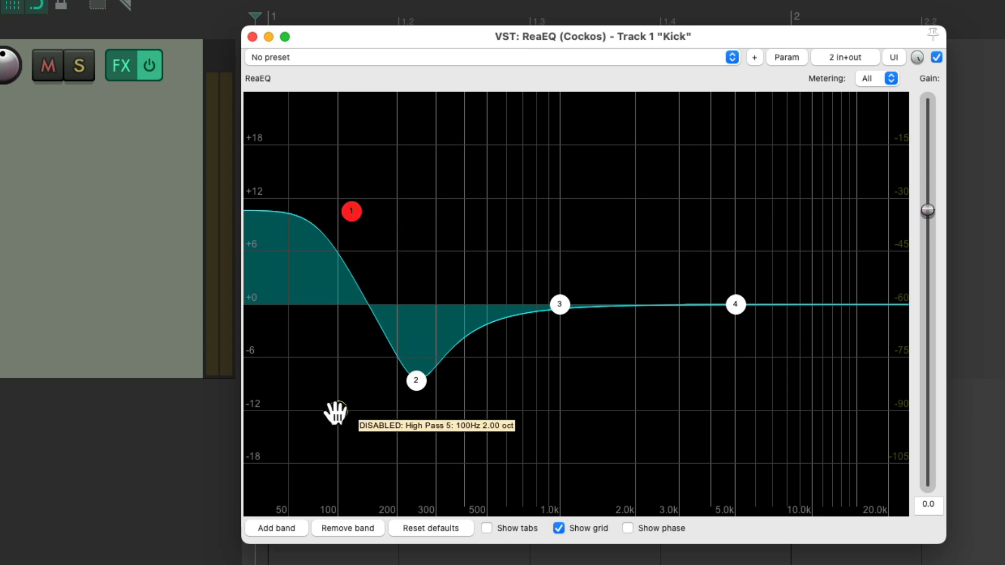
Remove unused bands 3 and 4 and list the Param options for the low shelf gain.
{"action": "left_click", "coordinate": [735, 303]}
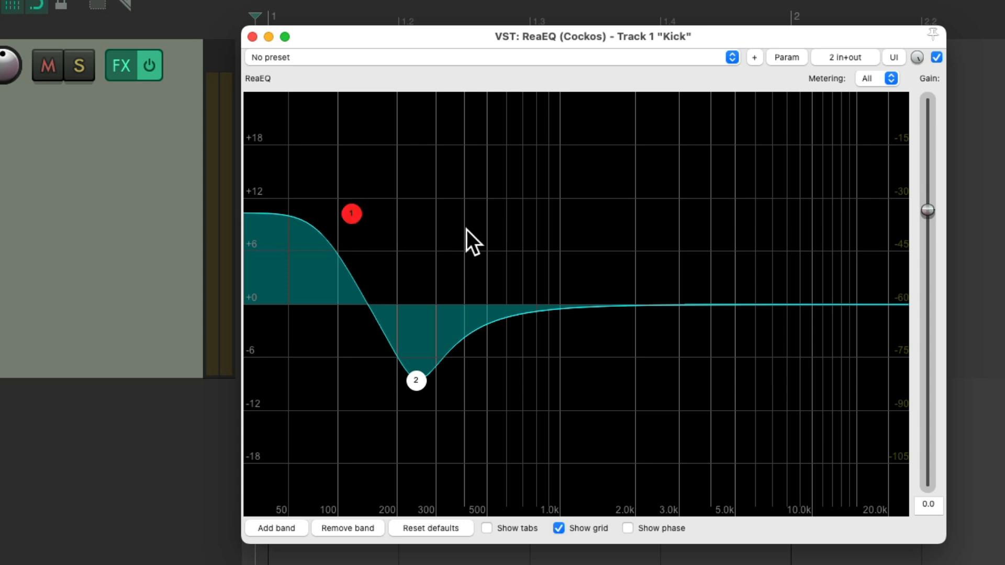
{"action": "left_click", "coordinate": [787, 56]}
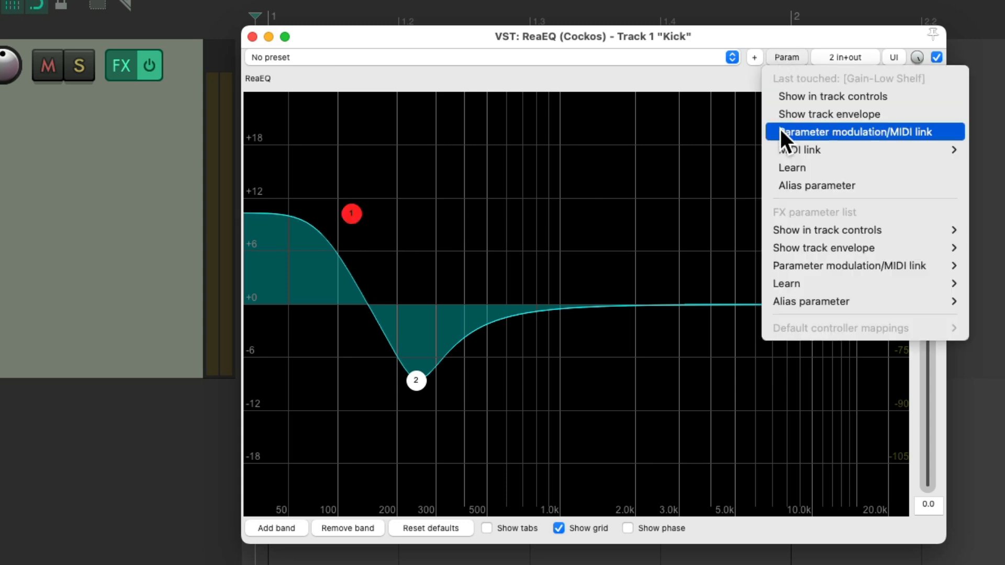
{"action": "mouse_move", "coordinate": [834, 143]}
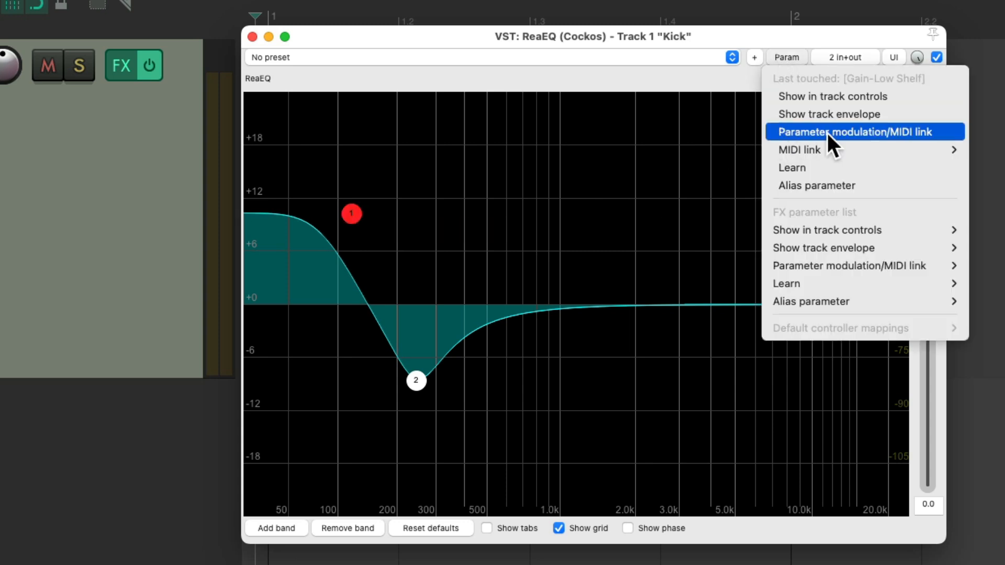
Enable 'Link from MIDI or FX parameter' on the low shelf gain and start picking its source.
{"action": "left_click", "coordinate": [850, 132]}
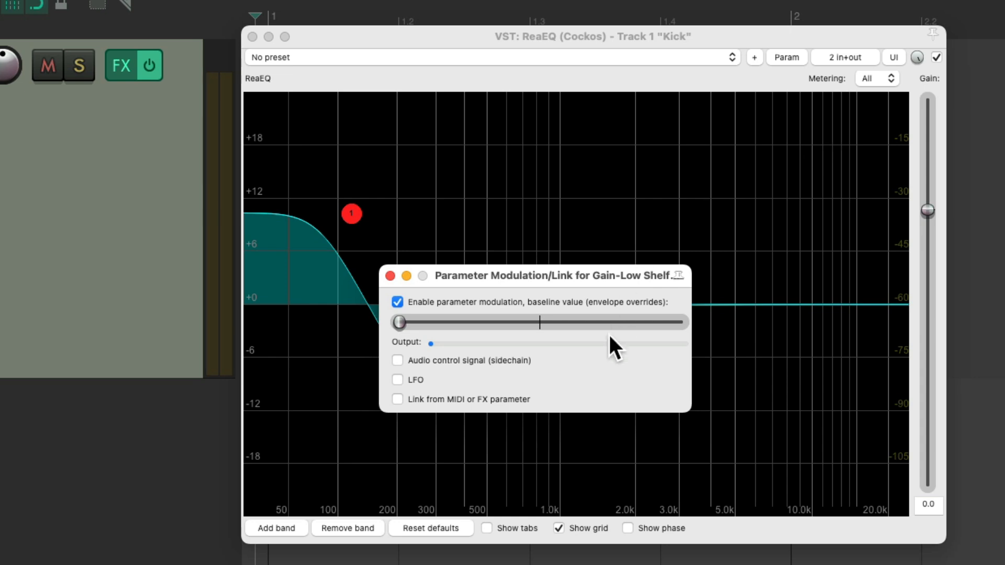
{"action": "left_click", "coordinate": [398, 399]}
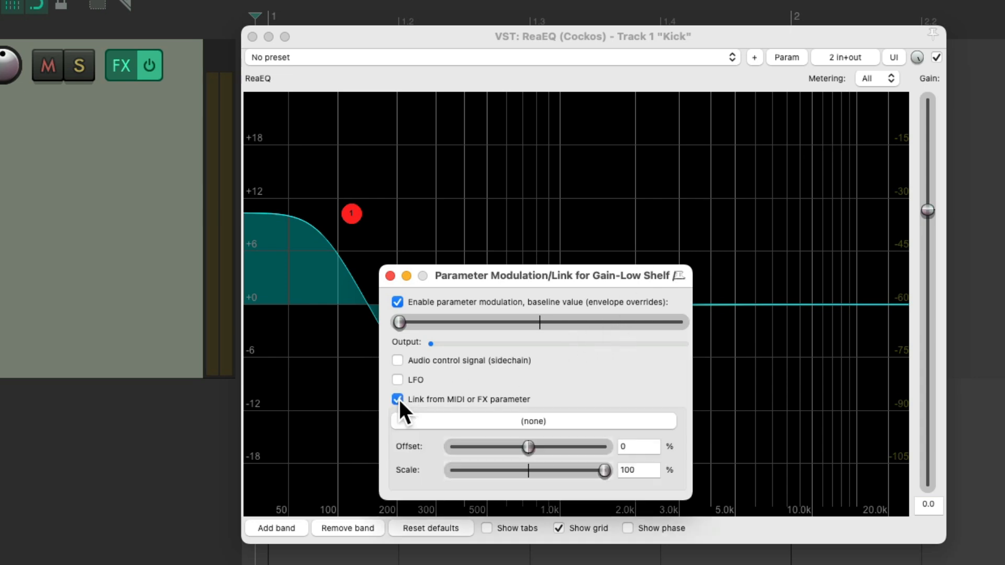
{"action": "mouse_move", "coordinate": [493, 425]}
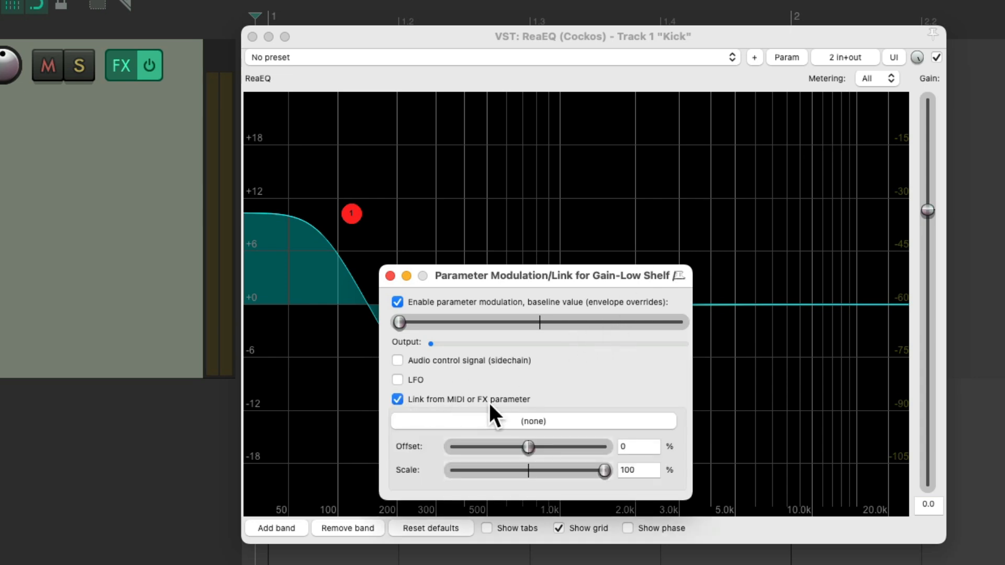
{"action": "left_click", "coordinate": [533, 420]}
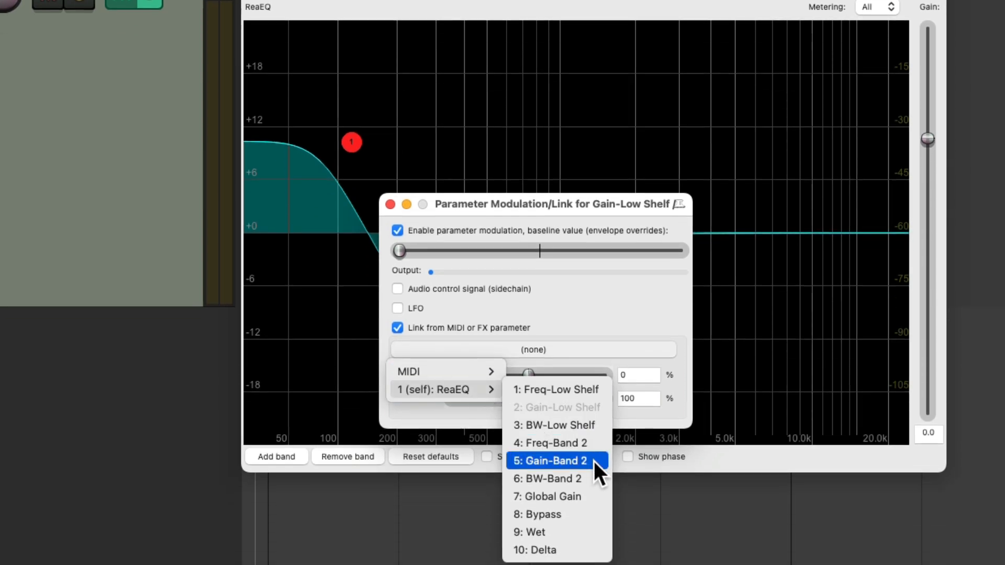
Link the low shelf gain to 1 (self): ReaEQ > Gain-Band 2 with a 59% offset.
{"action": "left_click", "coordinate": [551, 461]}
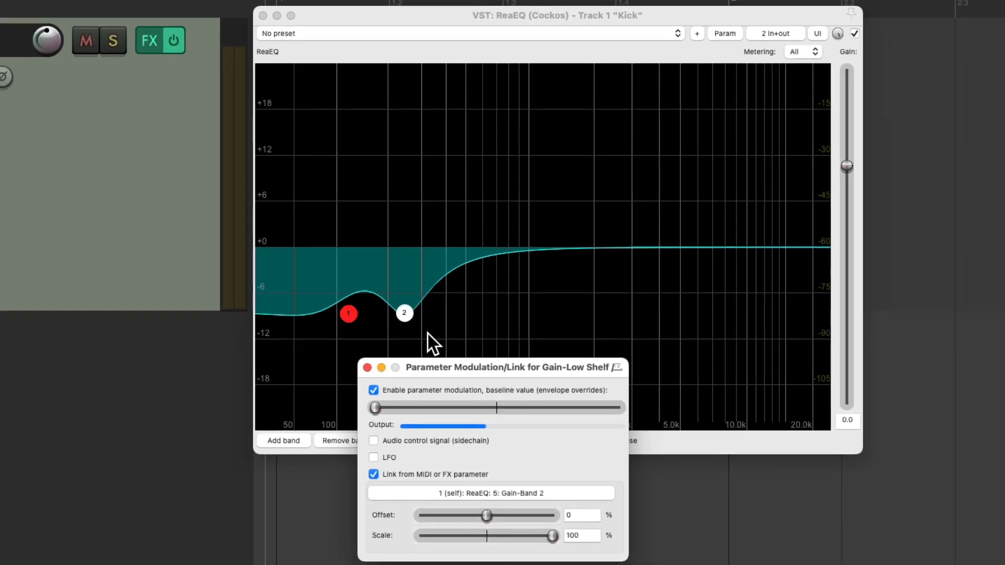
{"action": "left_click_drag", "start_coordinate": [485, 515], "coordinate": [526, 515]}
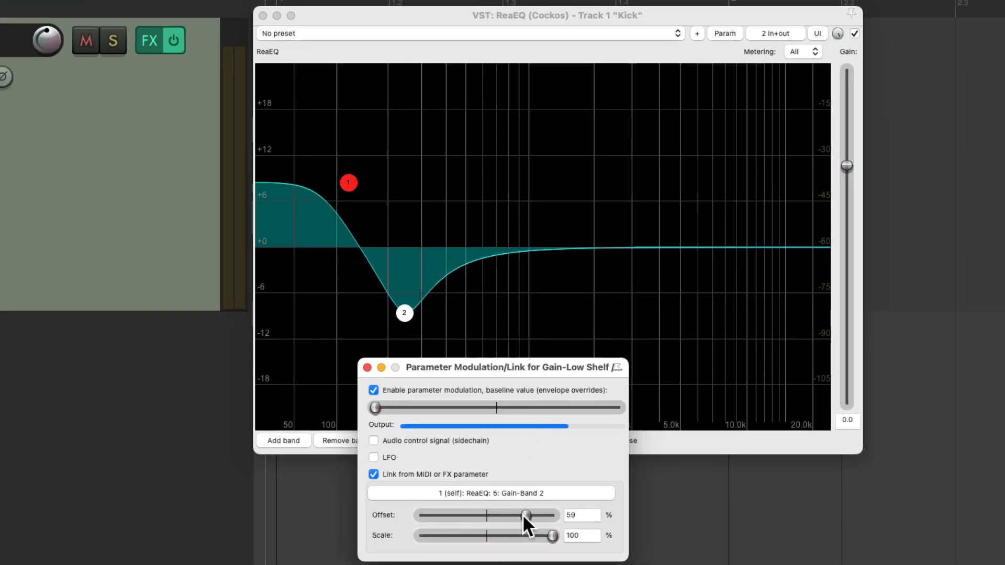
{"action": "left_click_drag", "start_coordinate": [519, 515], "coordinate": [527, 515]}
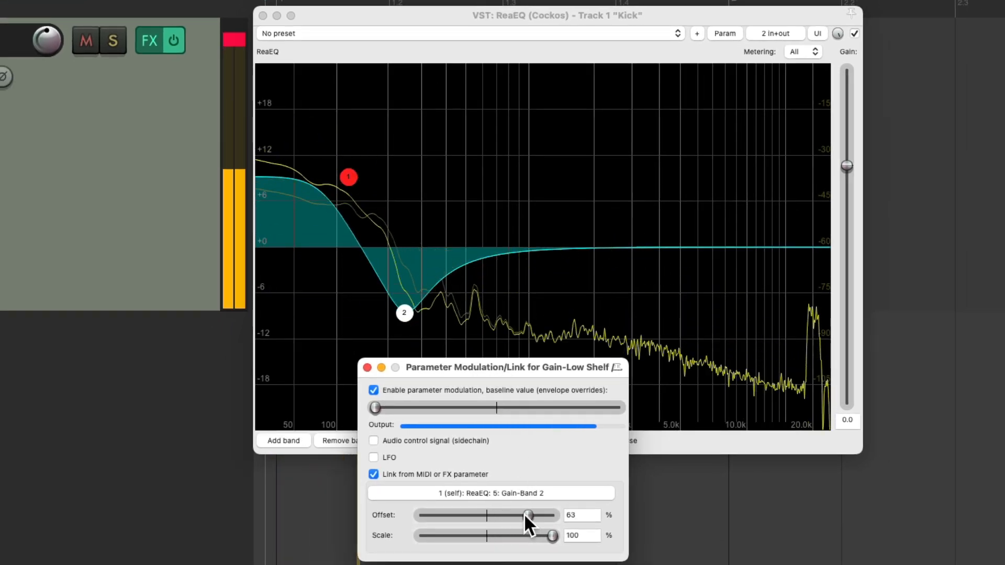
{"action": "left_click_drag", "start_coordinate": [528, 515], "coordinate": [524, 515]}
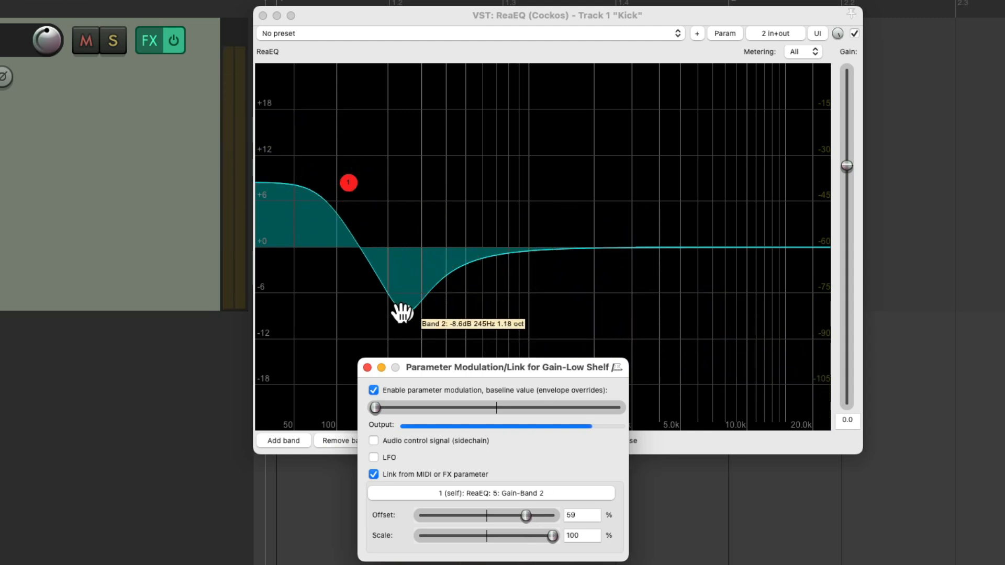
Test the link by moving band 2 between 0 dB and -10 dB, ending on a moderate cut.
{"action": "left_click_drag", "start_coordinate": [394, 308], "coordinate": [404, 247]}
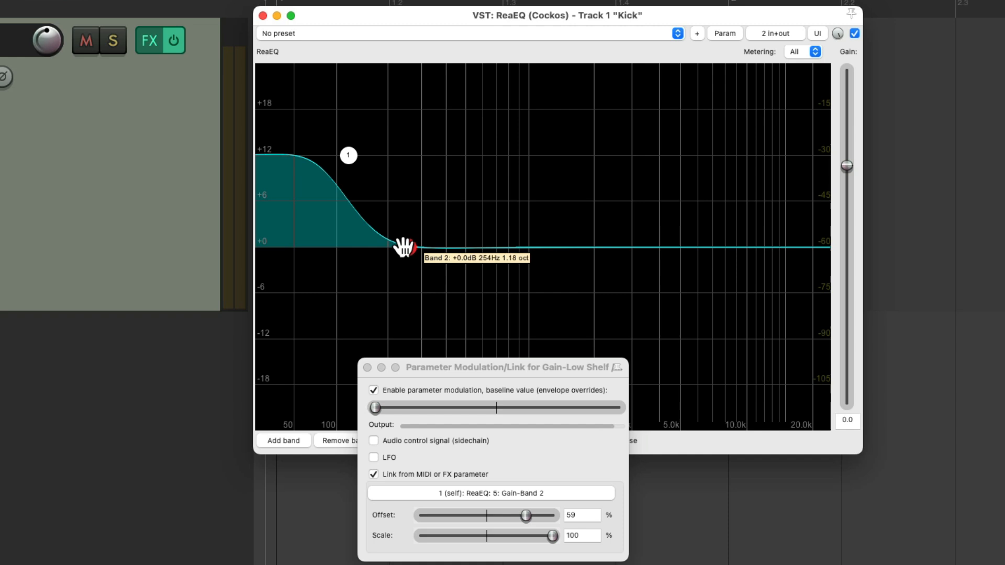
{"action": "left_click_drag", "start_coordinate": [402, 249], "coordinate": [402, 323]}
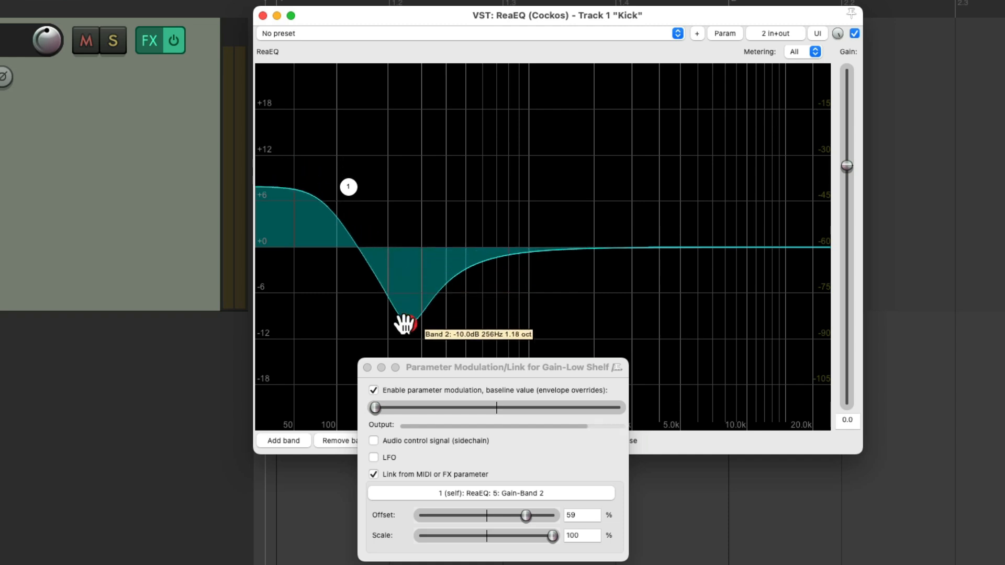
{"action": "left_click_drag", "start_coordinate": [402, 324], "coordinate": [405, 303]}
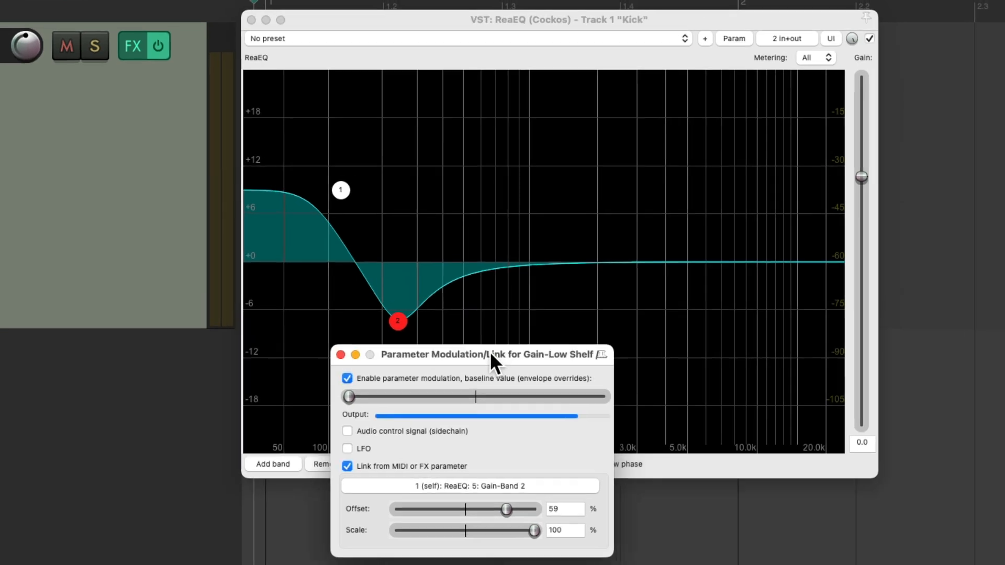
Set the link scale and offset both to -100% and raise band 2 to 0 dB so the shelf flattens.
{"action": "left_click_drag", "start_coordinate": [534, 529], "coordinate": [396, 533]}
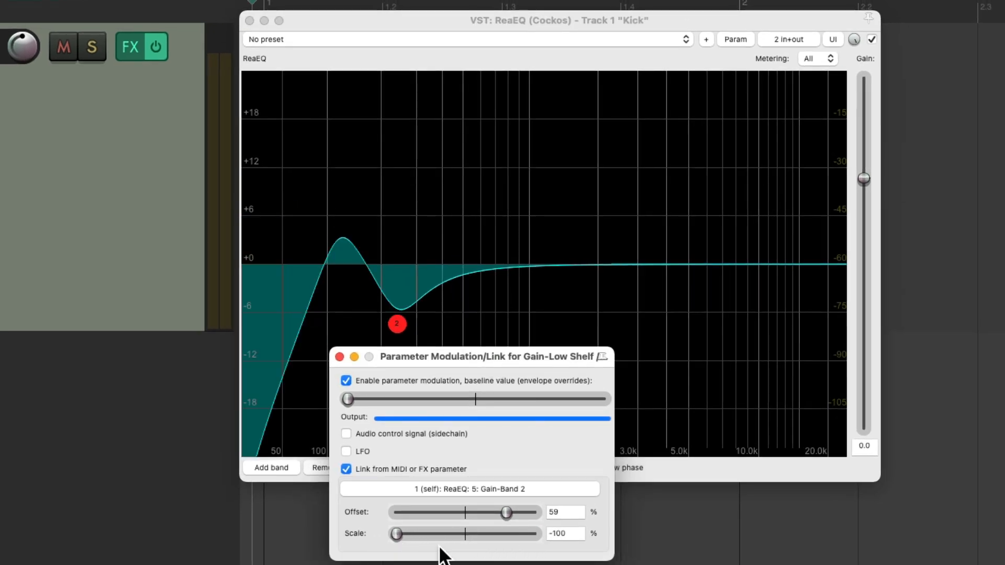
{"action": "left_click_drag", "start_coordinate": [504, 512], "coordinate": [399, 512]}
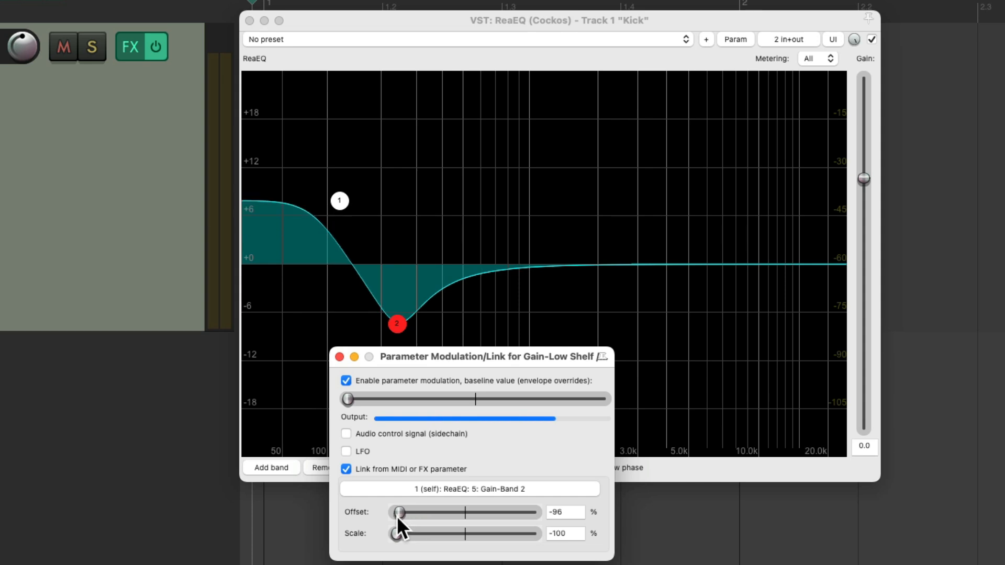
{"action": "left_click_drag", "start_coordinate": [402, 512], "coordinate": [393, 512]}
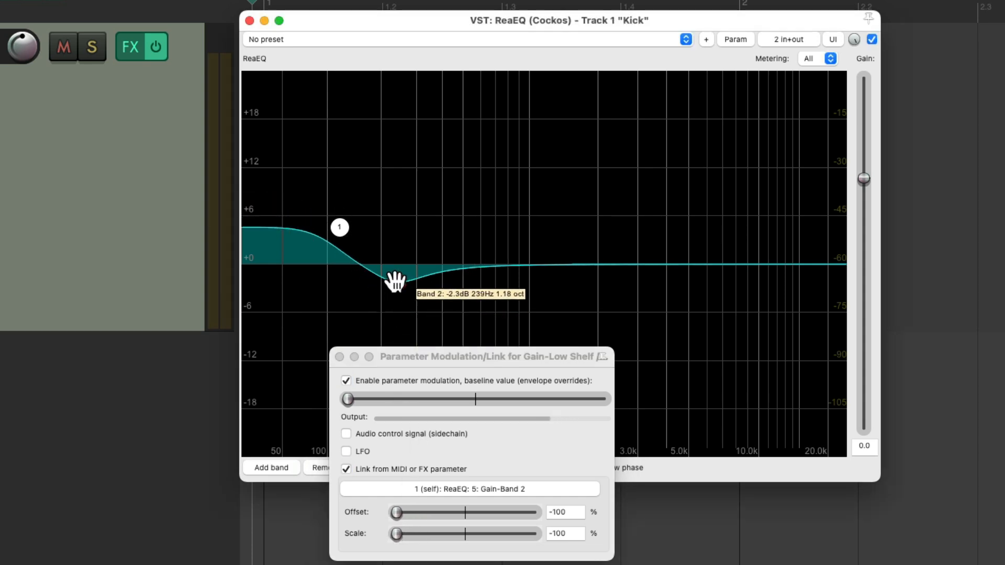
{"action": "left_click_drag", "start_coordinate": [395, 281], "coordinate": [344, 266]}
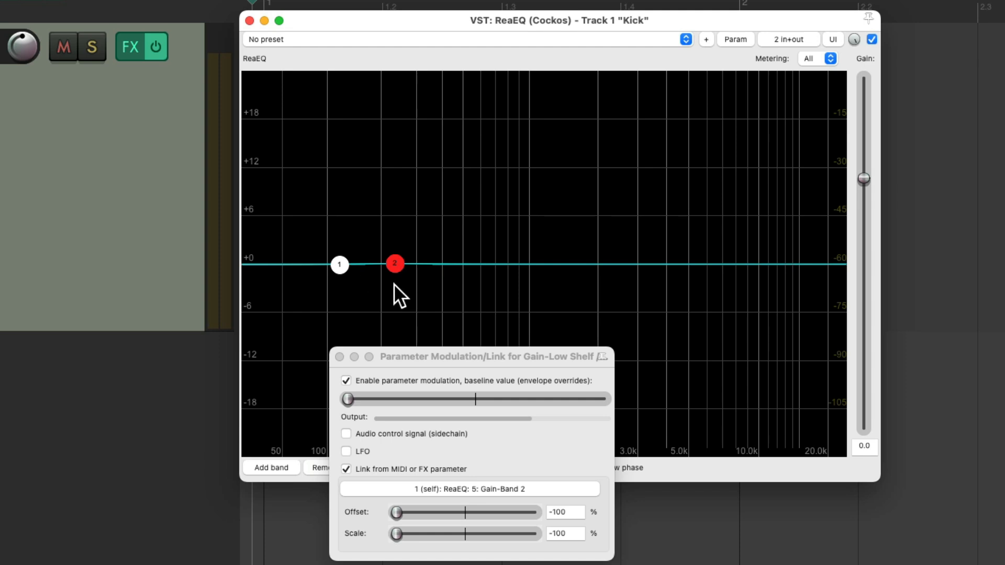
Sweep the band 2 cut up and down, confirming the low shelf boost rises as the cut deepens.
{"action": "left_click_drag", "start_coordinate": [395, 264], "coordinate": [395, 269]}
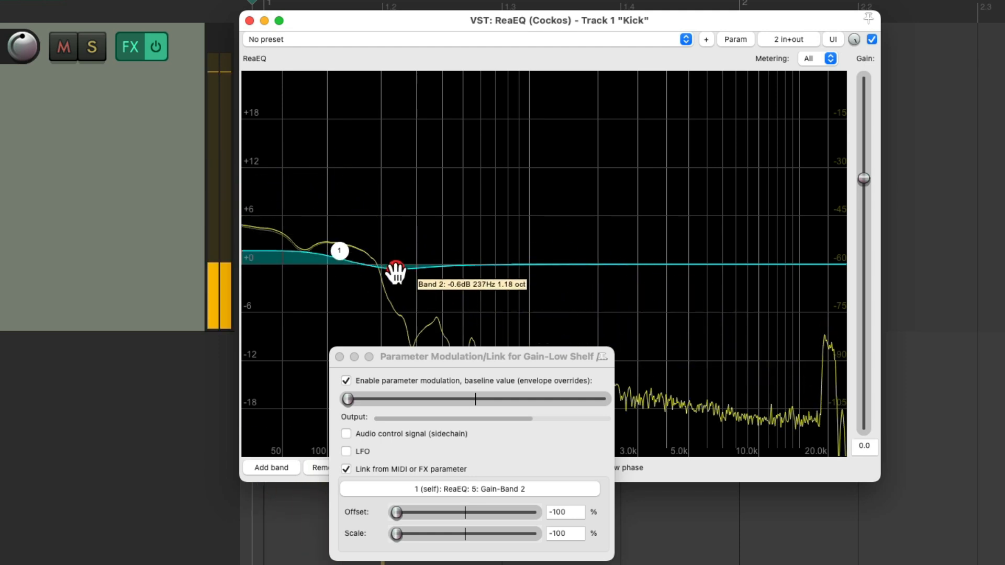
{"action": "left_click_drag", "start_coordinate": [395, 269], "coordinate": [386, 321]}
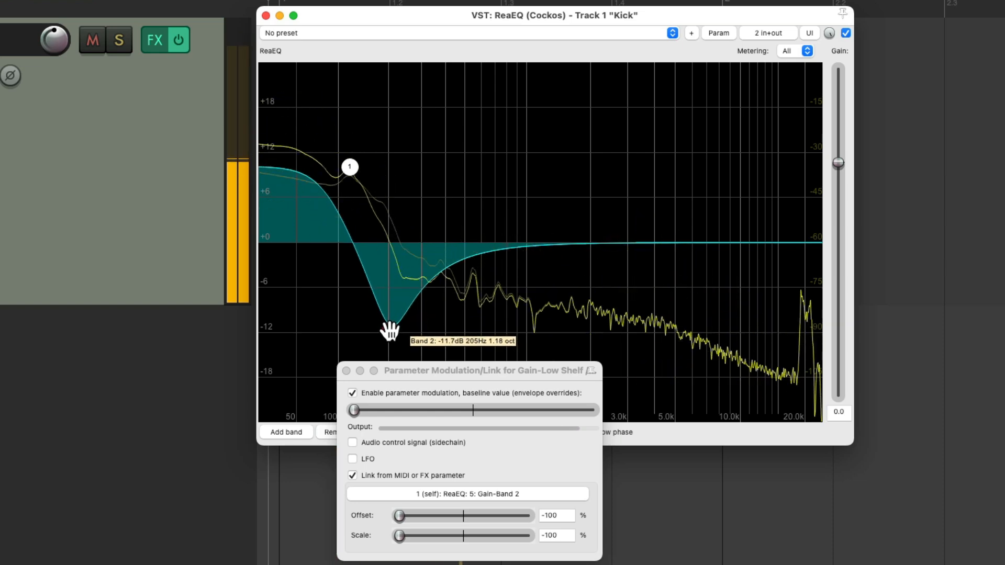
{"action": "left_click_drag", "start_coordinate": [389, 331], "coordinate": [405, 327]}
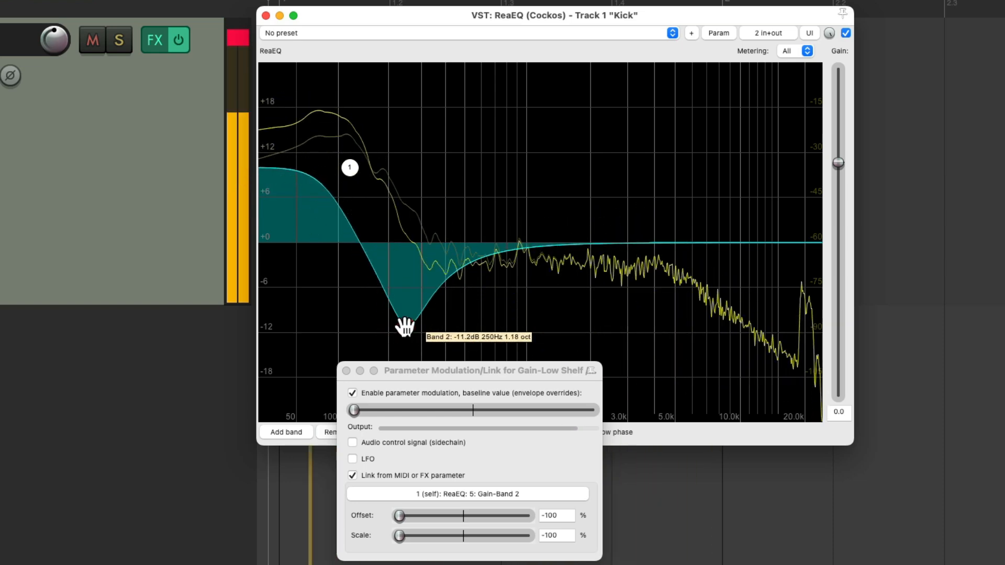
{"action": "left_click_drag", "start_coordinate": [405, 325], "coordinate": [381, 275]}
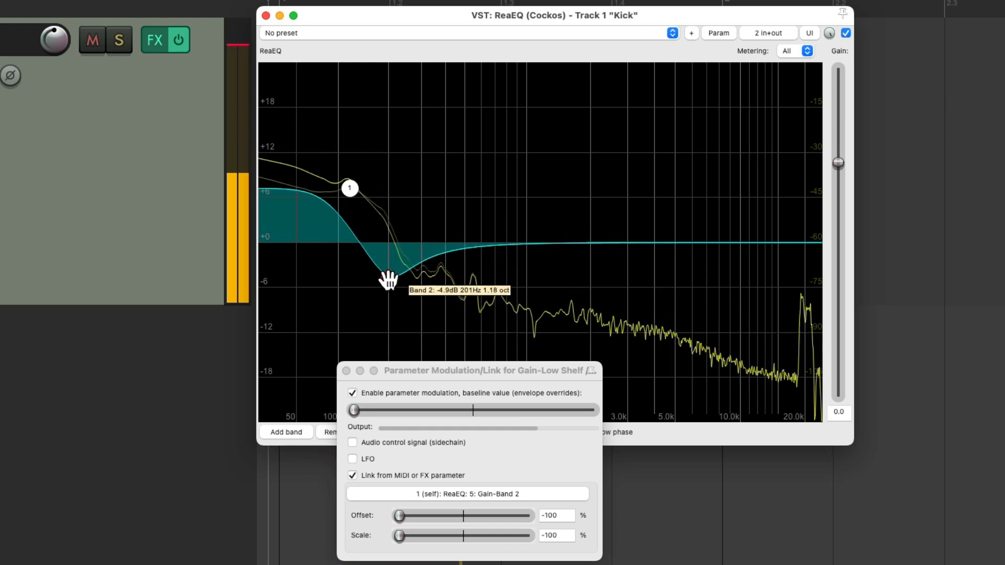
{"action": "left_click_drag", "start_coordinate": [387, 281], "coordinate": [388, 308]}
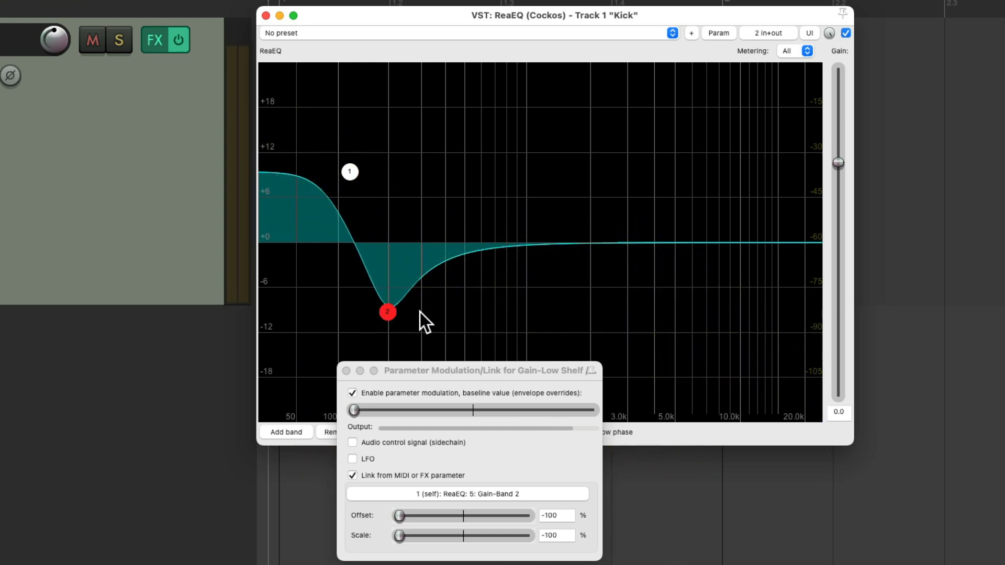
{"action": "mouse_move", "coordinate": [387, 299]}
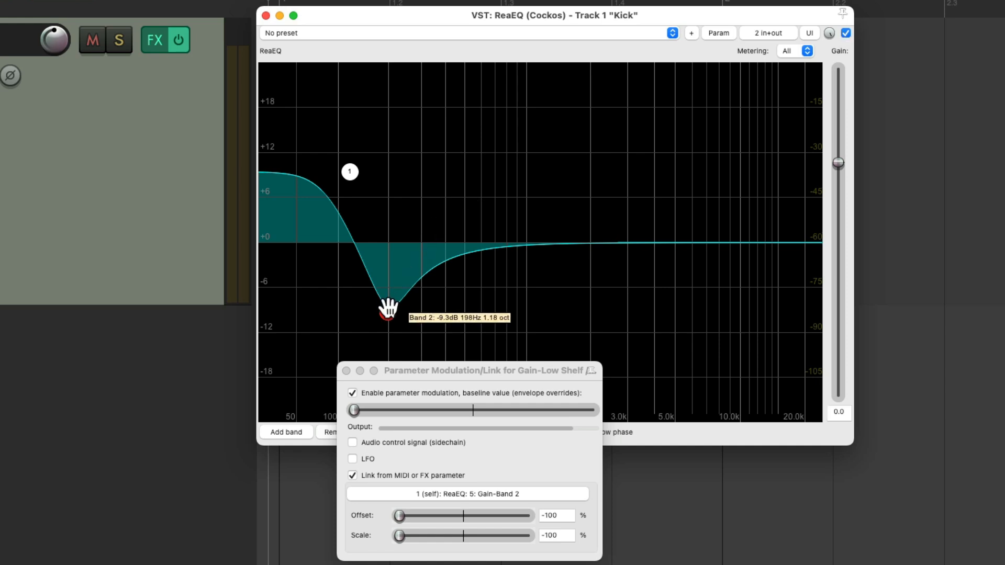
{"action": "left_click_drag", "start_coordinate": [387, 308], "coordinate": [394, 237]}
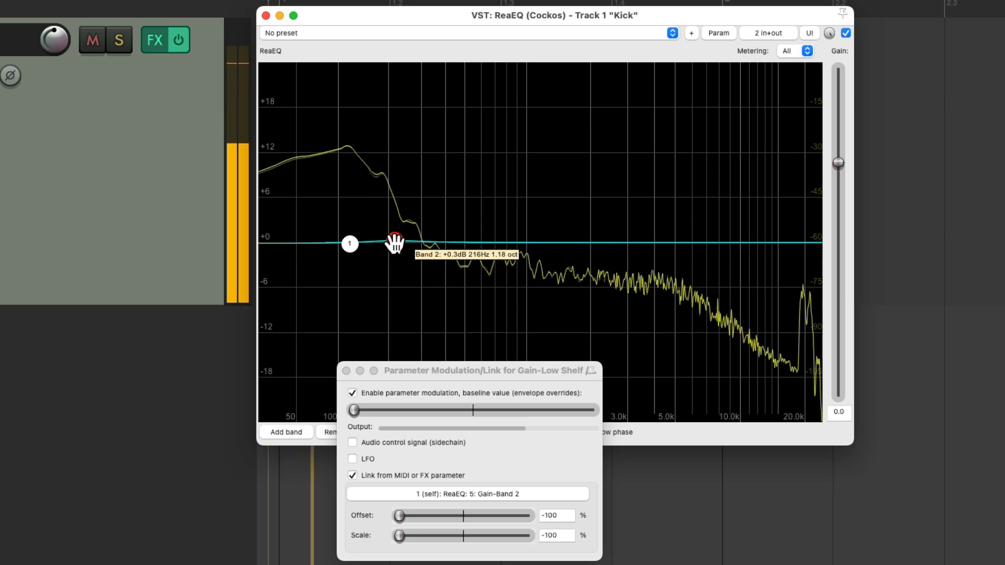
Leave band 2 cutting about -11 dB and close the low shelf modulation settings.
{"action": "left_click_drag", "start_coordinate": [394, 241], "coordinate": [391, 302]}
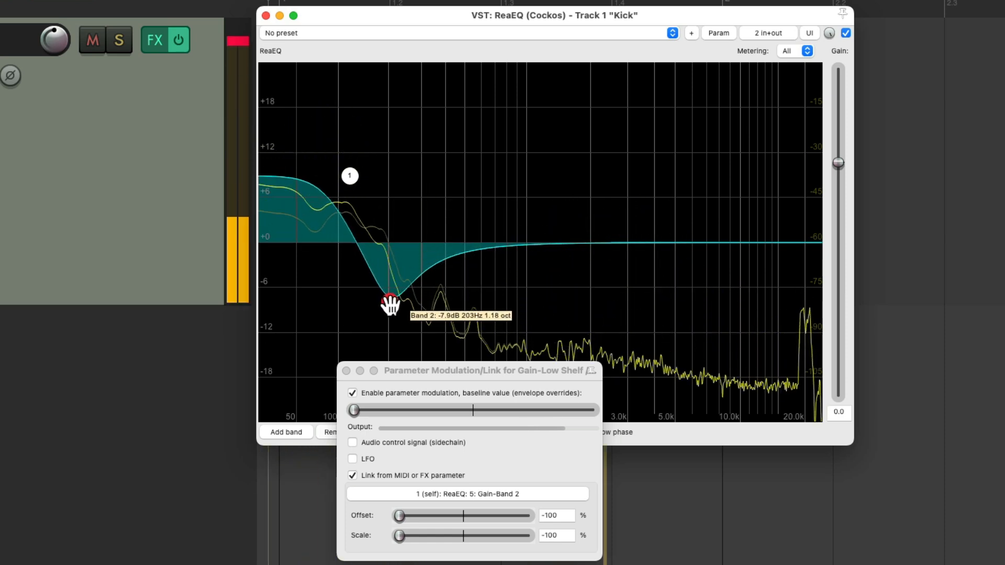
{"action": "left_click_drag", "start_coordinate": [391, 303], "coordinate": [416, 303]}
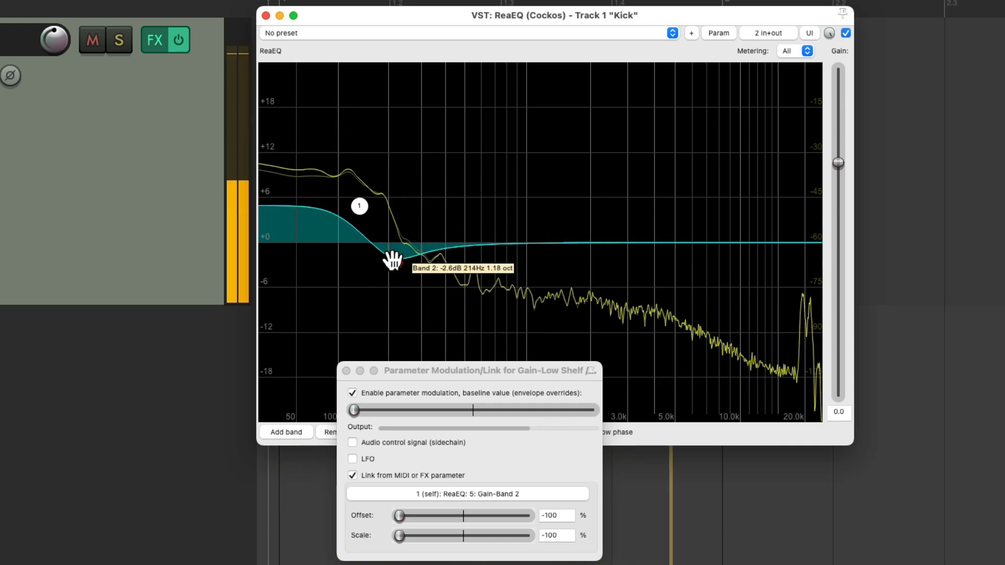
{"action": "left_click_drag", "start_coordinate": [391, 259], "coordinate": [393, 323]}
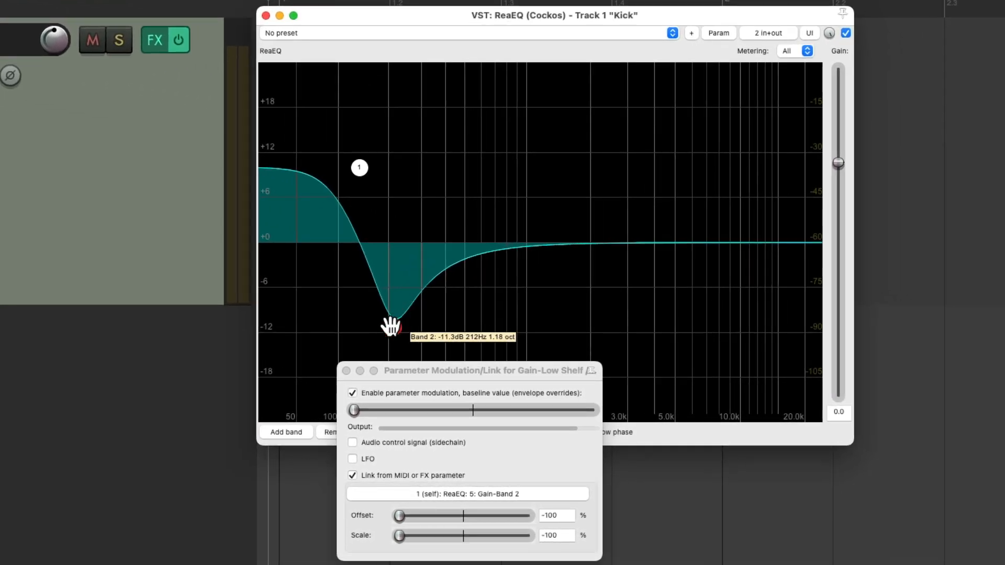
{"action": "left_click_drag", "start_coordinate": [390, 325], "coordinate": [391, 319]}
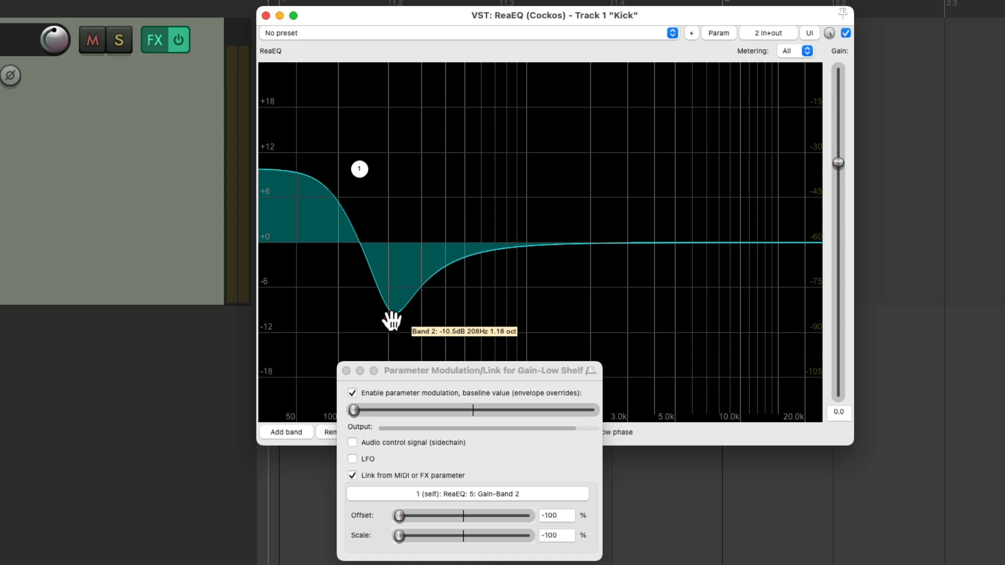
{"action": "left_click", "coordinate": [718, 33]}
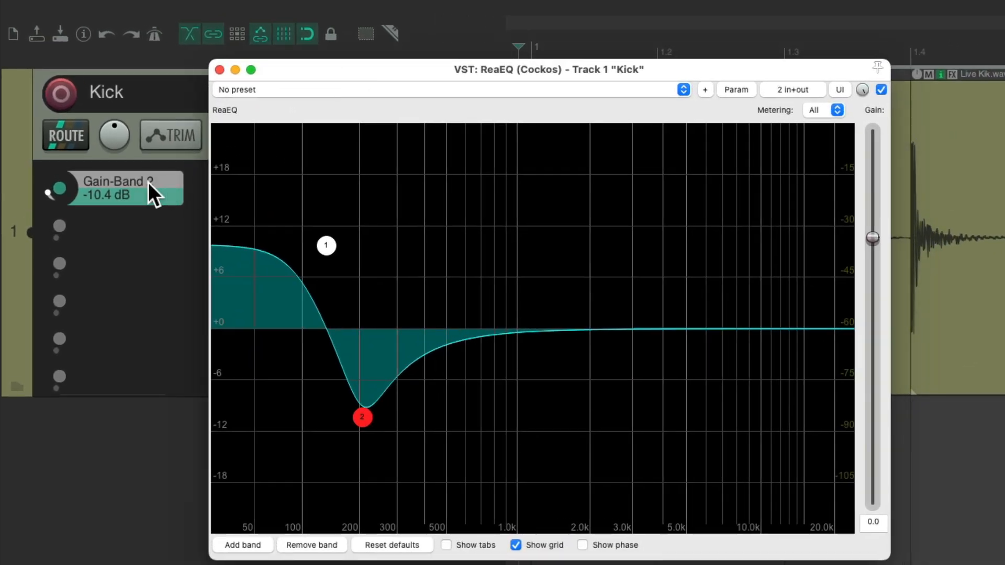
Ride the Gain-Band 2 knob on the Kick track from 0 dB down to about -9.3 dB, then close ReaEQ.
{"action": "left_click_drag", "start_coordinate": [362, 418], "coordinate": [362, 390]}
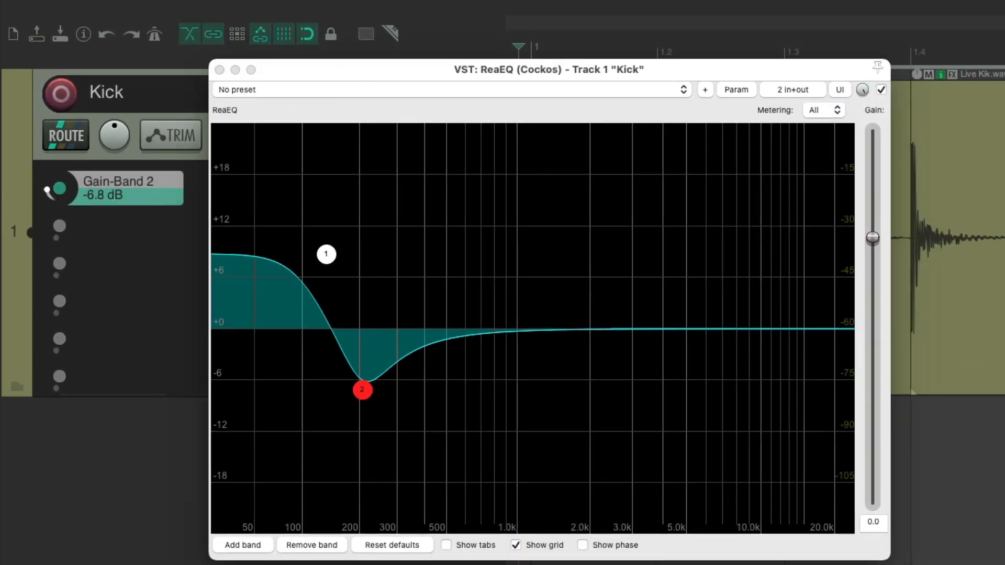
{"action": "left_click_drag", "start_coordinate": [362, 389], "coordinate": [362, 329]}
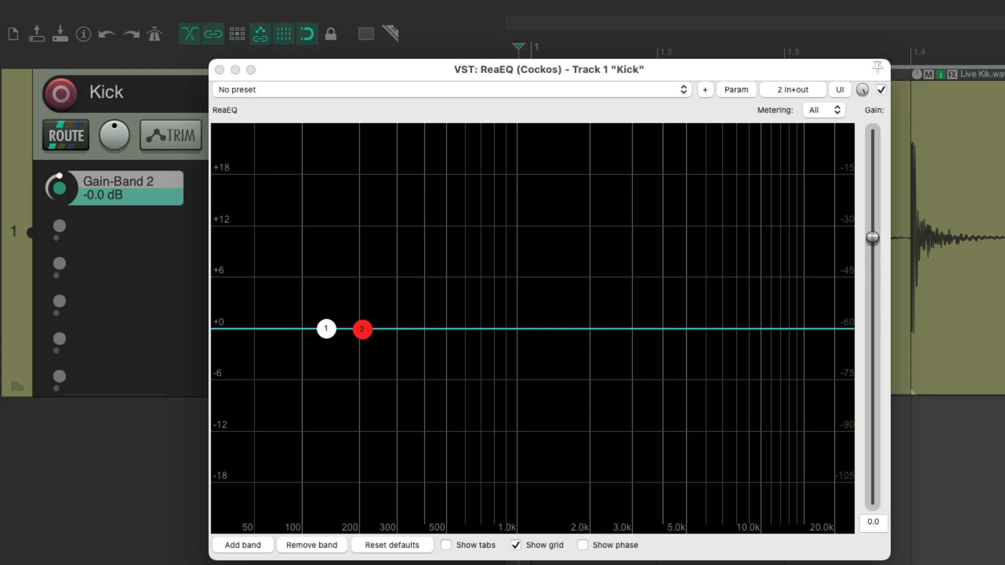
{"action": "mouse_move", "coordinate": [63, 200]}
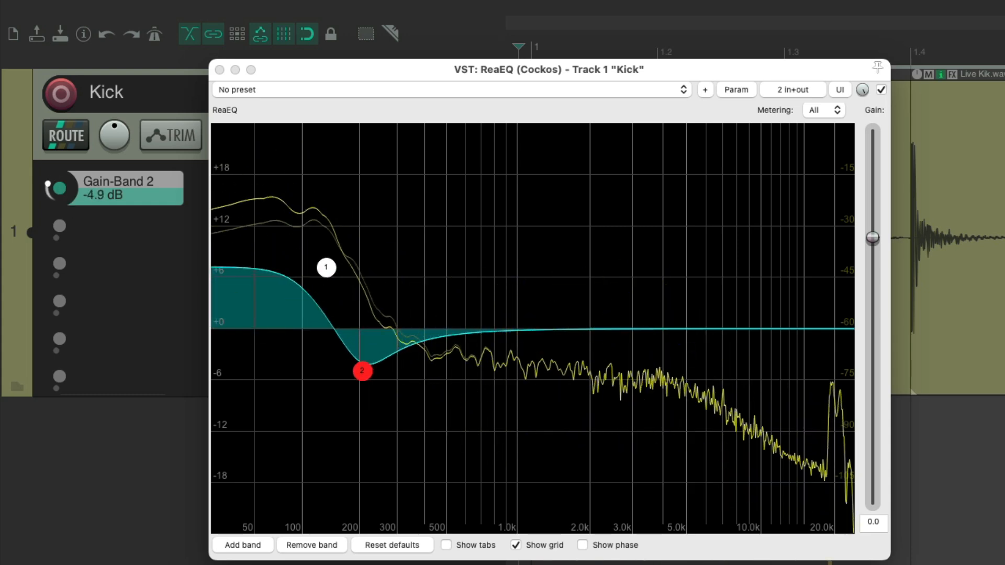
{"action": "left_click_drag", "start_coordinate": [362, 370], "coordinate": [362, 430]}
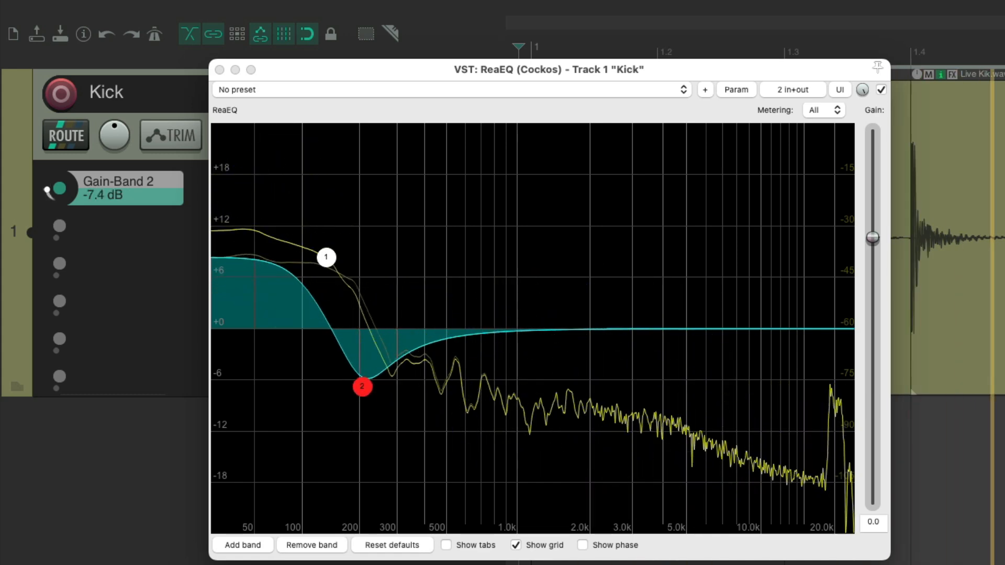
{"action": "left_click_drag", "start_coordinate": [362, 386], "coordinate": [362, 409]}
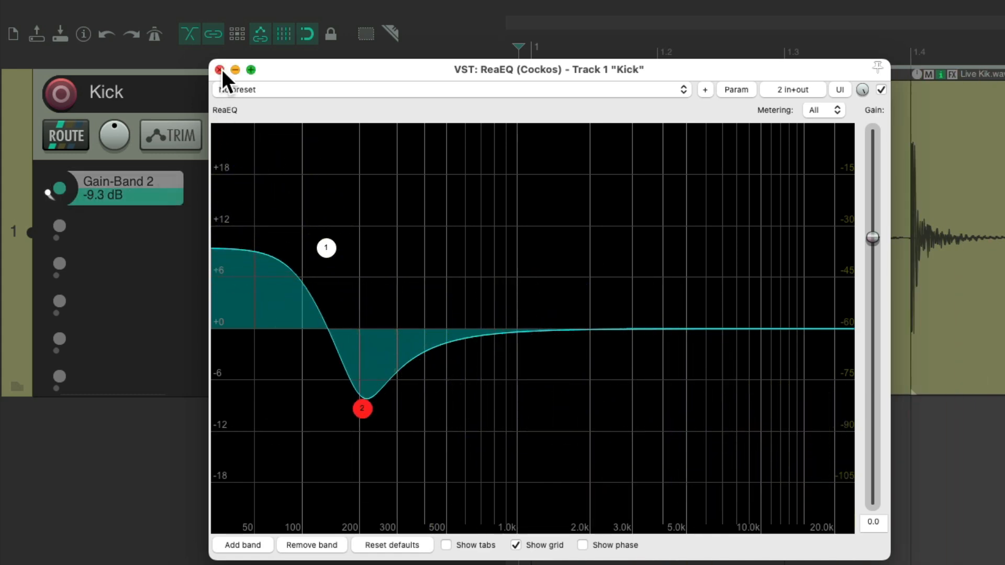
{"action": "left_click", "coordinate": [220, 70]}
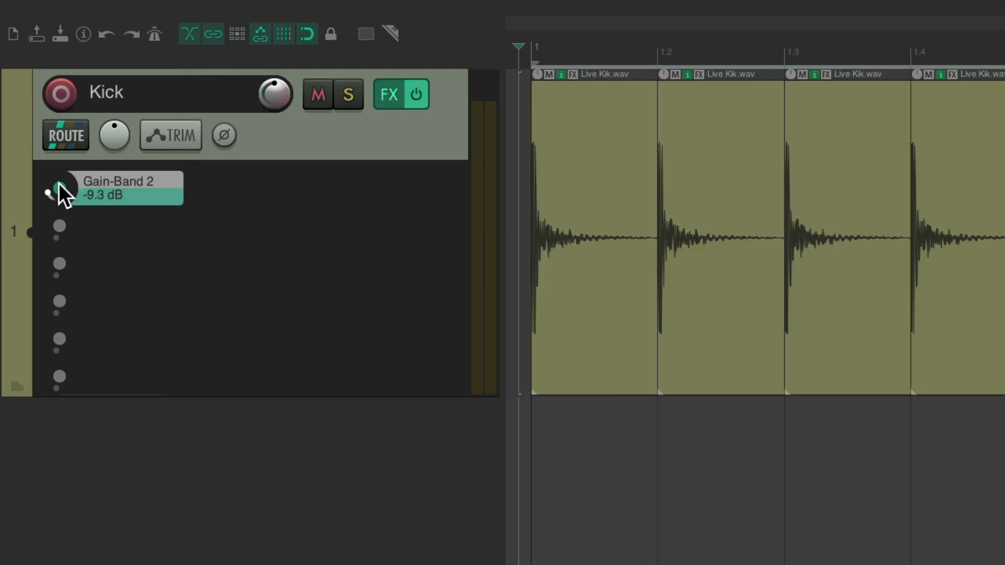
Set the Kick track's Band 2 gain knob to about -11 dB during playback.
{"action": "left_click_drag", "start_coordinate": [59, 193], "coordinate": [59, 173]}
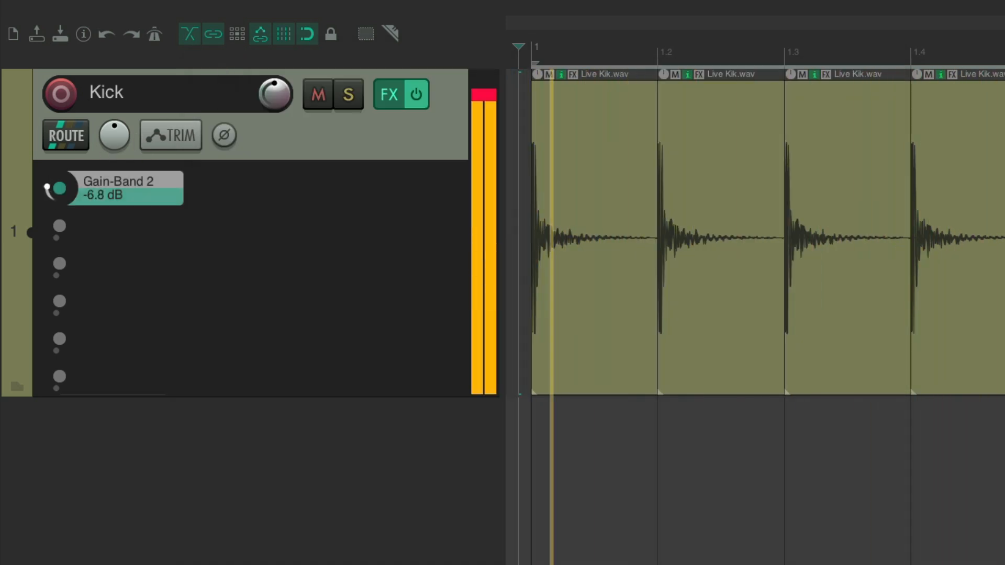
{"action": "left_click_drag", "start_coordinate": [58, 188], "coordinate": [59, 194]}
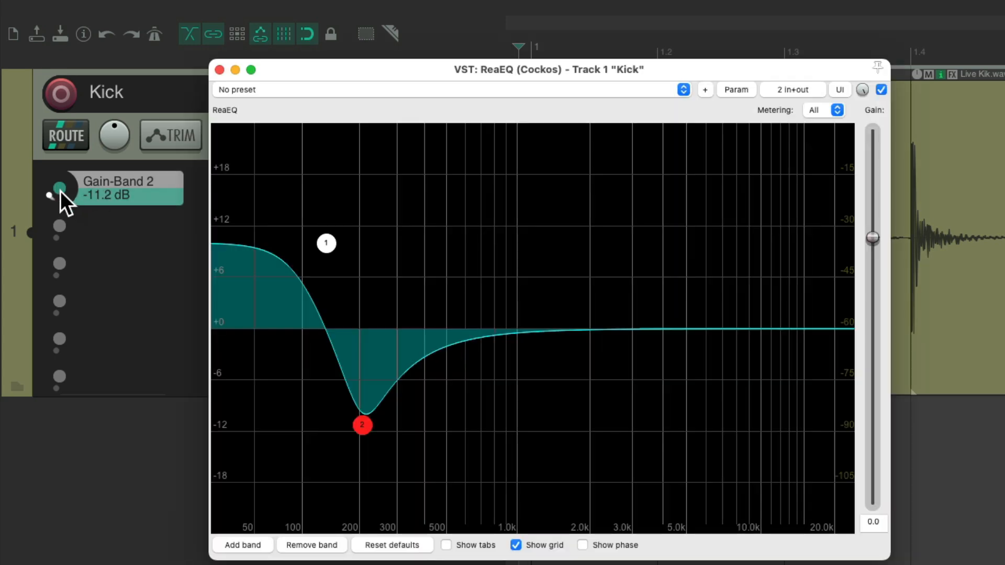
Ease Band 2 to nearly flat, then pull it back to an ~8 dB cut near 210 Hz.
{"action": "left_click_drag", "start_coordinate": [362, 425], "coordinate": [362, 418]}
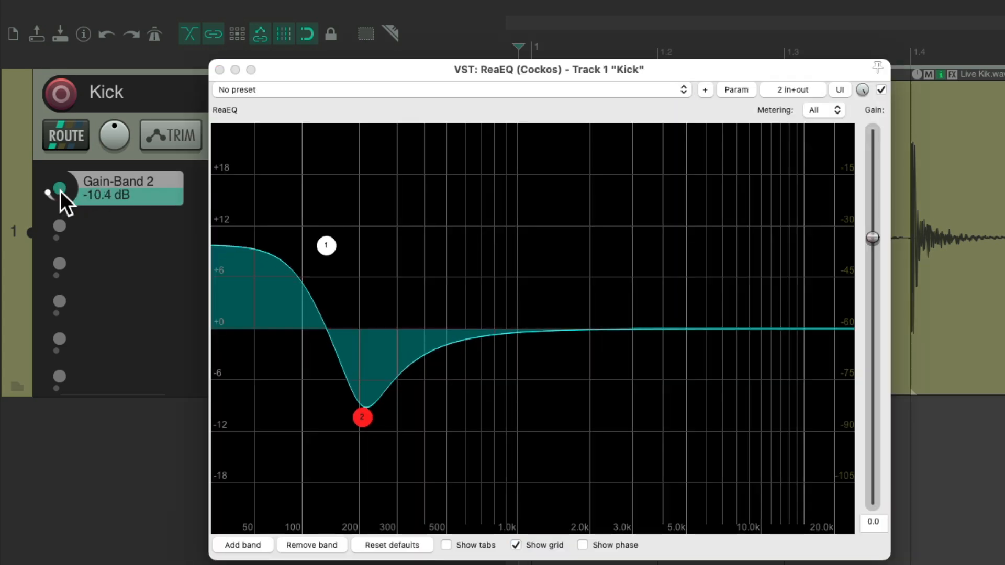
{"action": "left_click_drag", "start_coordinate": [362, 418], "coordinate": [362, 330]}
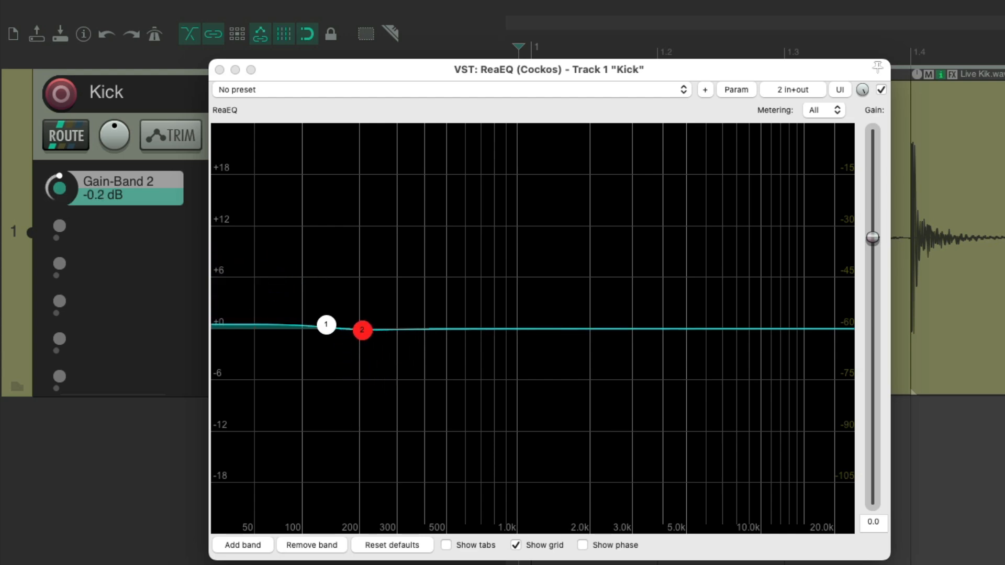
{"action": "left_click_drag", "start_coordinate": [362, 330], "coordinate": [362, 355]}
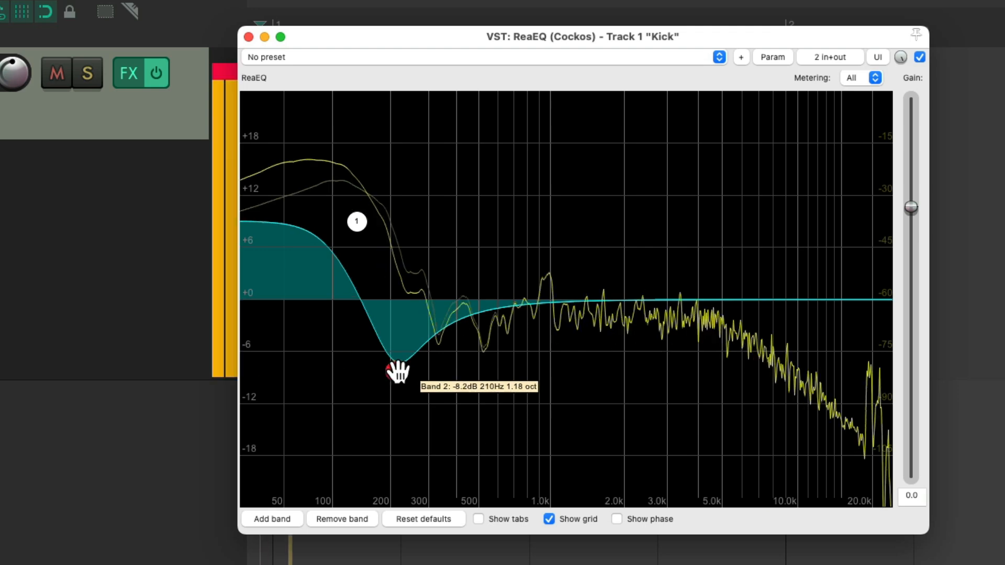
Move the Band 2 cut up to roughly 290 Hz and settle it at about -10 dB.
{"action": "left_click_drag", "start_coordinate": [395, 371], "coordinate": [405, 387]}
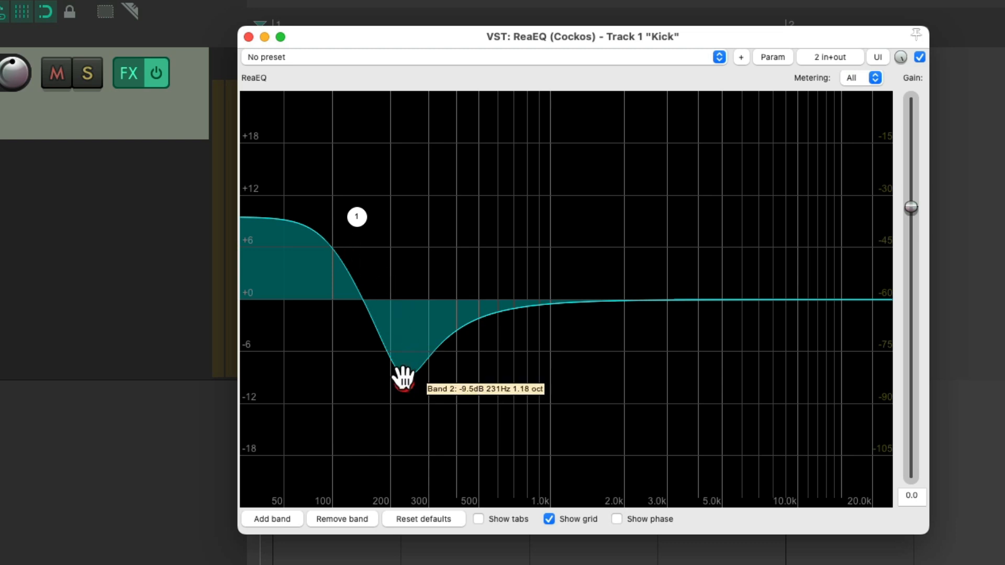
{"action": "left_click_drag", "start_coordinate": [405, 383], "coordinate": [411, 398]}
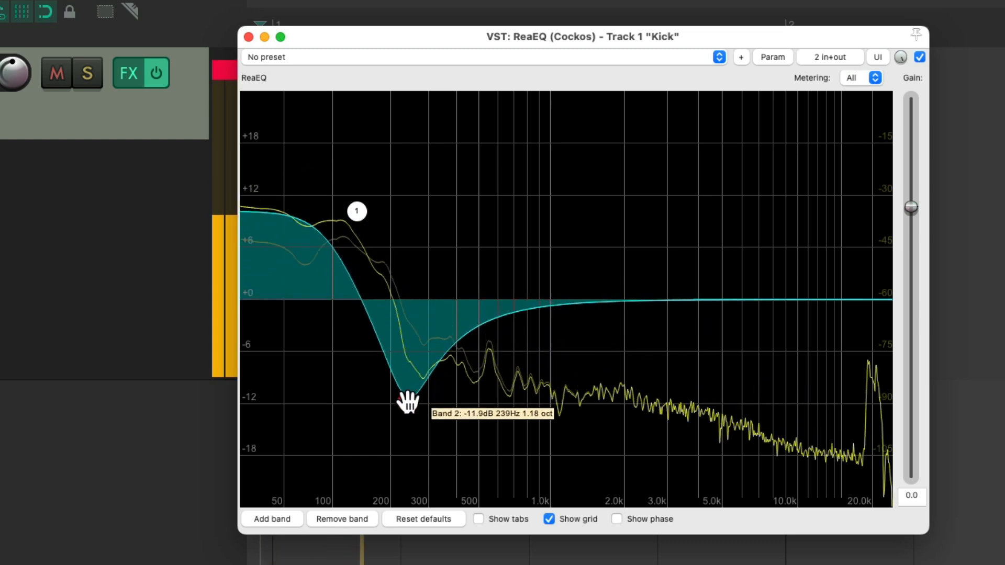
{"action": "left_click_drag", "start_coordinate": [409, 402], "coordinate": [409, 350]}
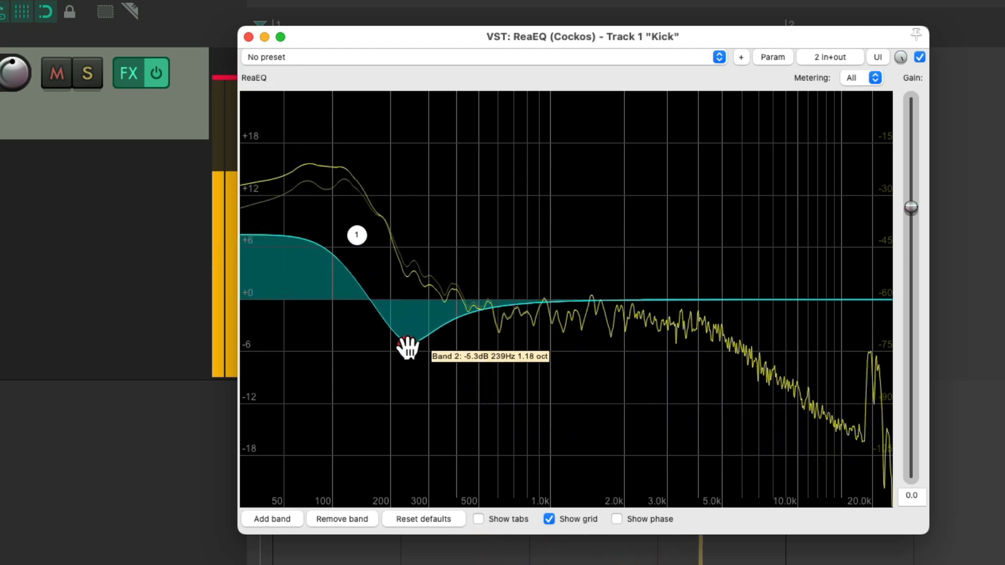
{"action": "left_click_drag", "start_coordinate": [407, 347], "coordinate": [412, 388]}
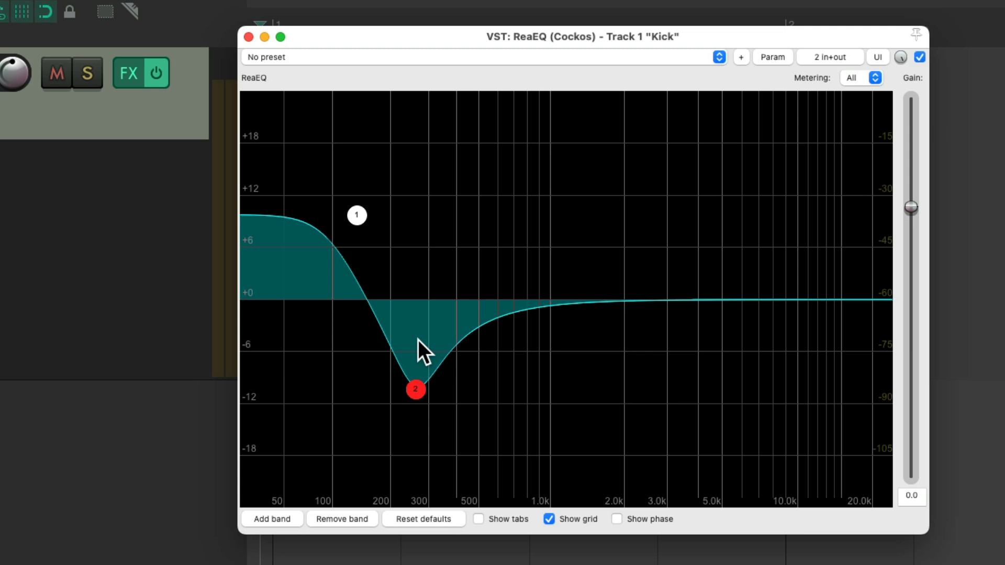
{"action": "mouse_move", "coordinate": [430, 360]}
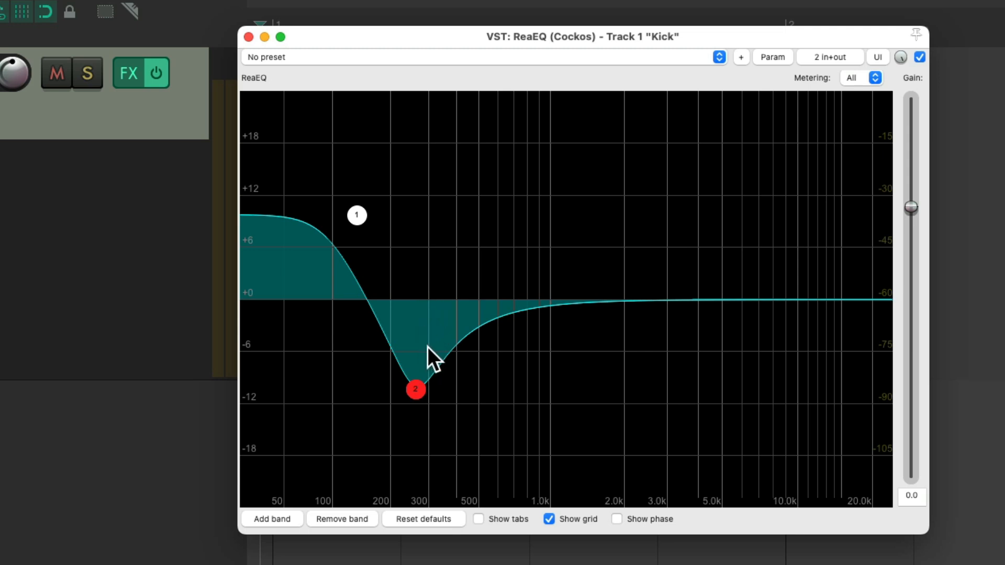
{"action": "mouse_move", "coordinate": [371, 247]}
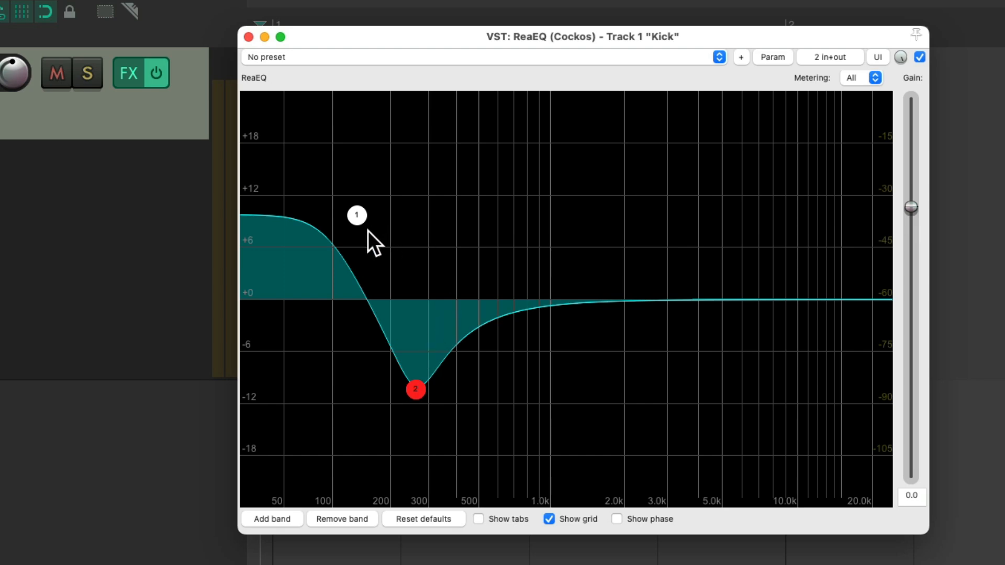